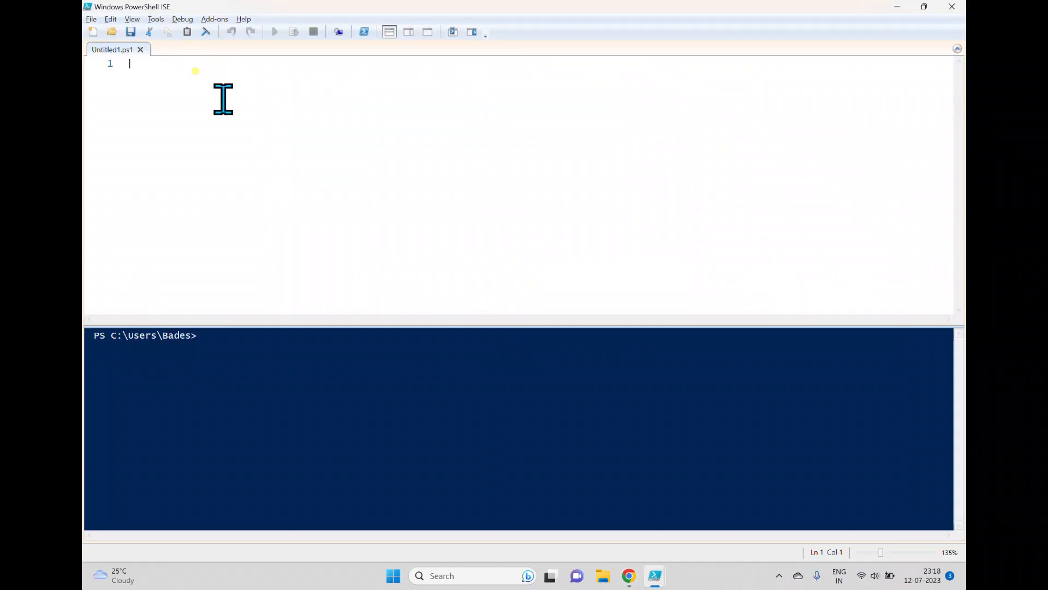
# Step: Write Install-Module "Microsoft.Xrm.Data.PowerShell" -Scope CurrentUser in the script pane
pyautogui.write('Install-Module')
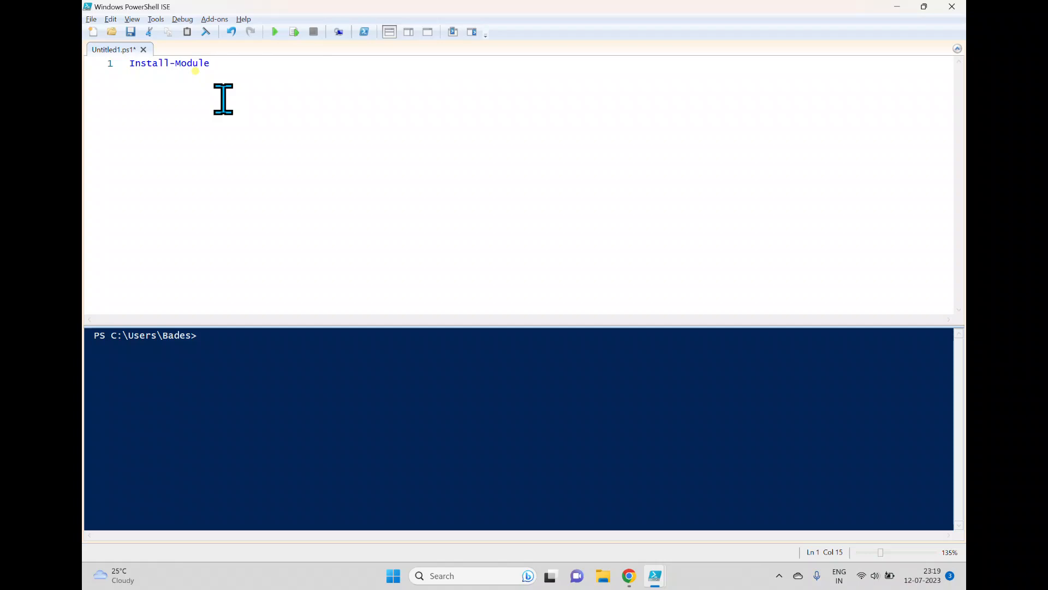
pyautogui.write('"')
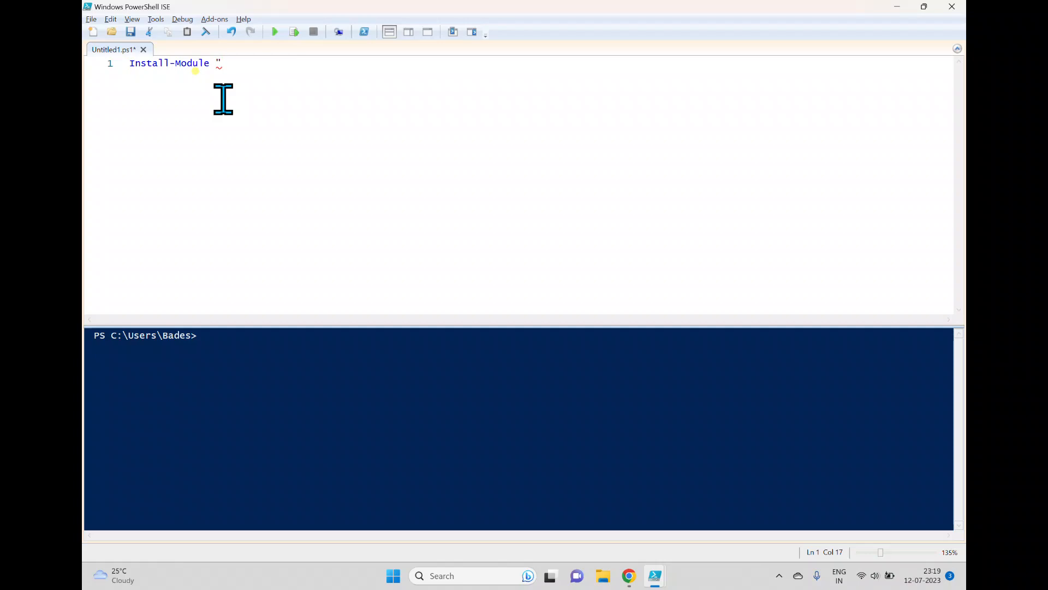
pyautogui.write('Microsoft')
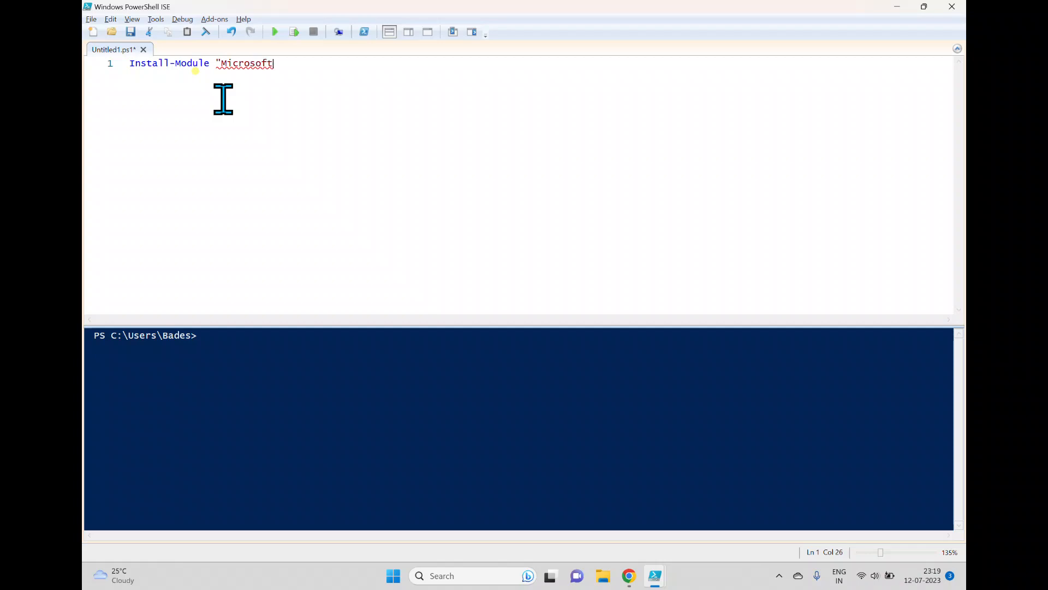
pyautogui.write('.Xrm.')
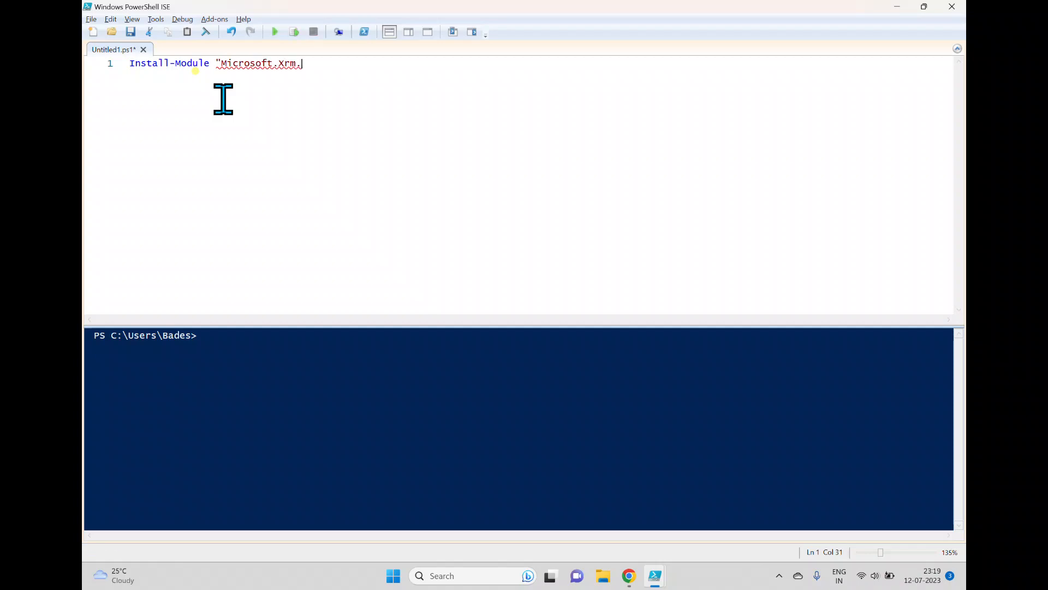
pyautogui.write('Data.Powe')
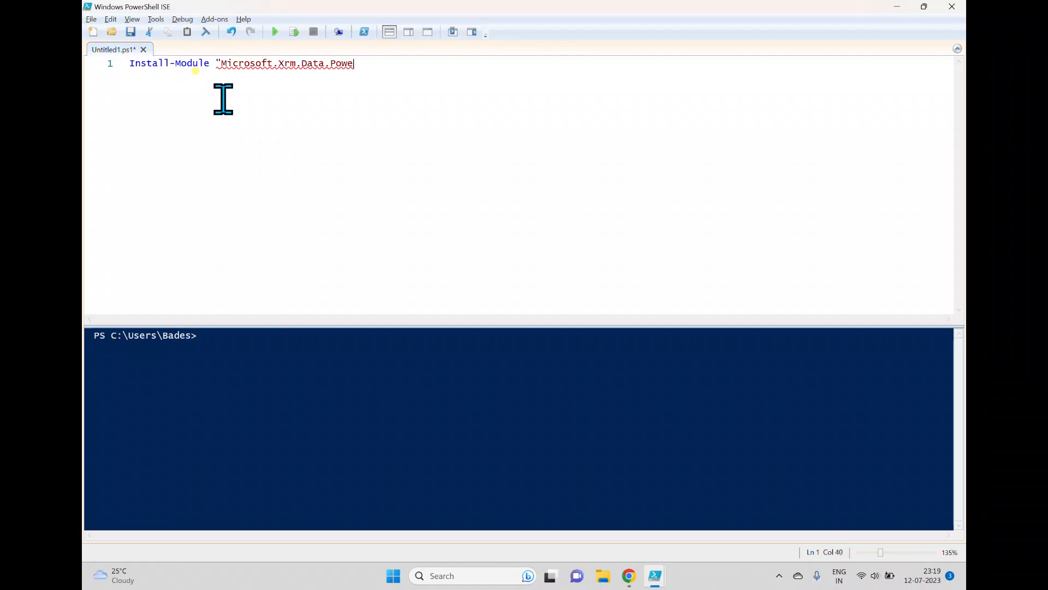
pyautogui.write('rShell"')
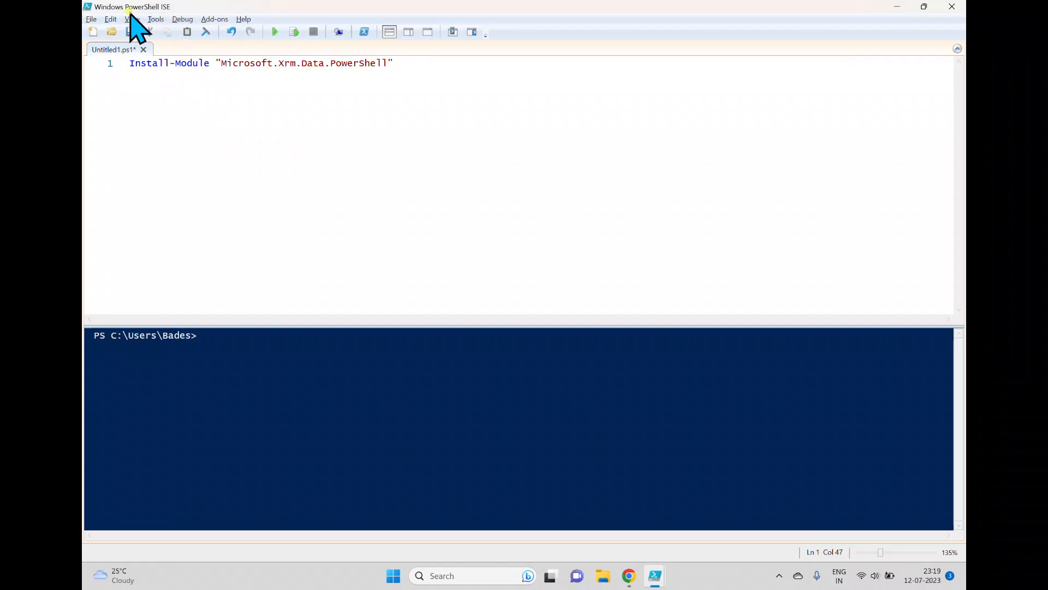
pyautogui.moveTo(440, 119)
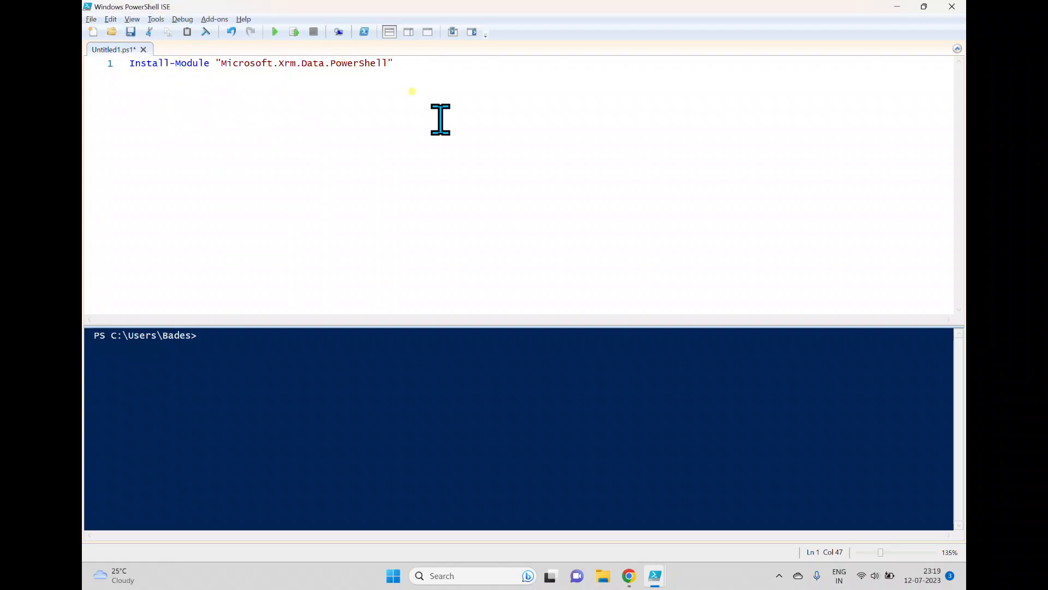
pyautogui.write('-Scope')
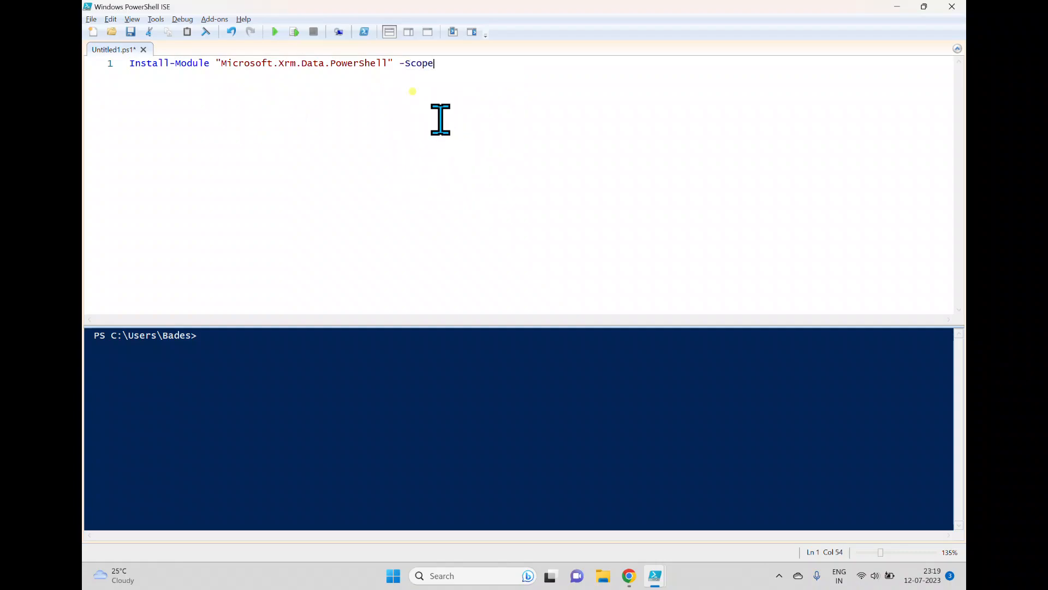
pyautogui.write('CurrentUser')
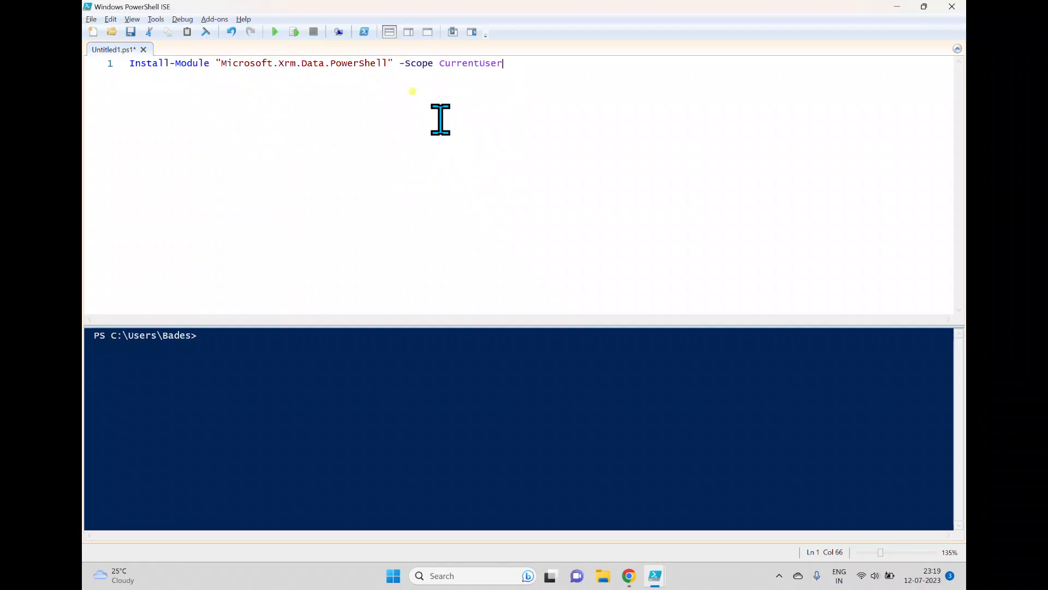
# Step: Run the install, allow Yes to All for the untrusted gallery, then start a blank script
pyautogui.click(276, 31)
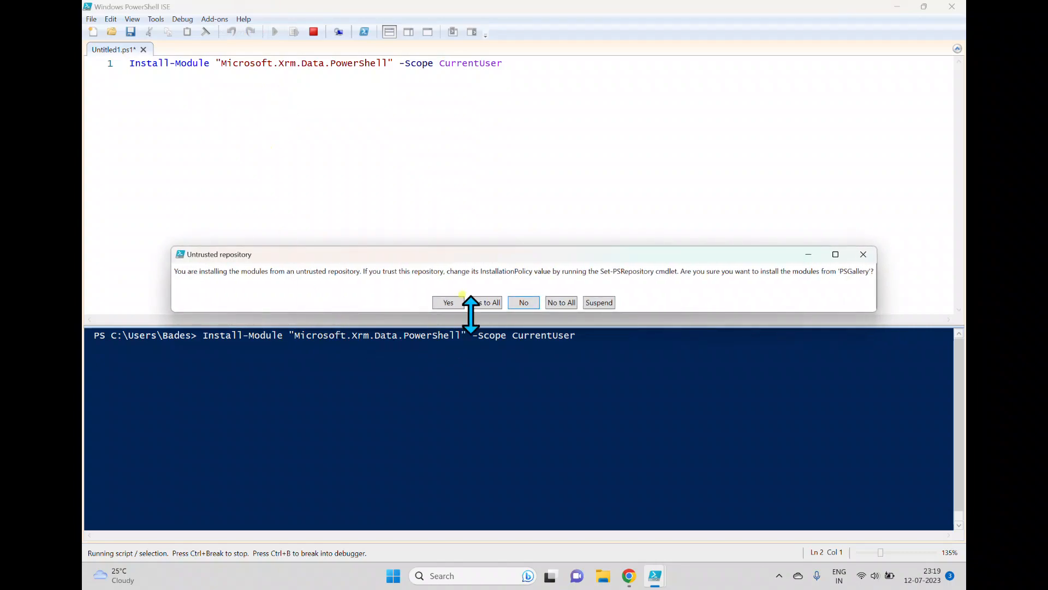
pyautogui.click(486, 303)
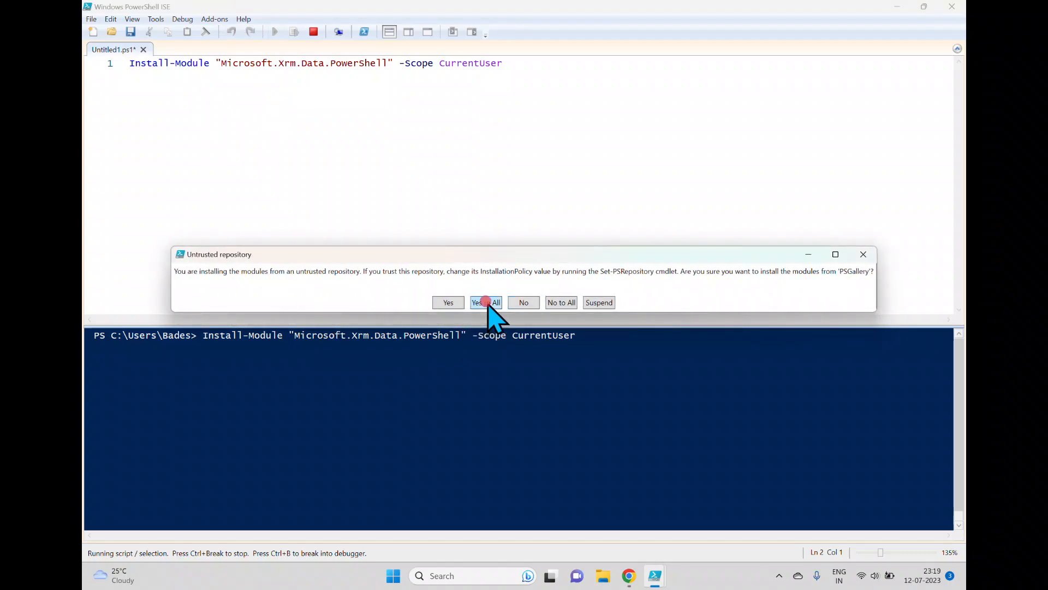
pyautogui.click(485, 303)
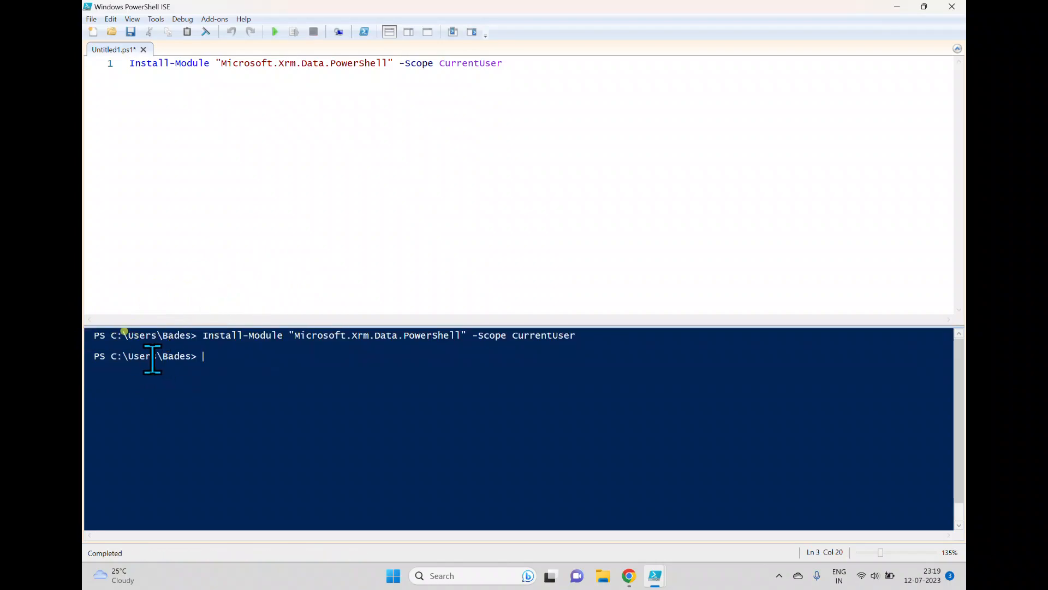
pyautogui.click(93, 32)
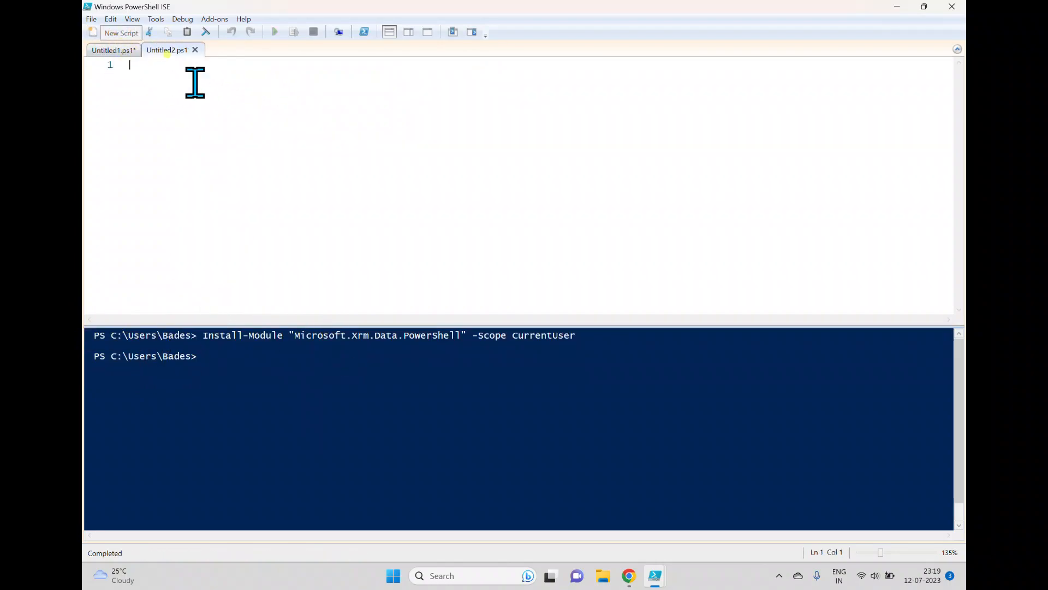
pyautogui.moveTo(218, 91)
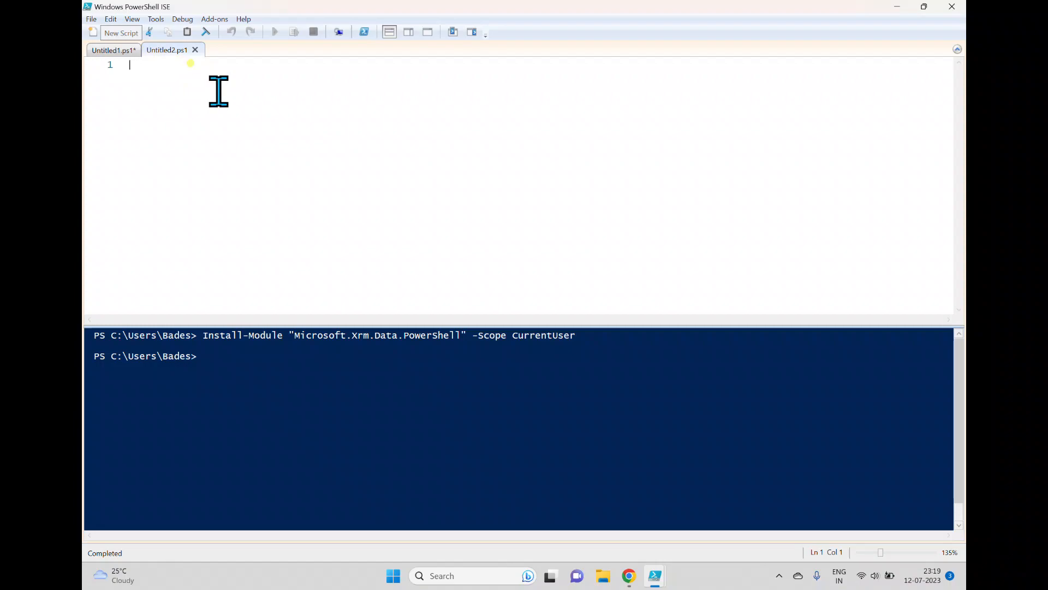
# Step: Write $CrmConn = Get-CrmConnection -InteractiveMode in Untitled2.ps1, using IntelliSense for the cmdlet
pyautogui.write('$')
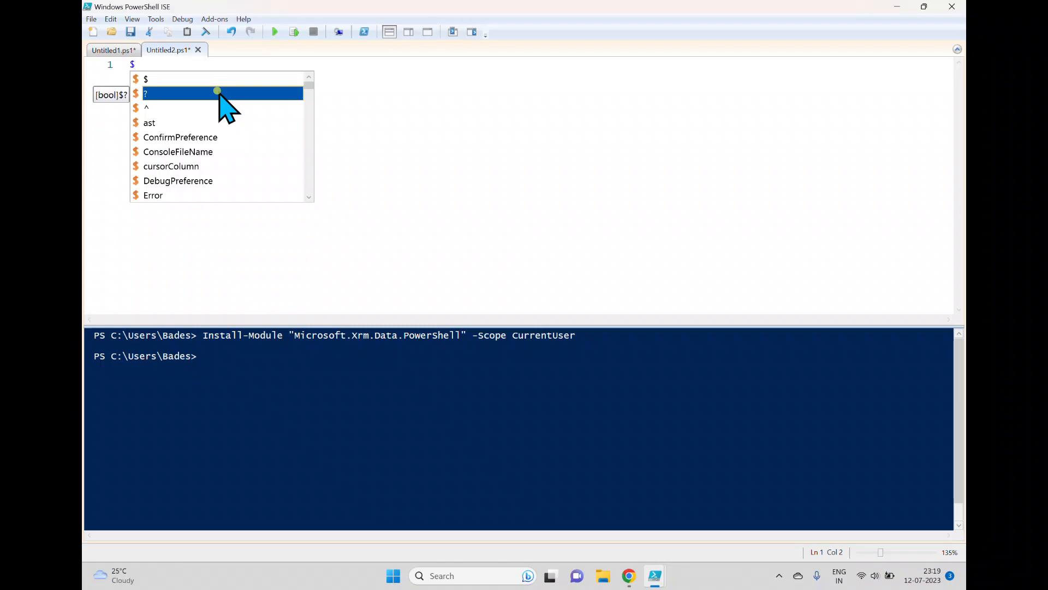
pyautogui.write('Crm')
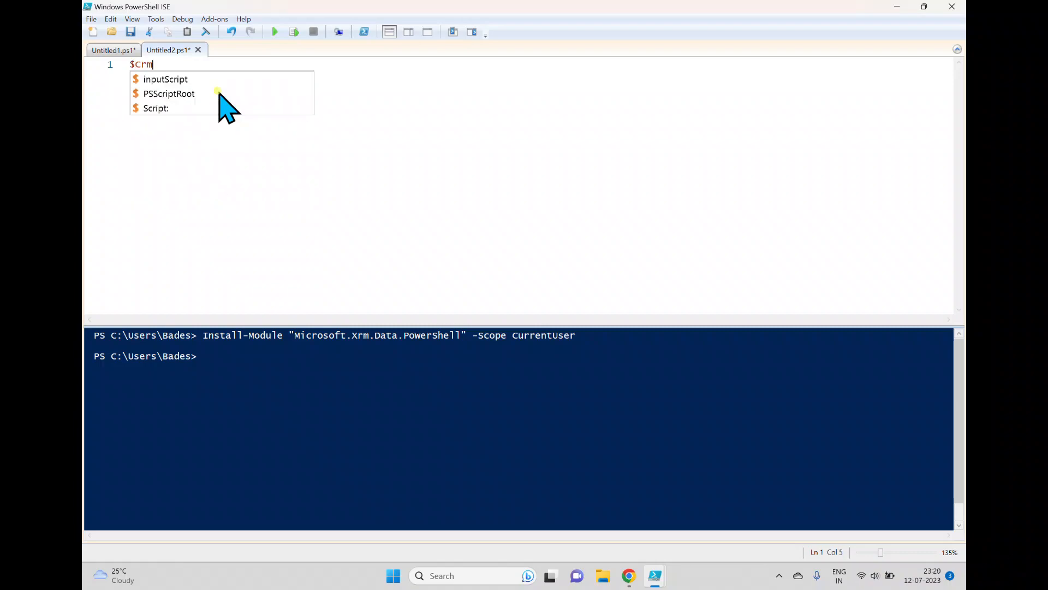
pyautogui.write('Conn')
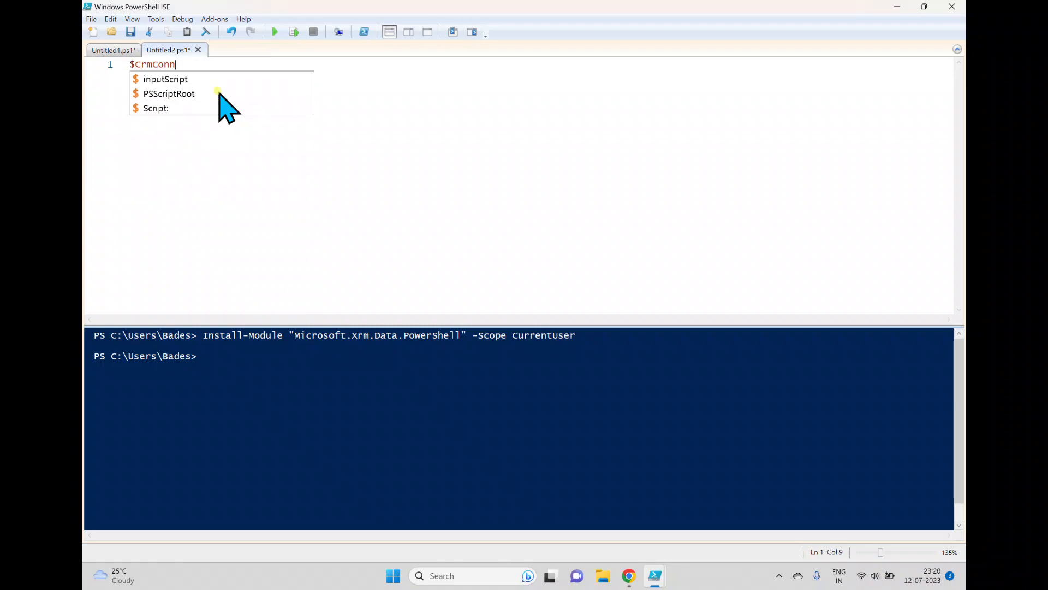
pyautogui.write('= G')
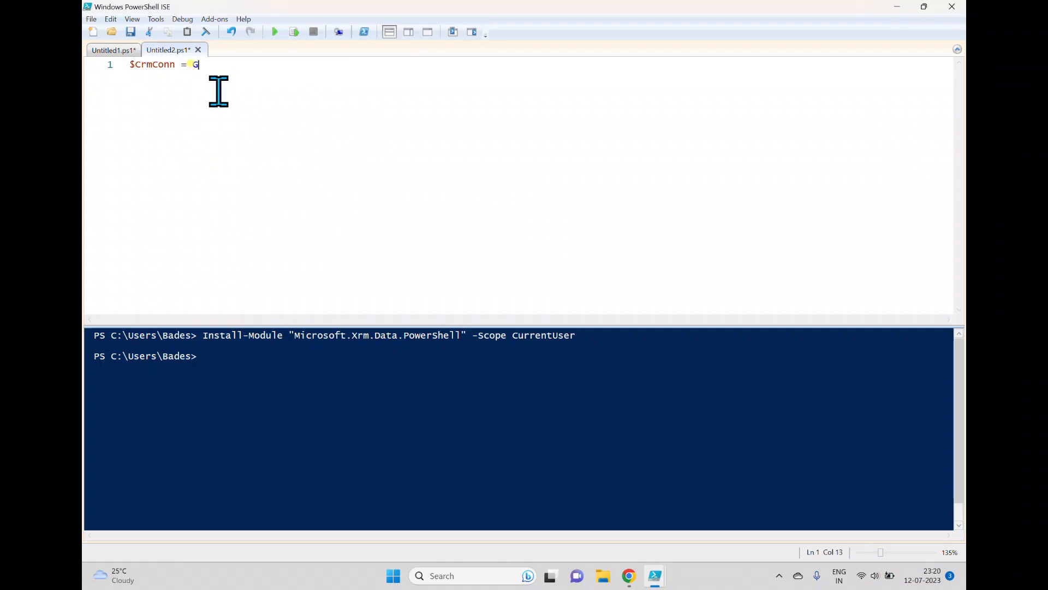
pyautogui.write('et-')
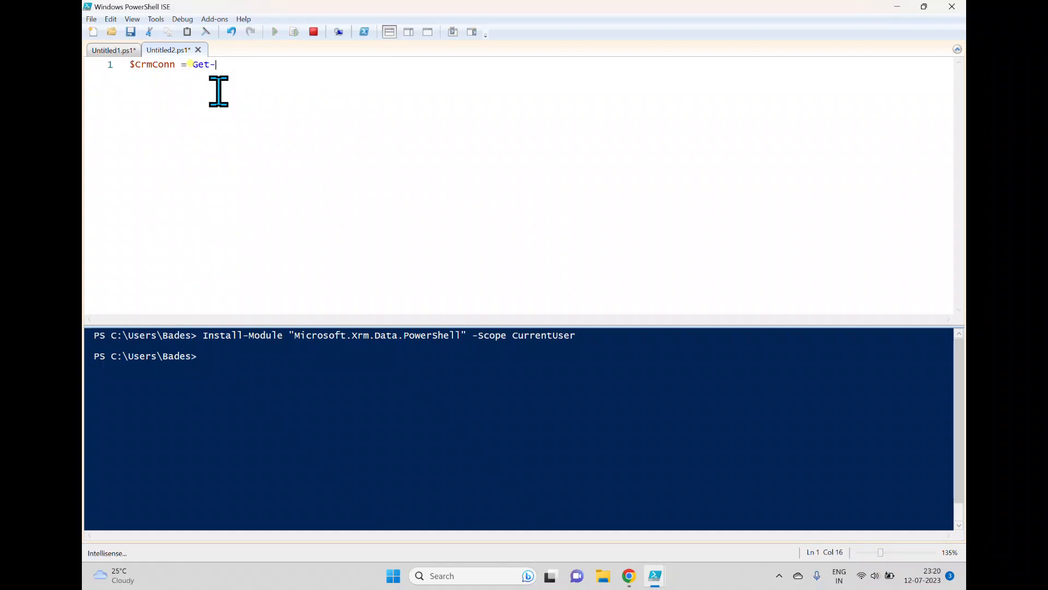
pyautogui.write('Crm')
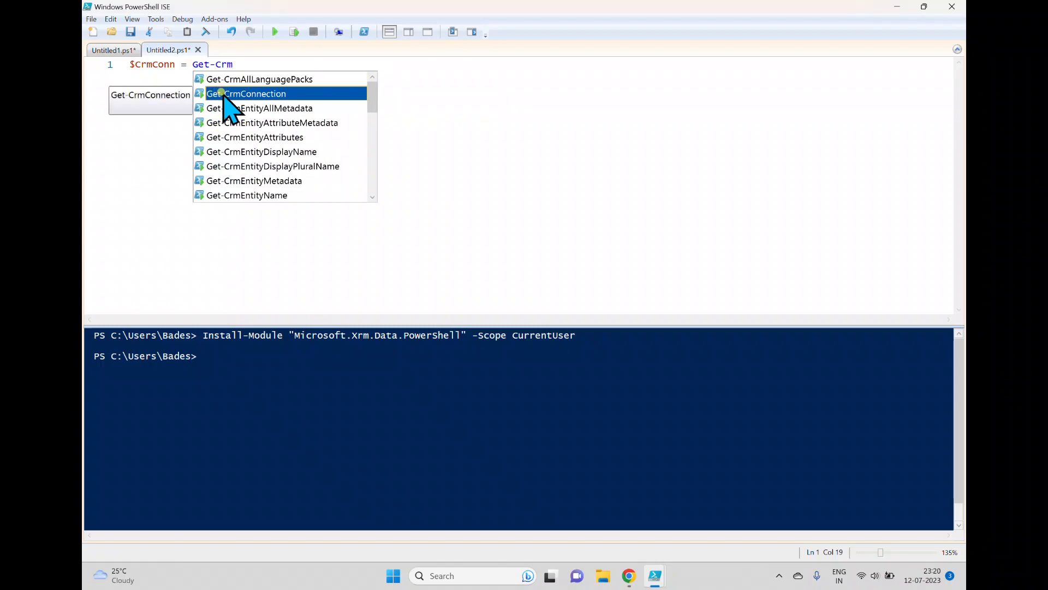
pyautogui.click(248, 93)
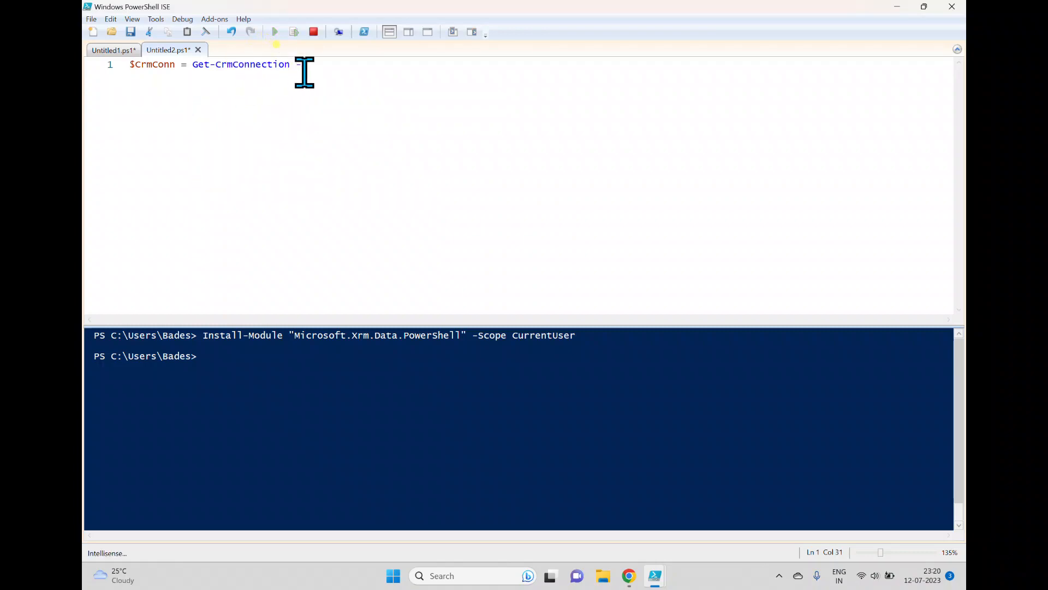
pyautogui.write('-InteractiveMode')
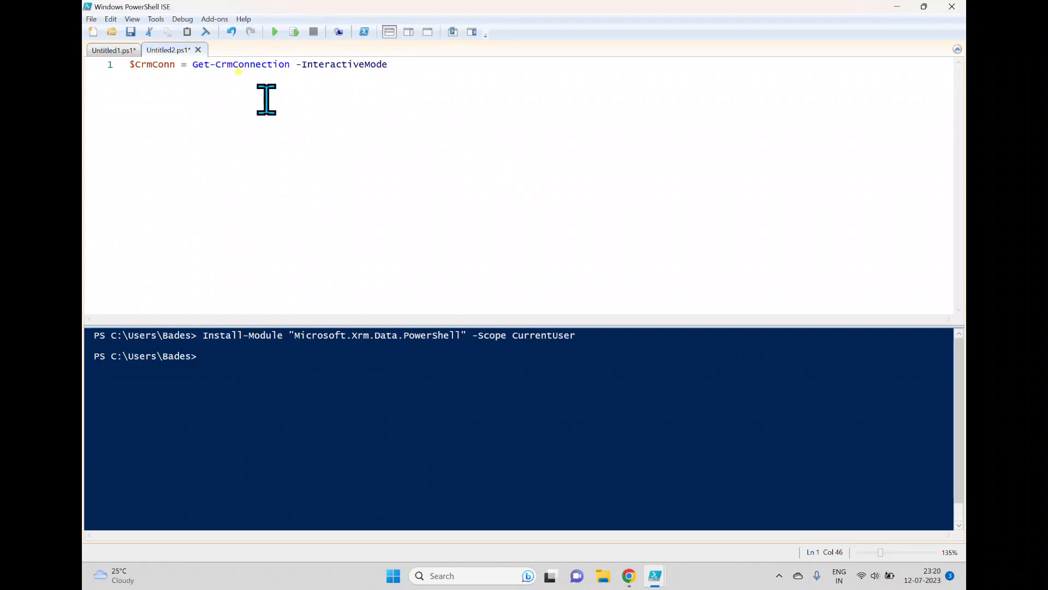
# Step: Run the connection line, choose Office 365 deployment, and show the advanced login options
pyautogui.click(274, 32)
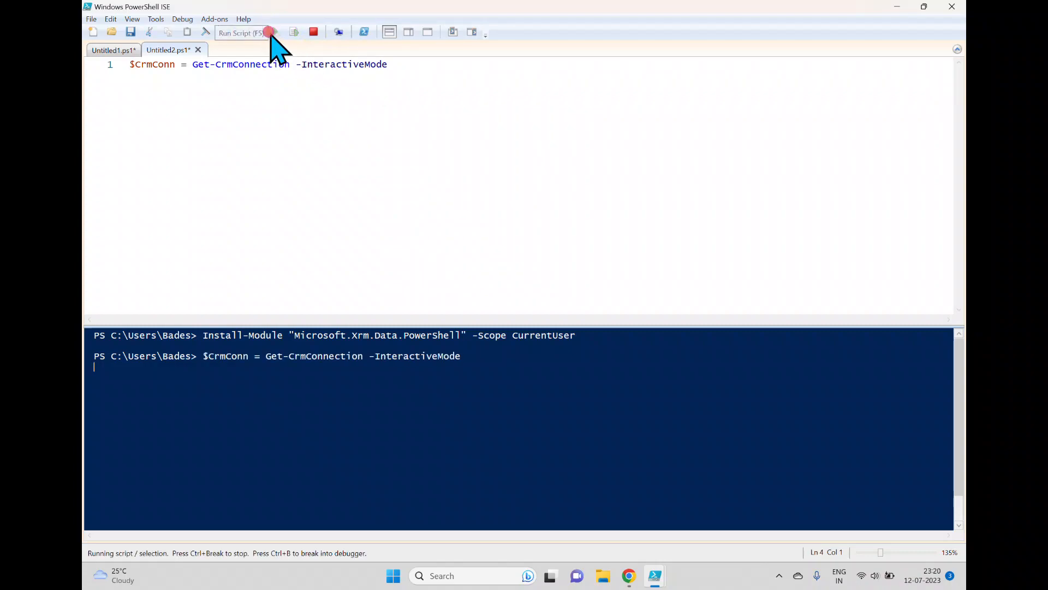
pyautogui.click(267, 32)
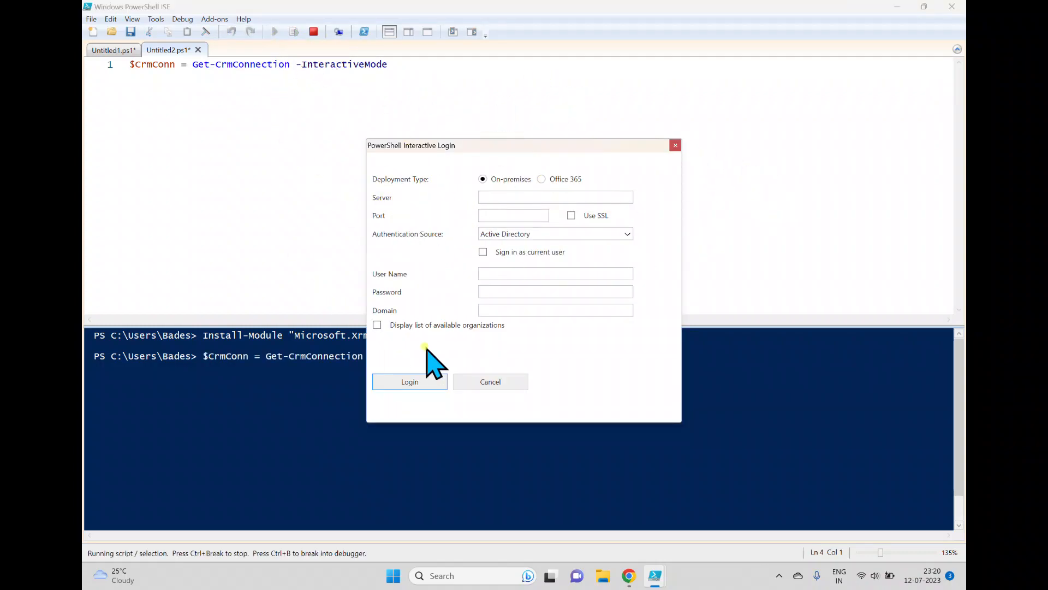
pyautogui.moveTo(499, 180)
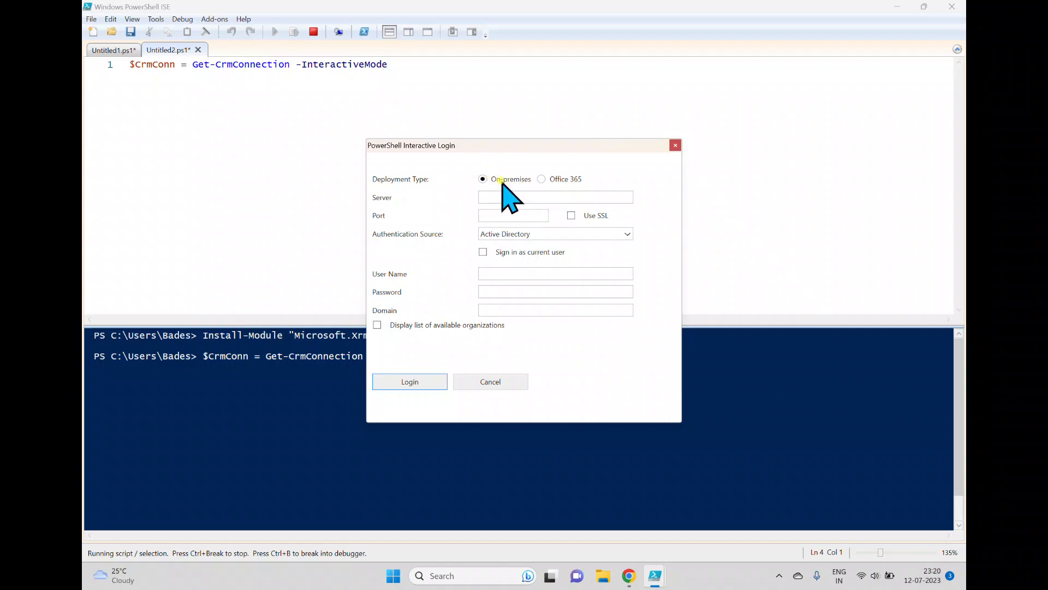
pyautogui.moveTo(475, 211)
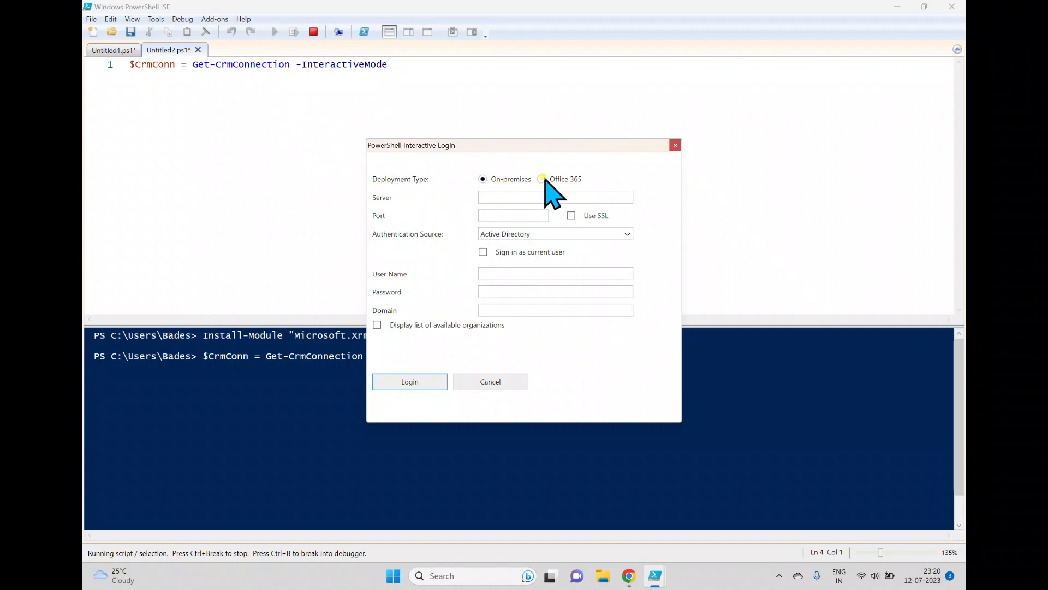
pyautogui.click(541, 179)
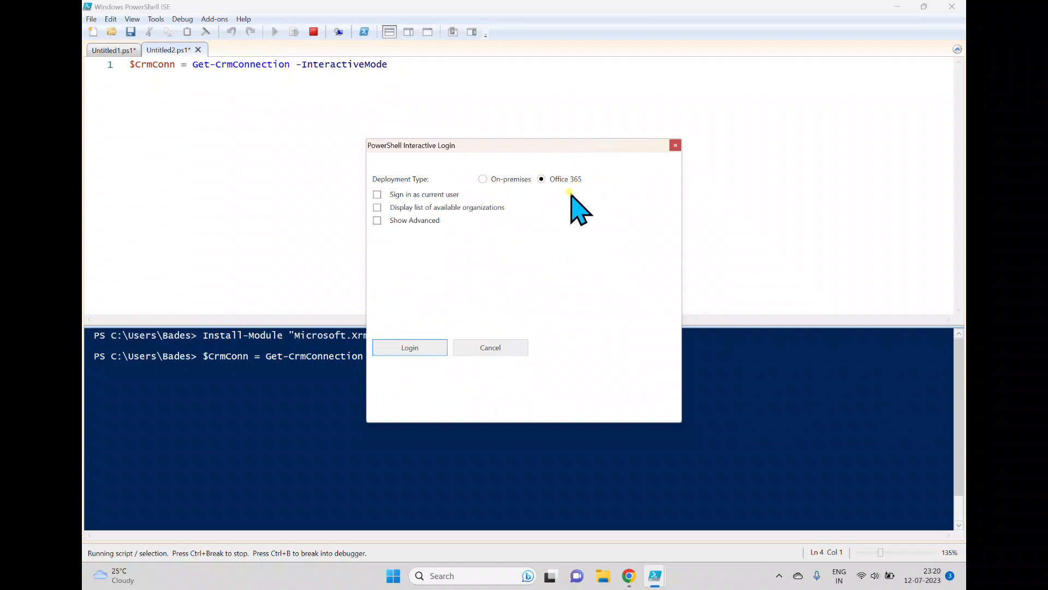
pyautogui.moveTo(389, 220)
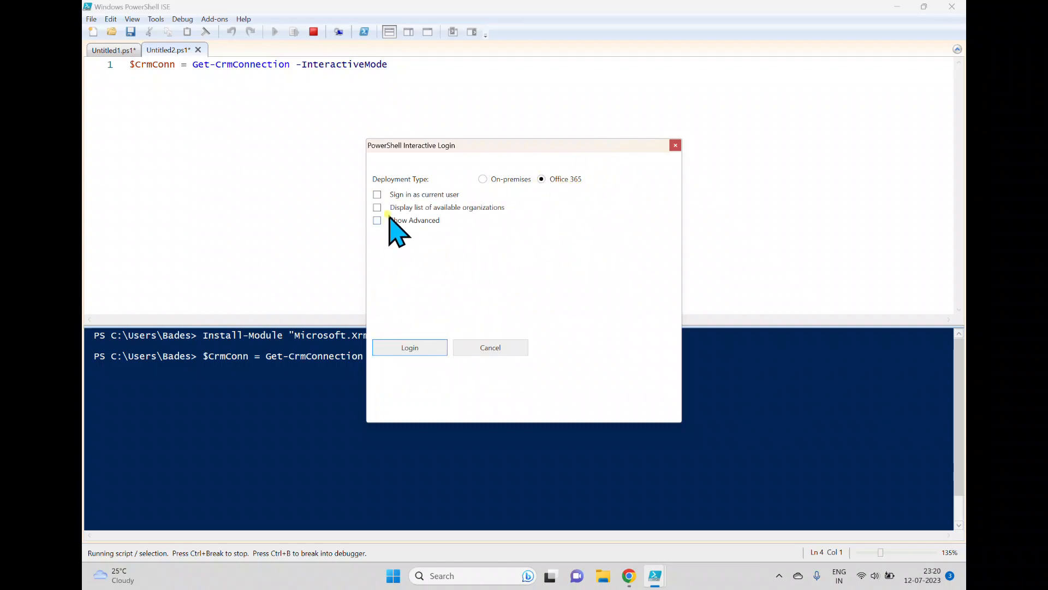
pyautogui.moveTo(449, 202)
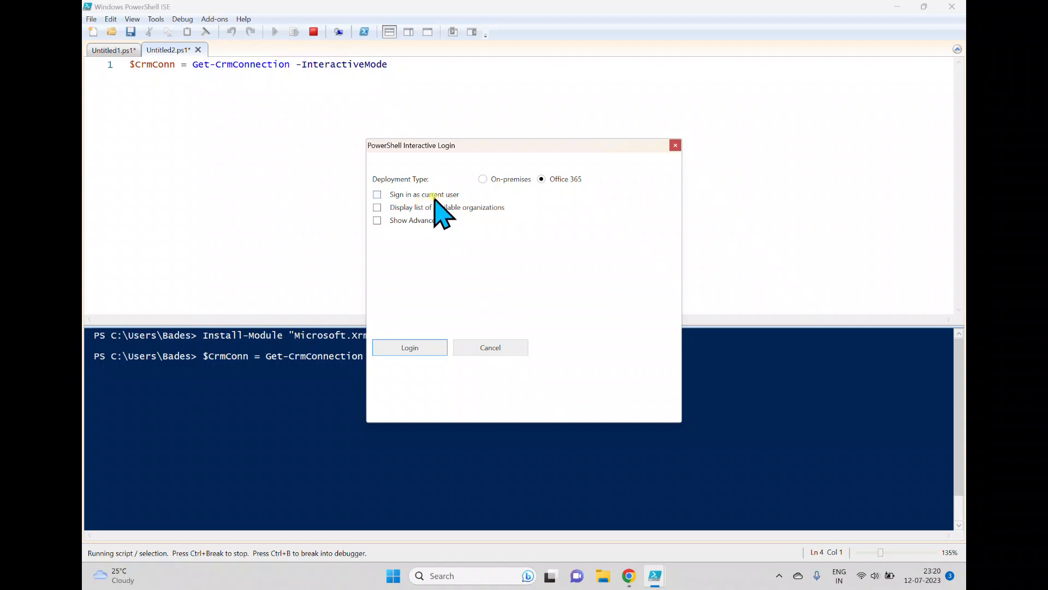
pyautogui.moveTo(411, 214)
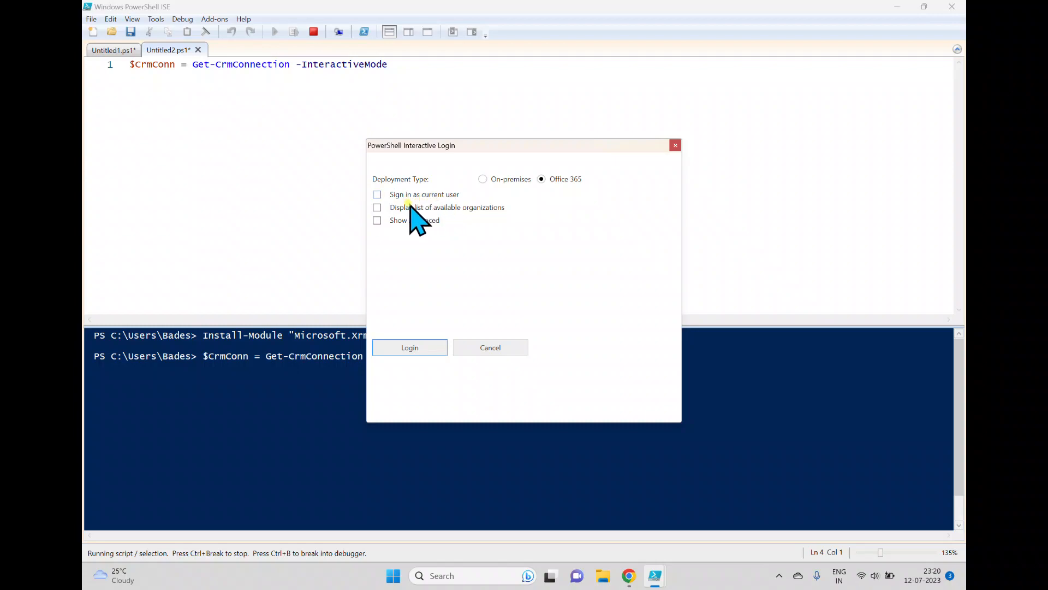
pyautogui.click(377, 206)
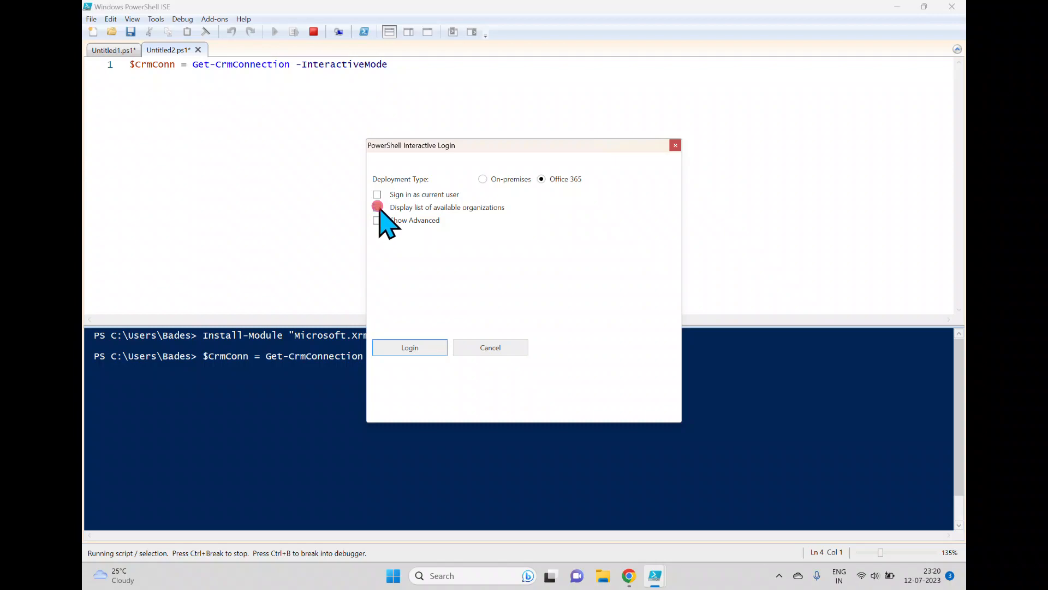
pyautogui.click(377, 220)
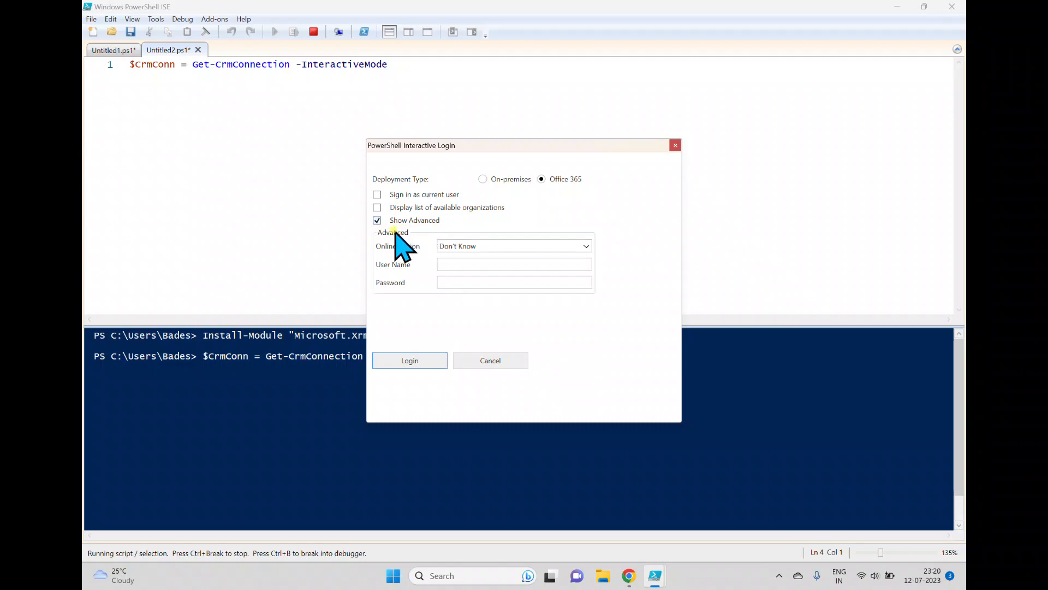
pyautogui.moveTo(466, 265)
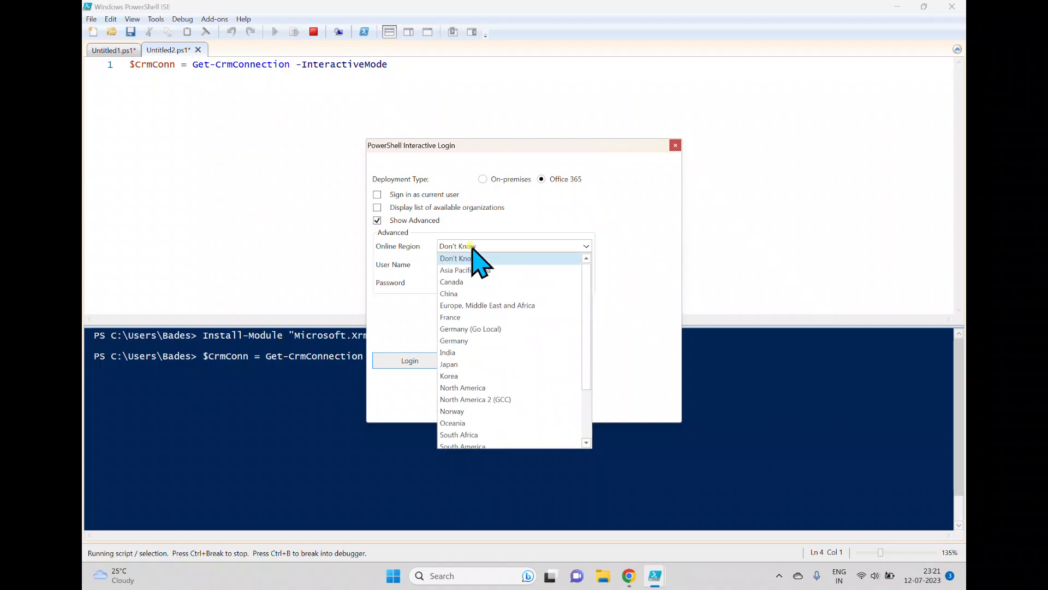
# Step: Keep Online Region as Don't Know, enter the account user name and password, and log in
pyautogui.click(457, 258)
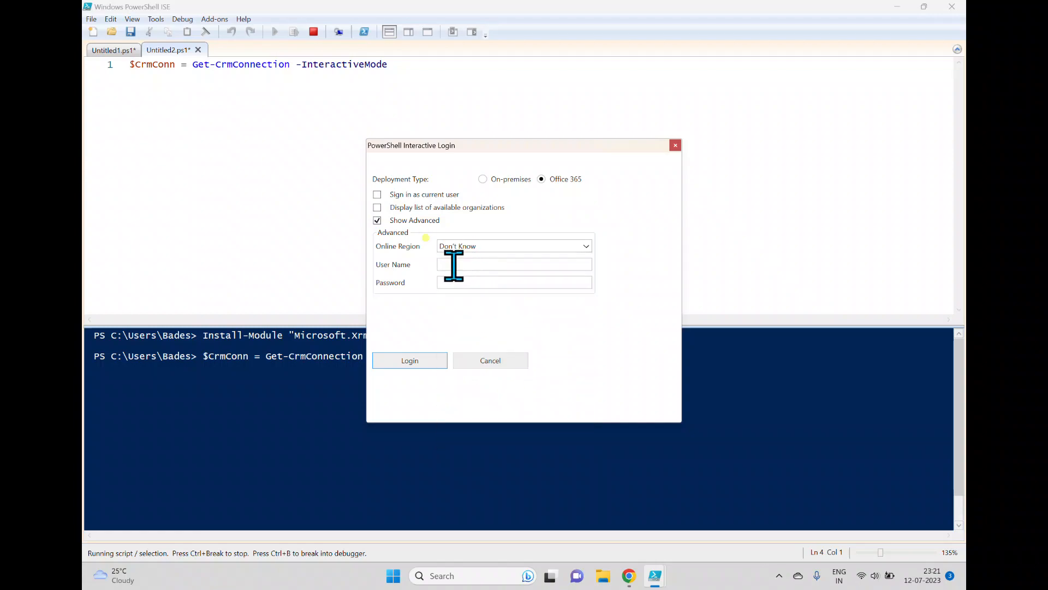
pyautogui.moveTo(509, 284)
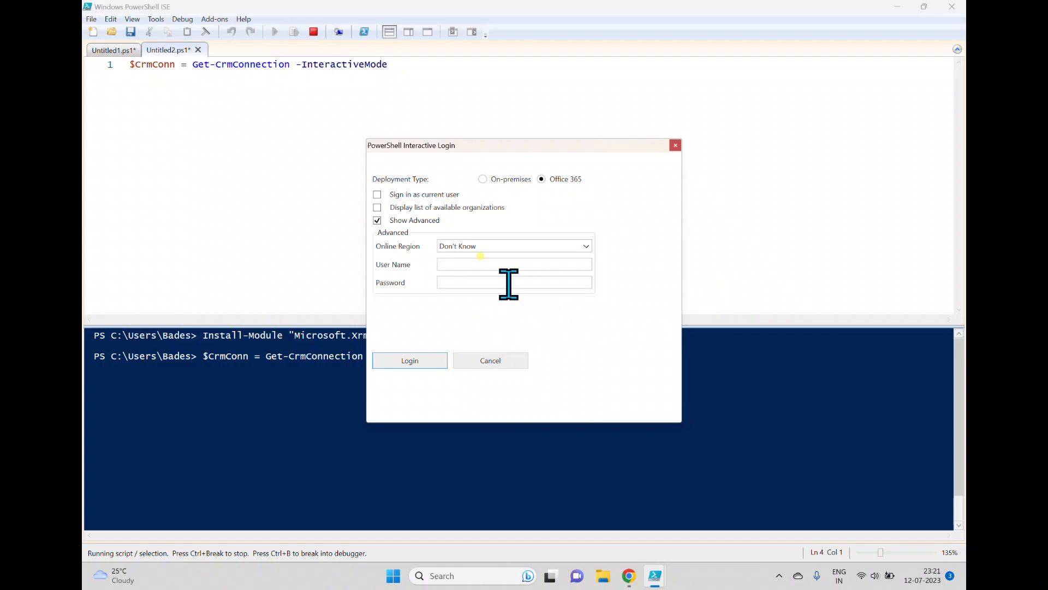
pyautogui.click(514, 264)
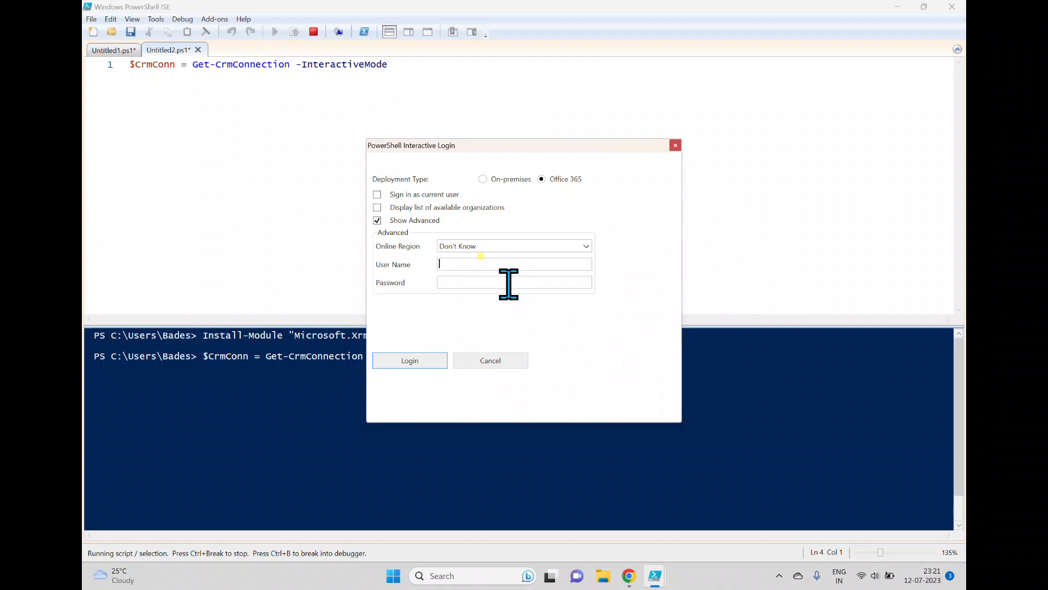
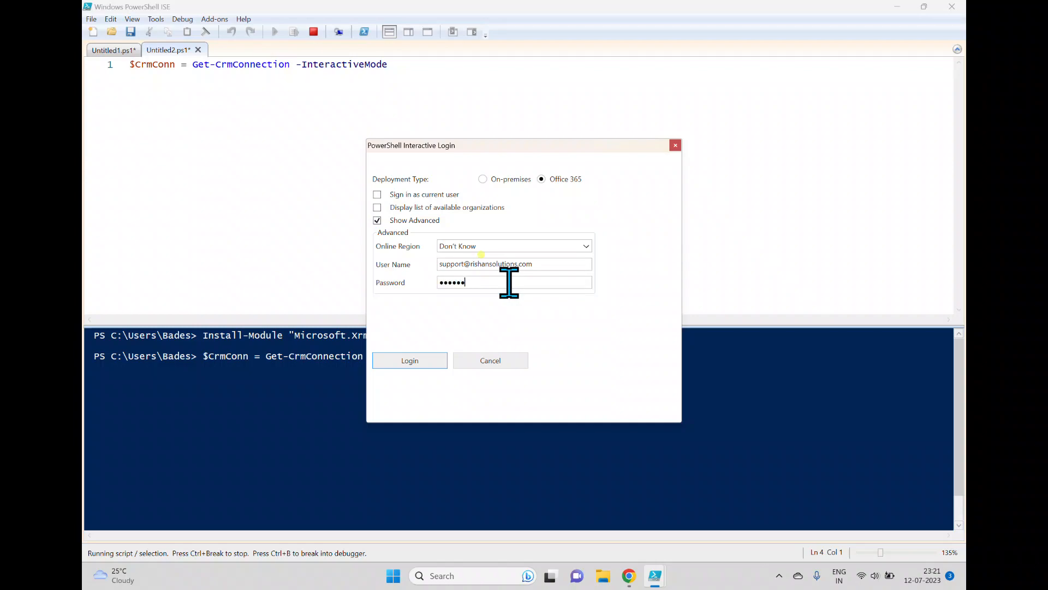
pyautogui.write('••••••••')
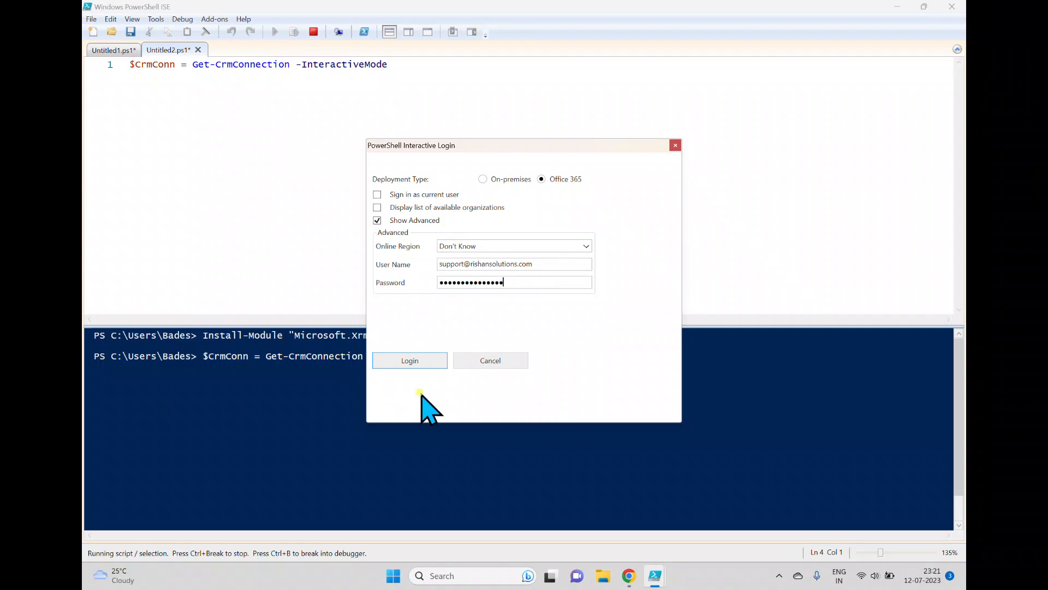
pyautogui.click(409, 360)
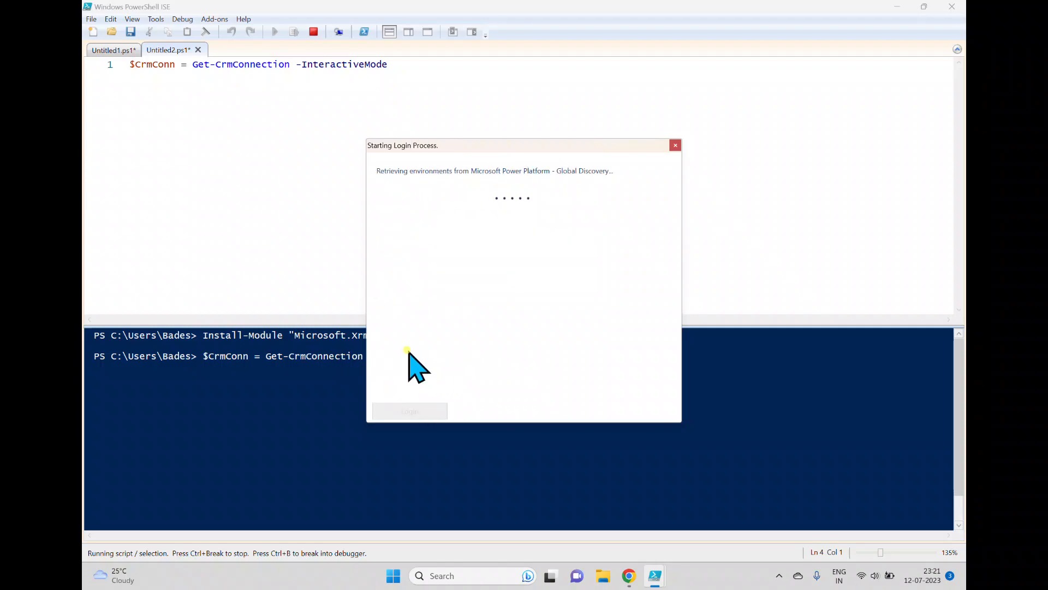
pyautogui.moveTo(481, 182)
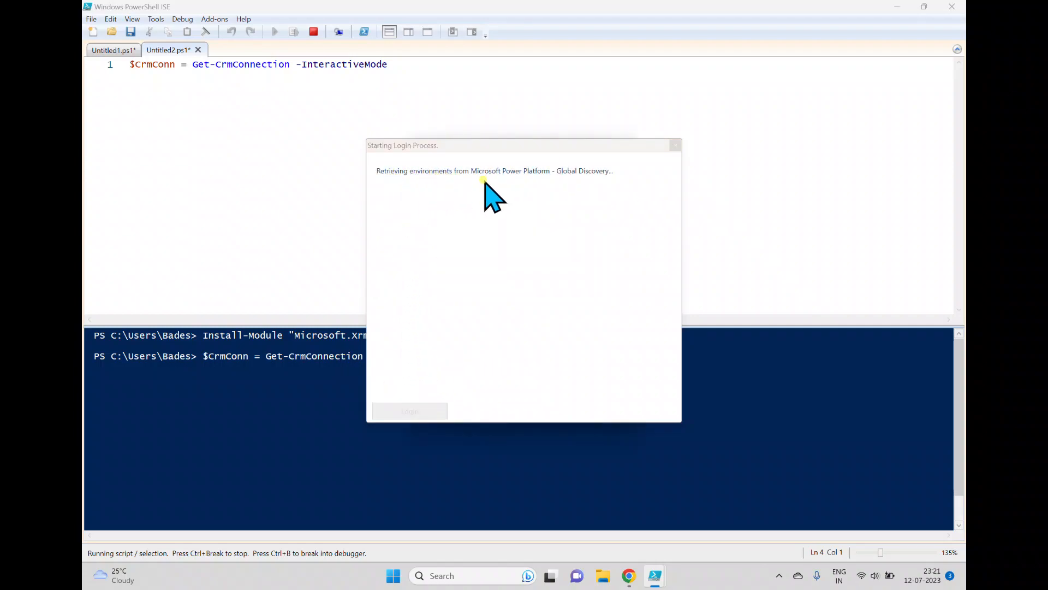
pyautogui.moveTo(495, 200)
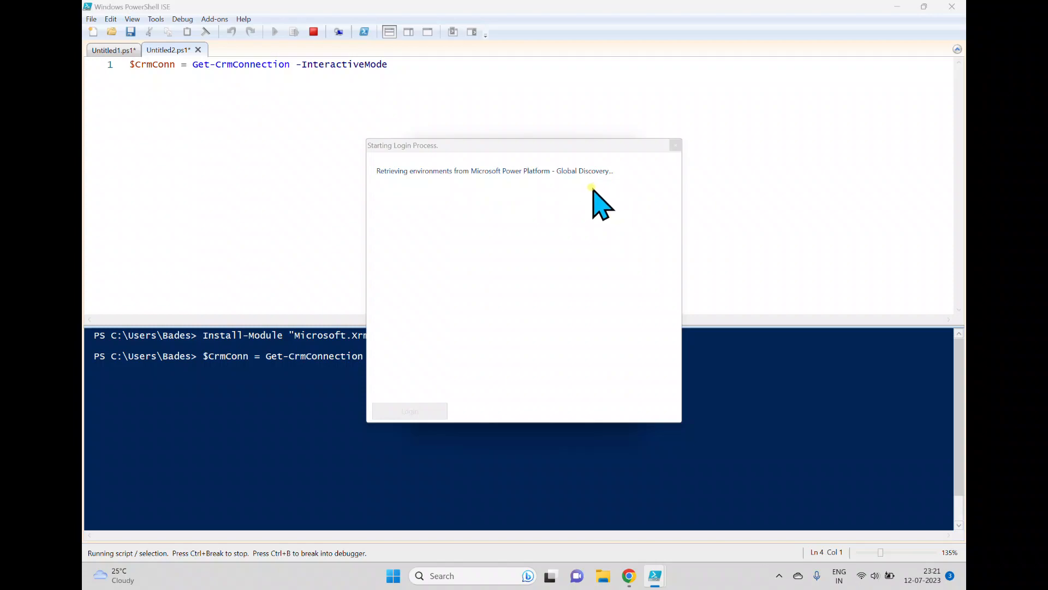
pyautogui.moveTo(514, 198)
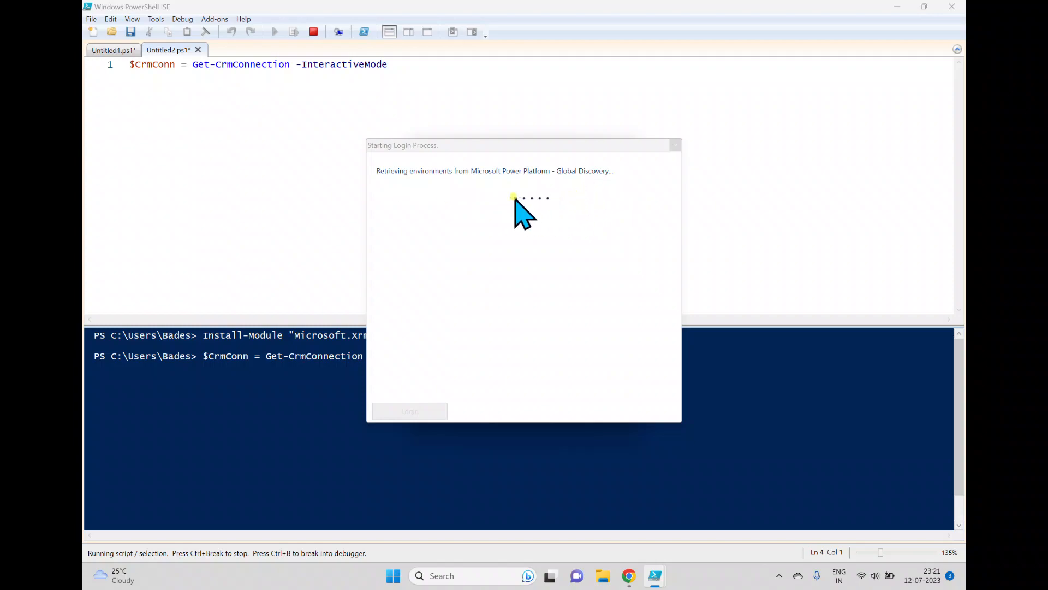
pyautogui.moveTo(478, 188)
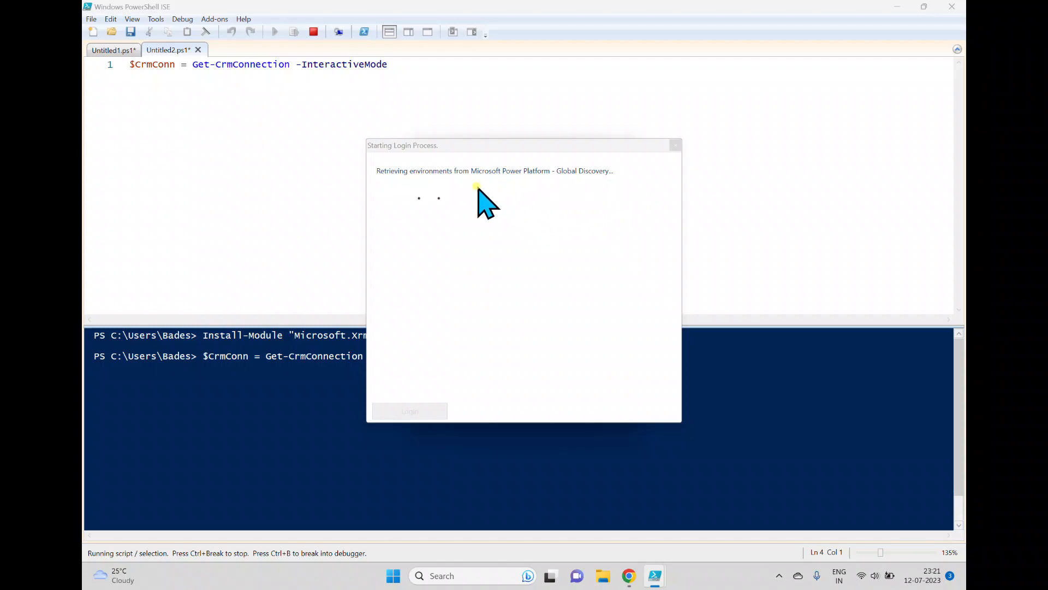
pyautogui.moveTo(490, 193)
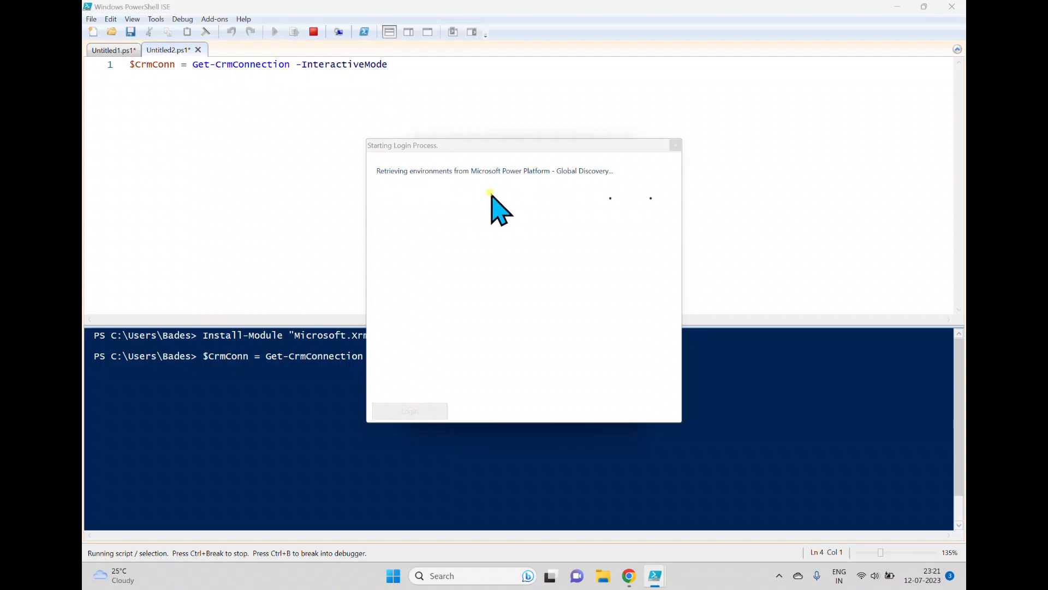
pyautogui.moveTo(479, 183)
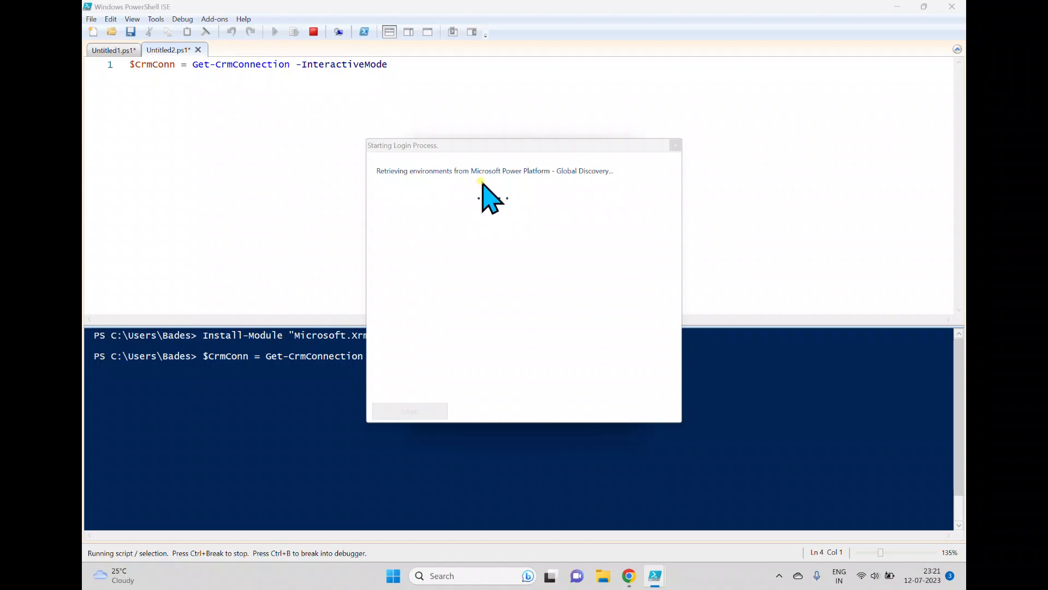
pyautogui.moveTo(497, 197)
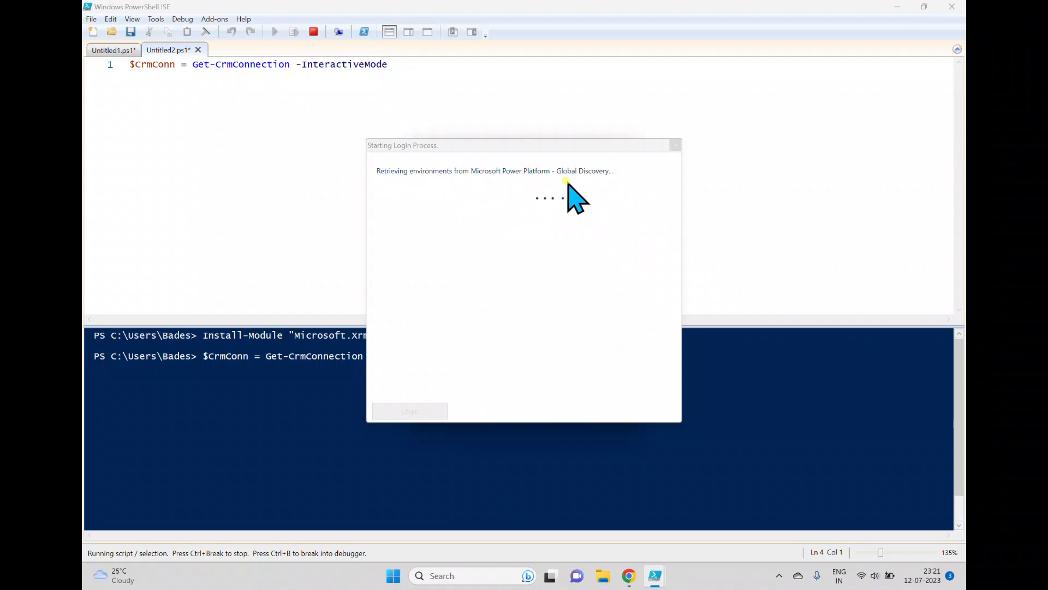
pyautogui.moveTo(469, 217)
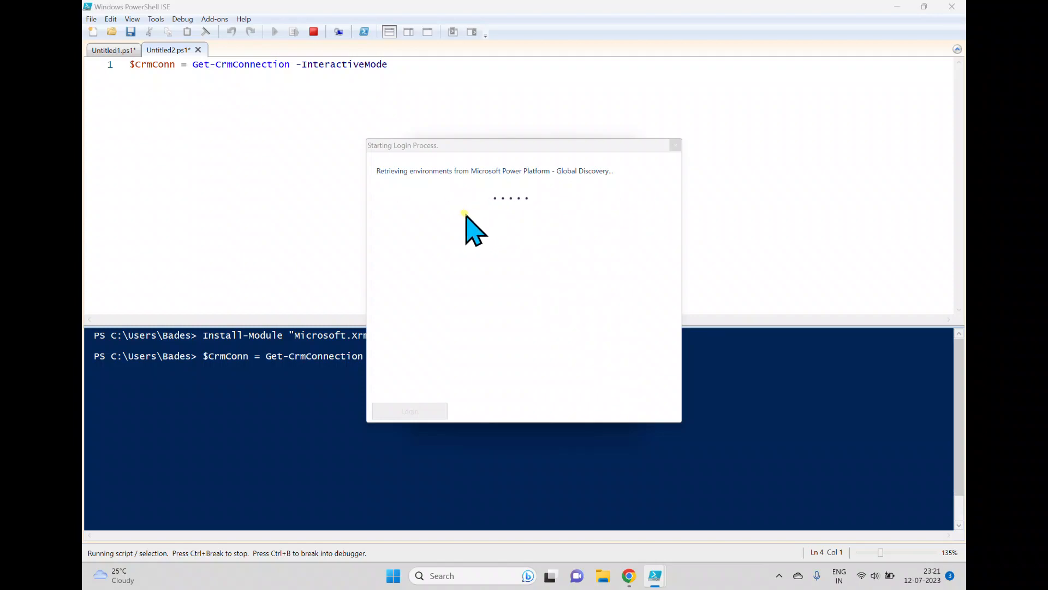
pyautogui.moveTo(458, 212)
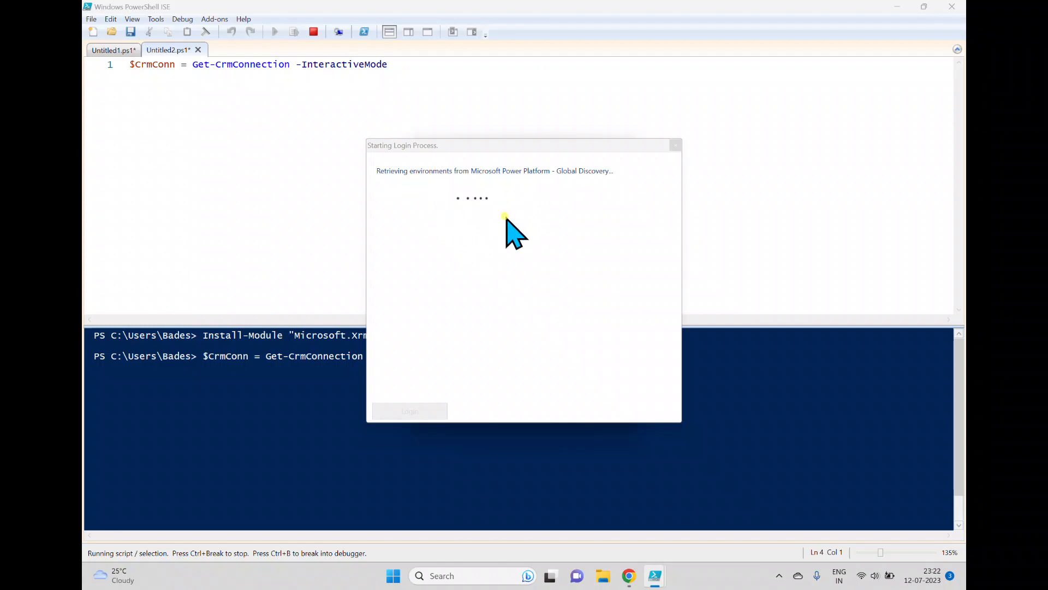
pyautogui.moveTo(495, 205)
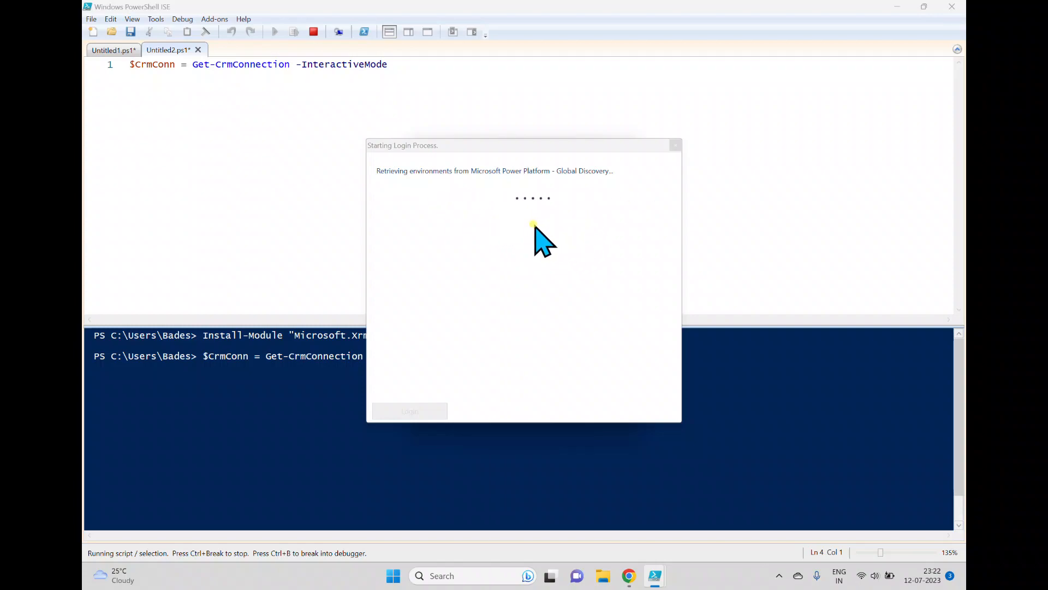
pyautogui.moveTo(552, 204)
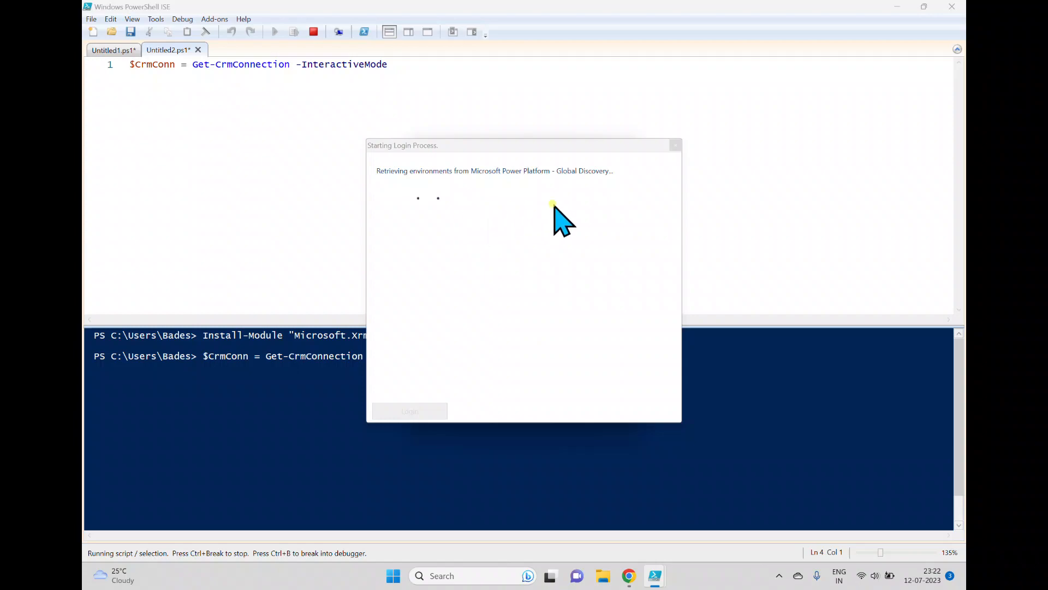
pyautogui.moveTo(508, 240)
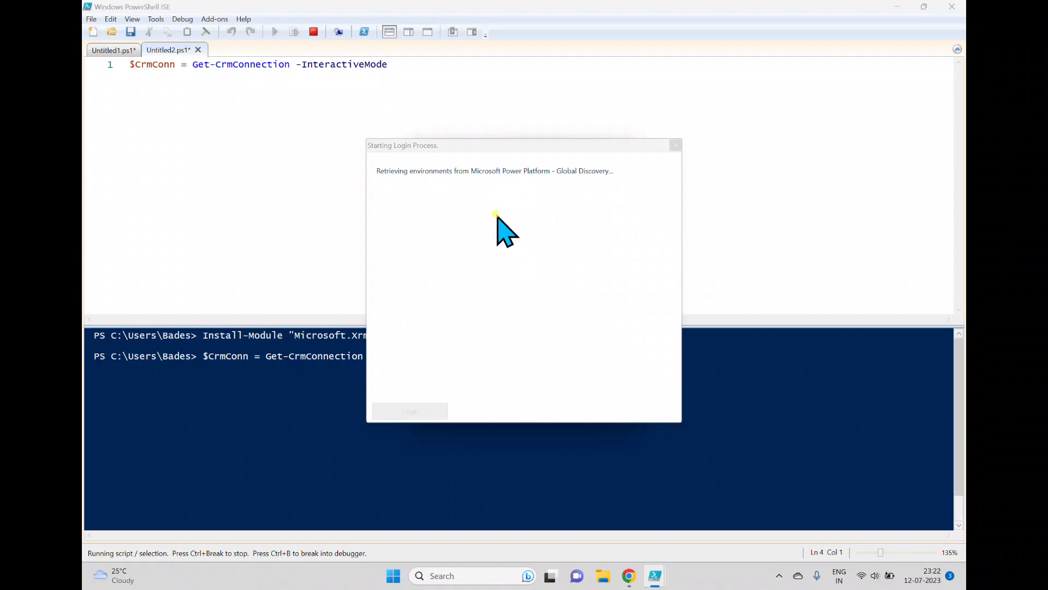
pyautogui.moveTo(561, 185)
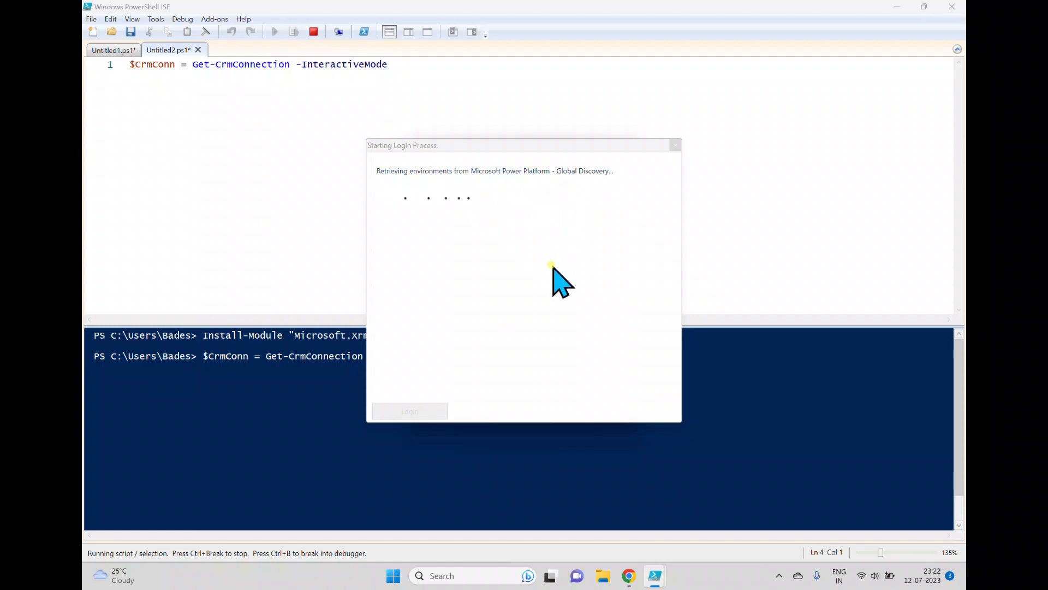
pyautogui.moveTo(391, 222)
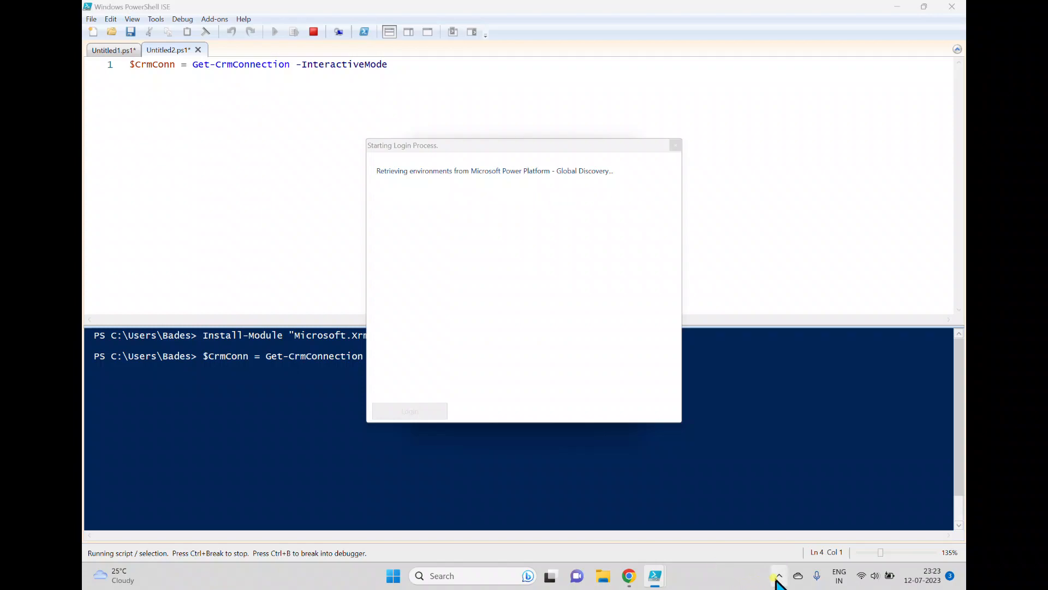
pyautogui.moveTo(779, 575)
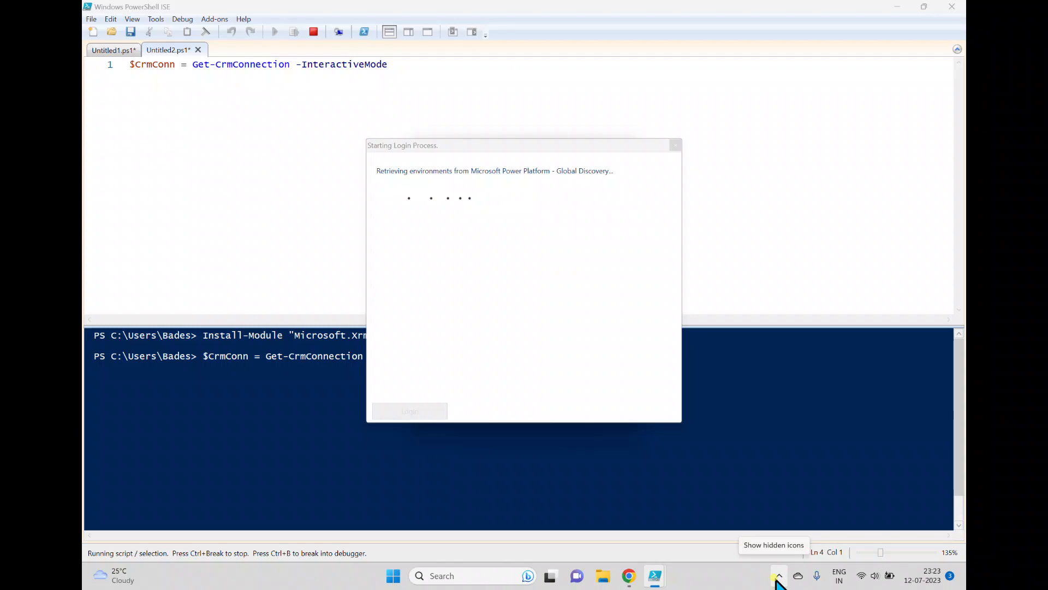
# Step: Bring up the hidden Microsoft sign-in window, enter the password, and sign in
pyautogui.click(778, 575)
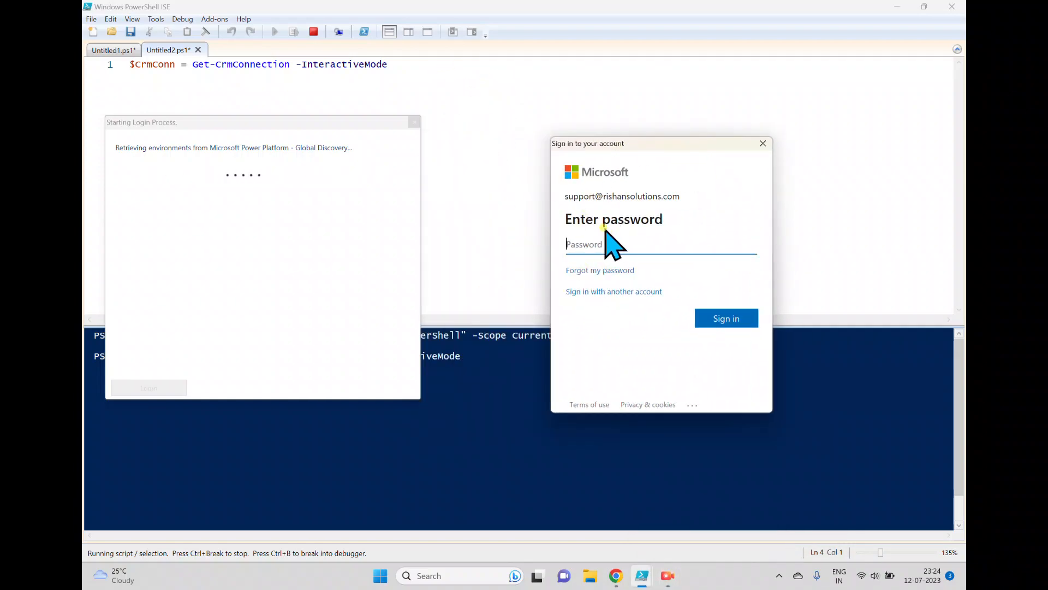
pyautogui.click(627, 244)
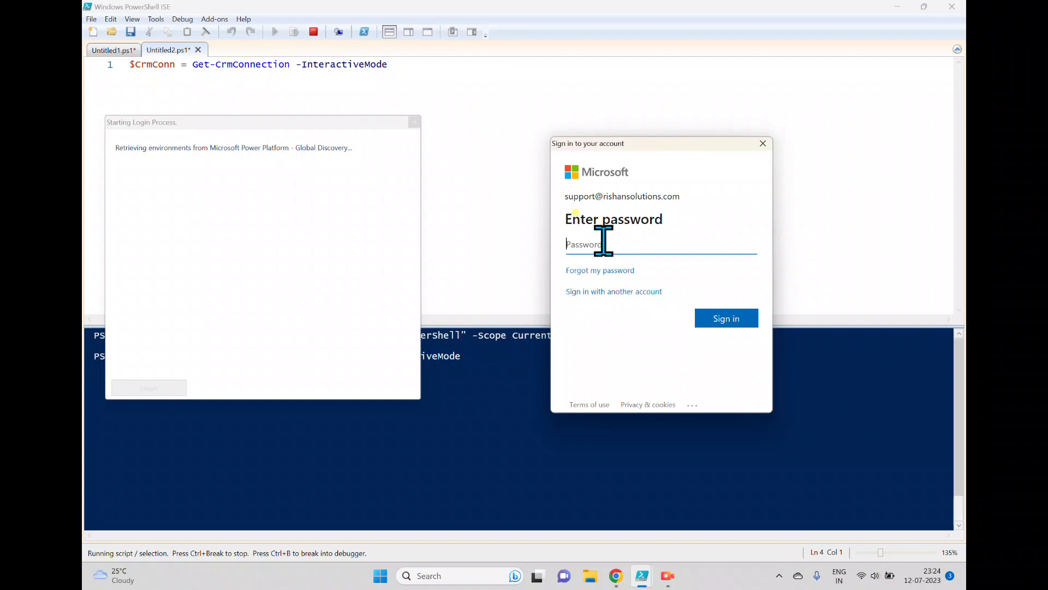
pyautogui.write('••••')
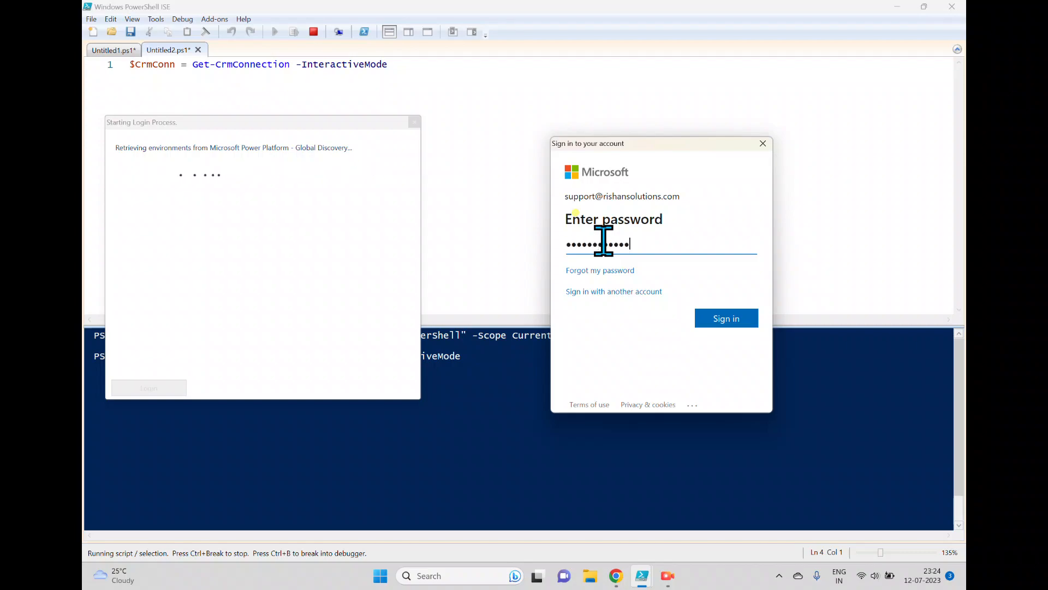
pyautogui.write('••')
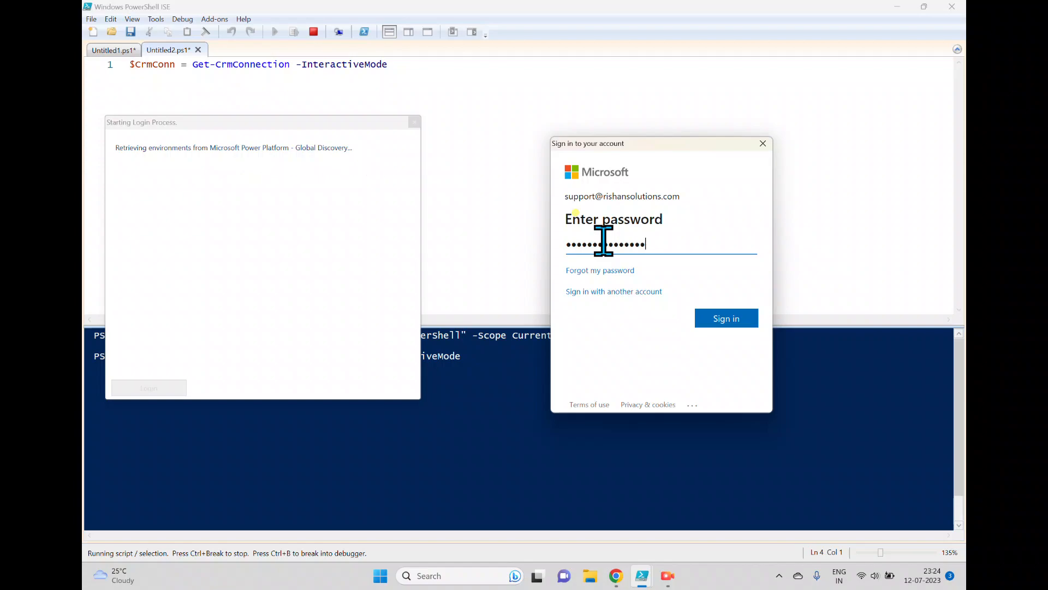
pyautogui.click(727, 318)
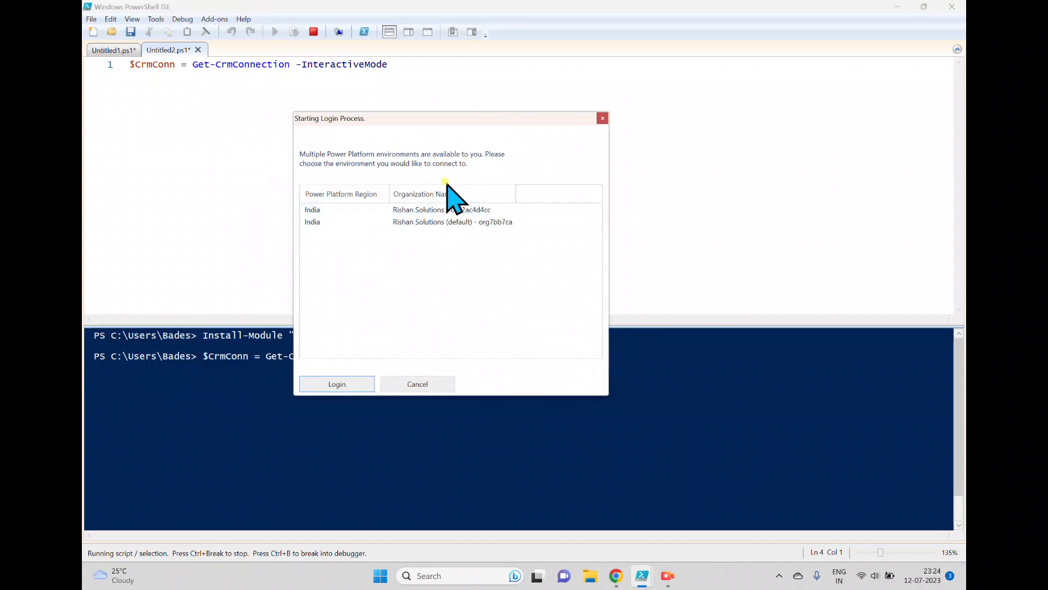
# Step: Choose the Rishan Solutions (default) environment and log in
pyautogui.click(428, 221)
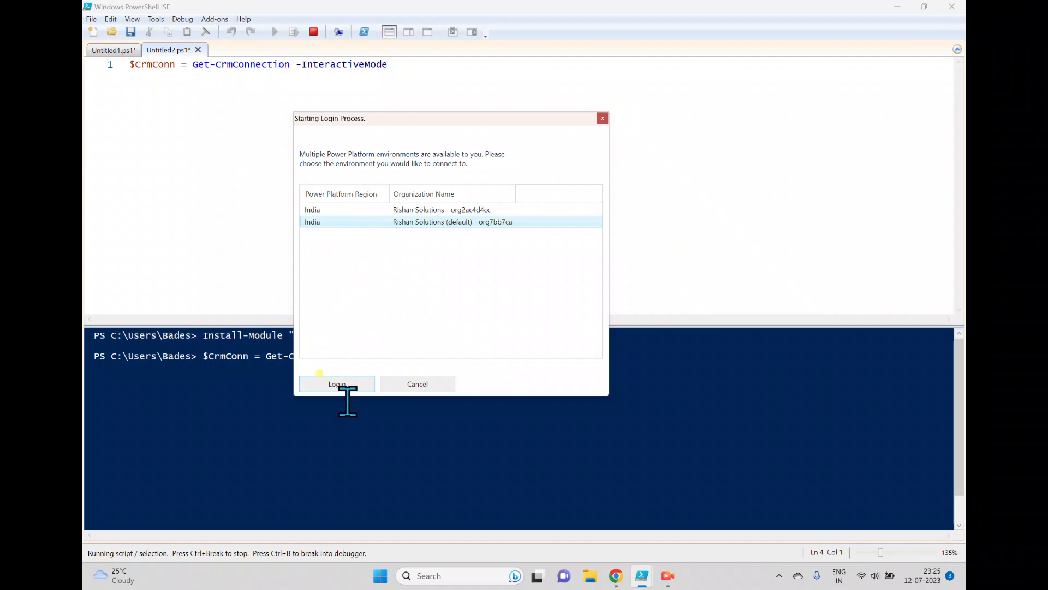
pyautogui.click(337, 384)
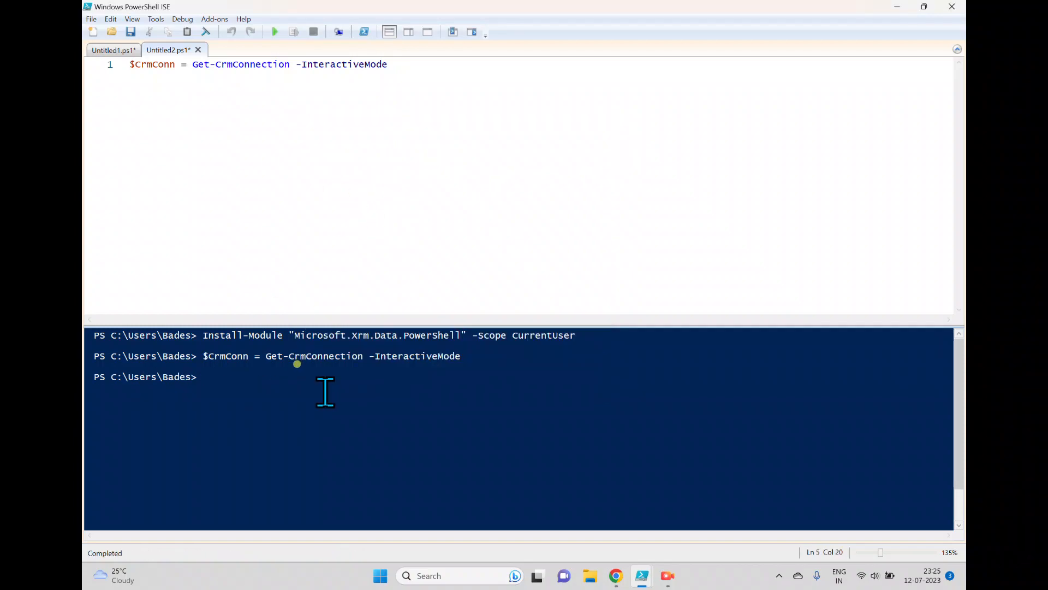
pyautogui.moveTo(280, 356)
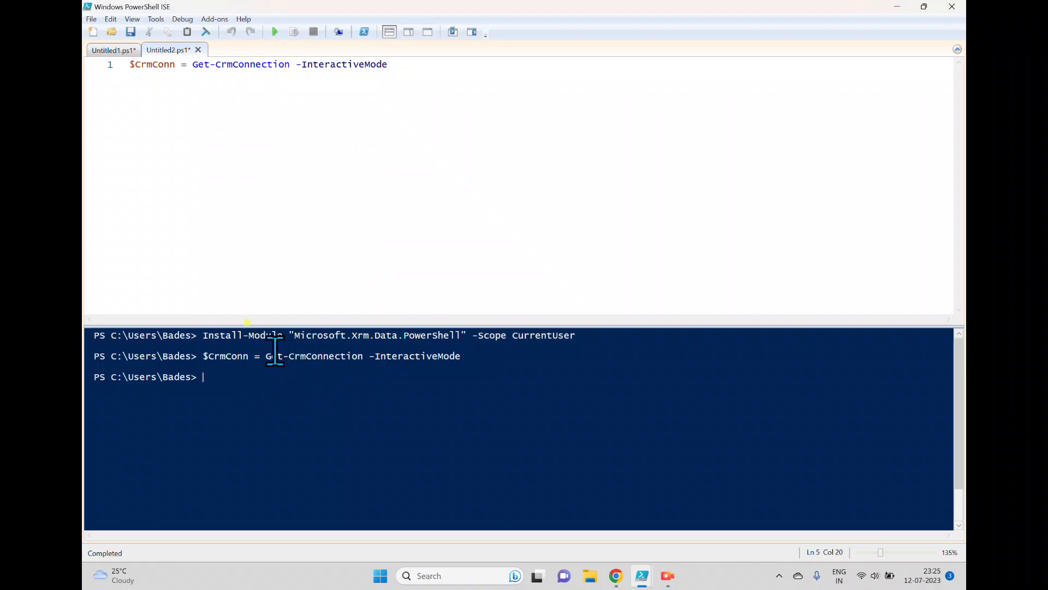
pyautogui.moveTo(211, 394)
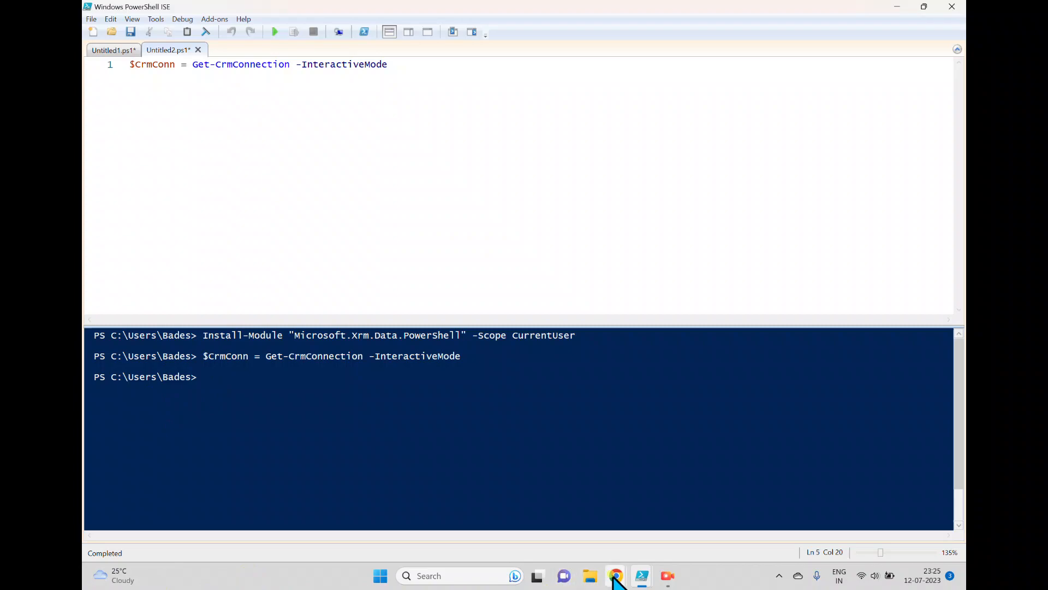
# Step: In Power Apps, open the Information table's properties and expand advanced options to see cr414_information
pyautogui.click(615, 576)
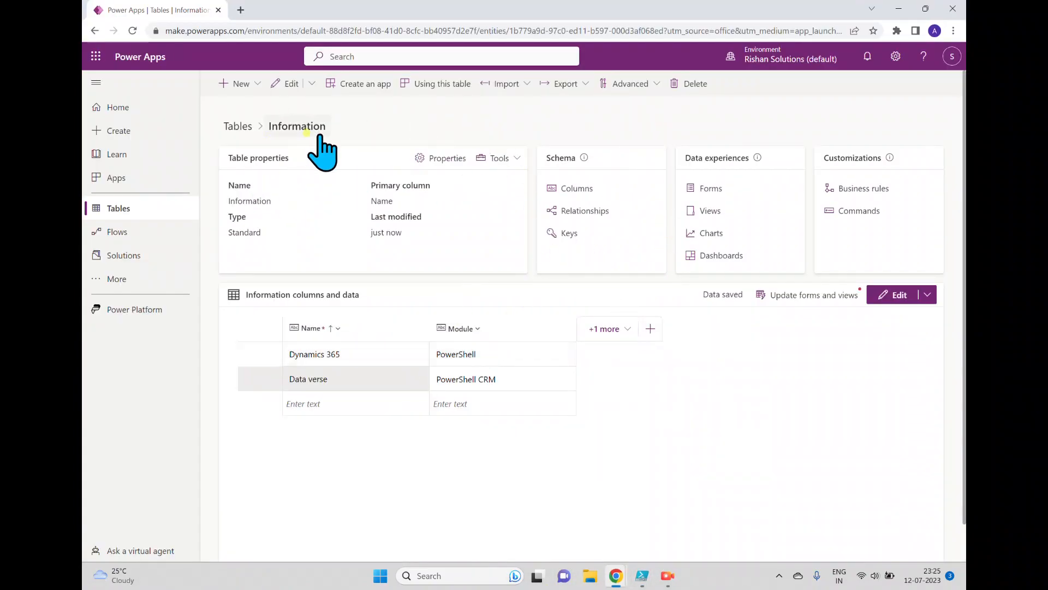
pyautogui.moveTo(447, 164)
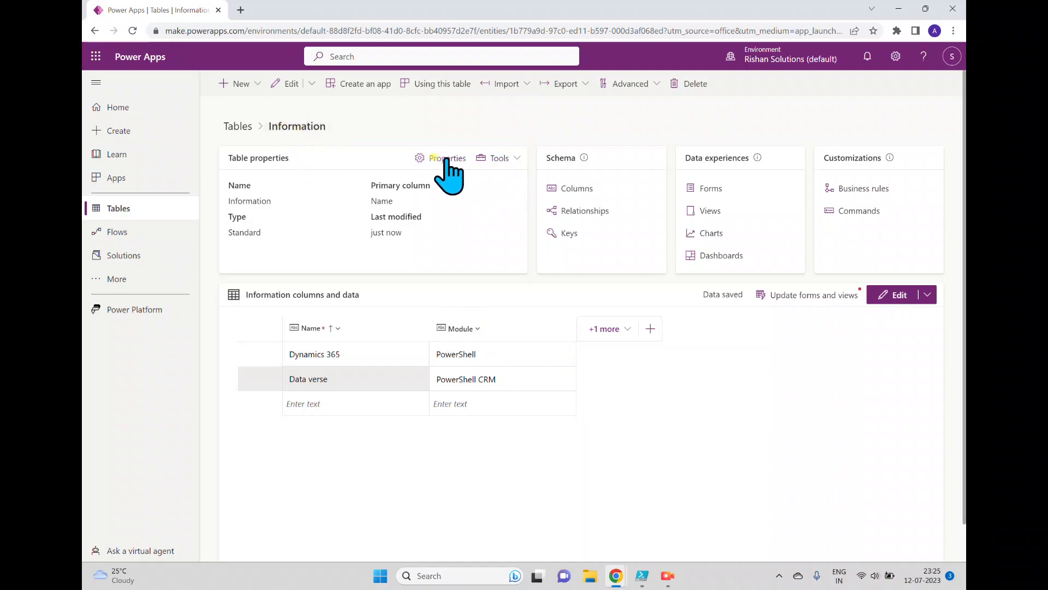
pyautogui.moveTo(297, 126)
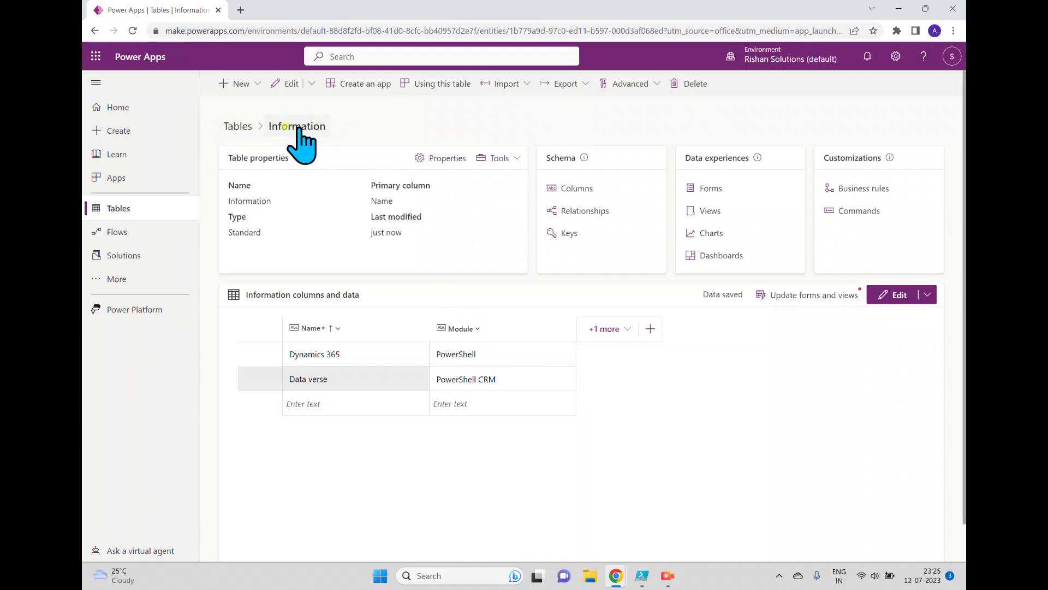
pyautogui.click(440, 158)
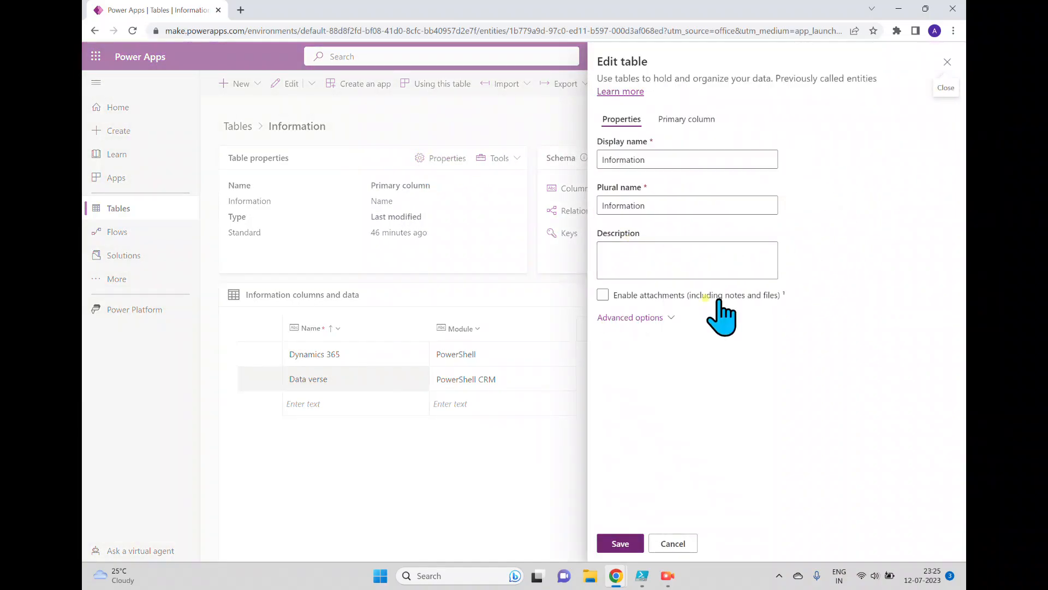
pyautogui.click(630, 318)
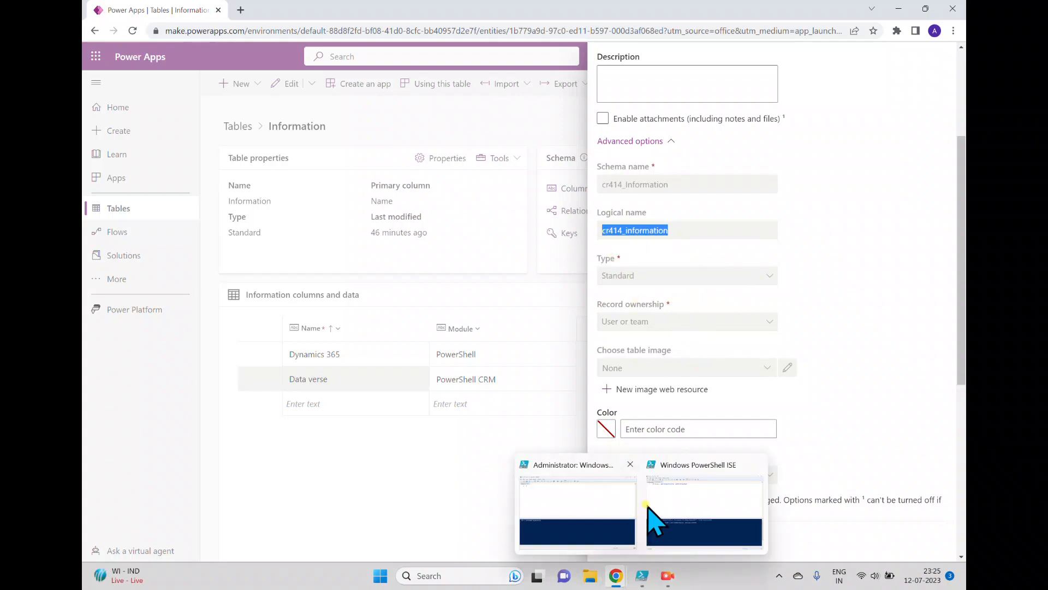
pyautogui.click(695, 511)
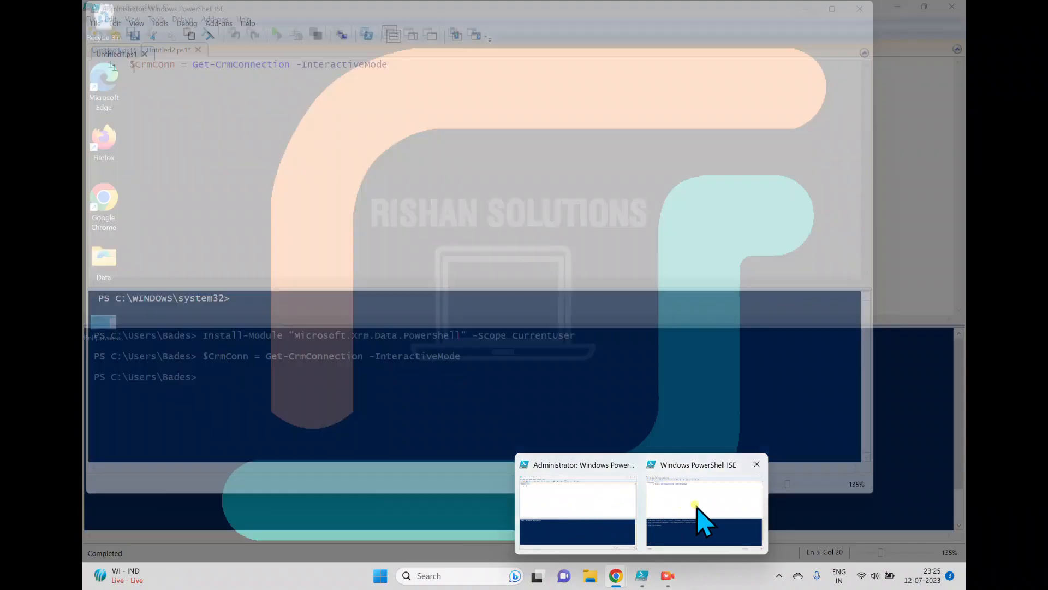
# Step: Start line 2 with $Allrecords = Get-CrmRecords
pyautogui.click(695, 508)
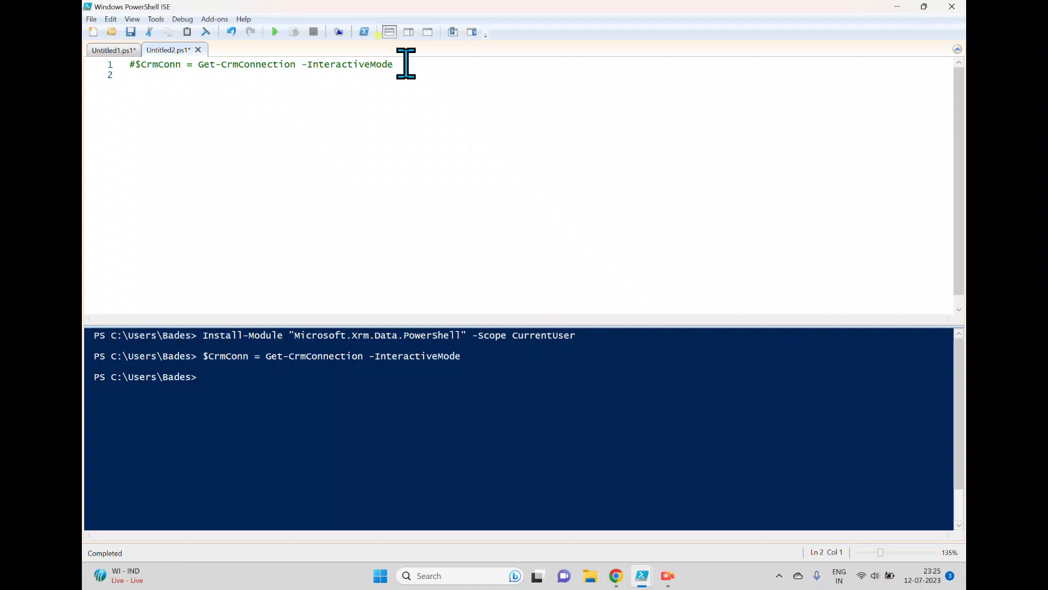
pyautogui.write('$')
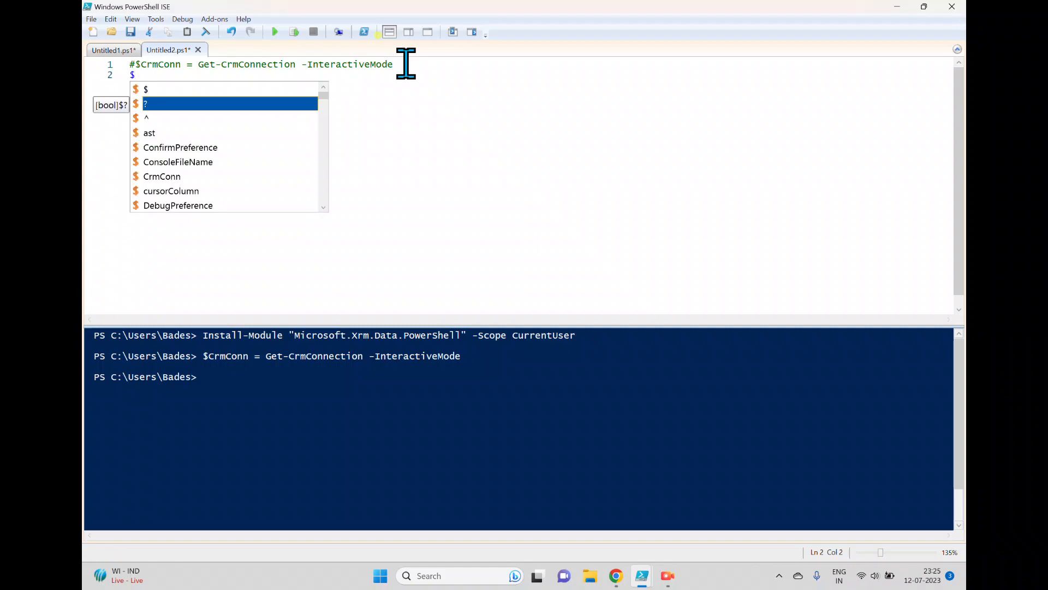
pyautogui.write('Allrecord')
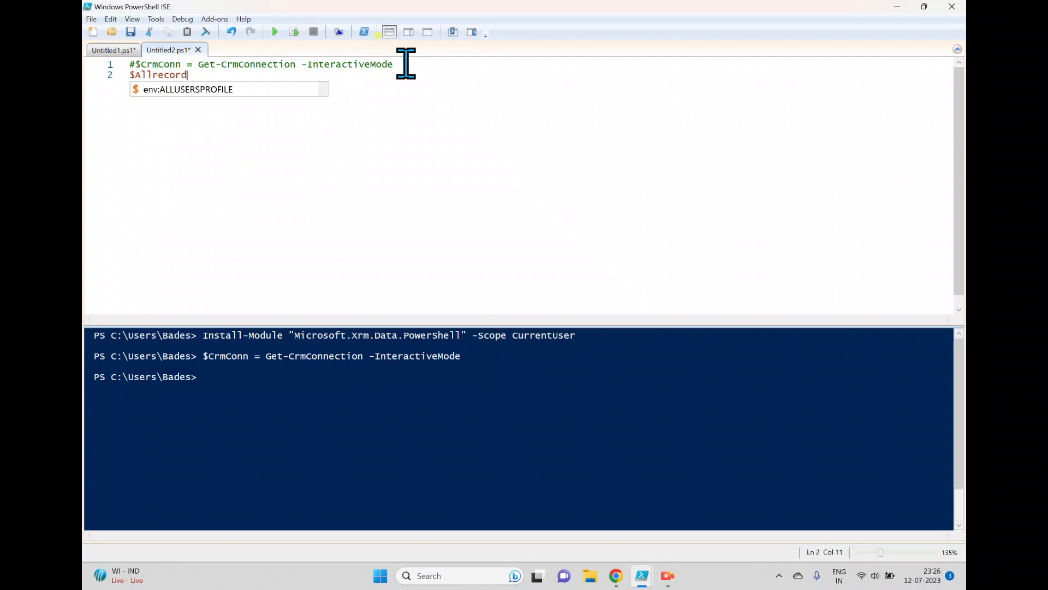
pyautogui.write('s =')
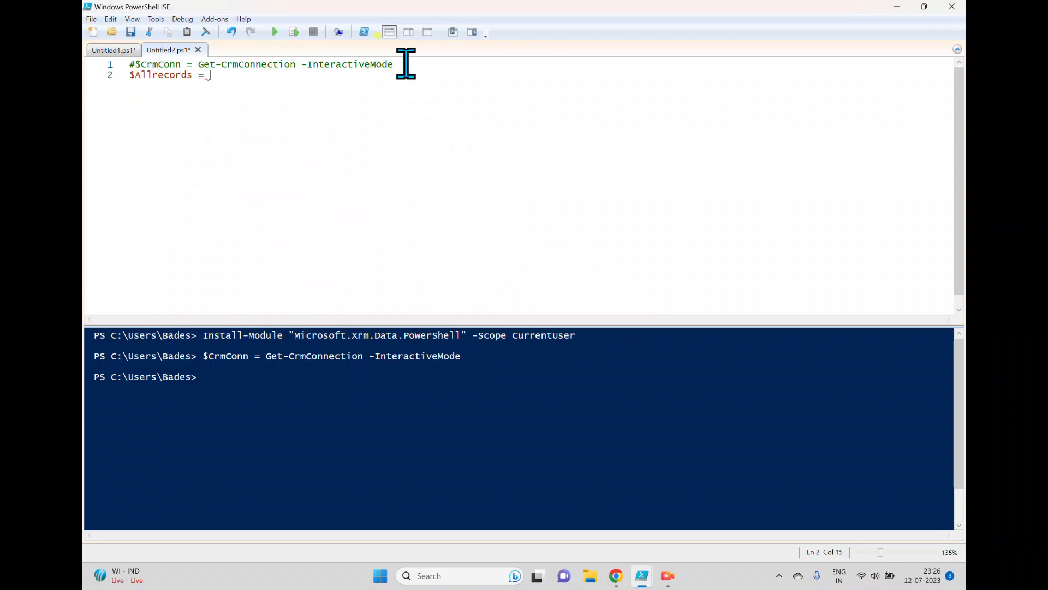
pyautogui.write('Get-')
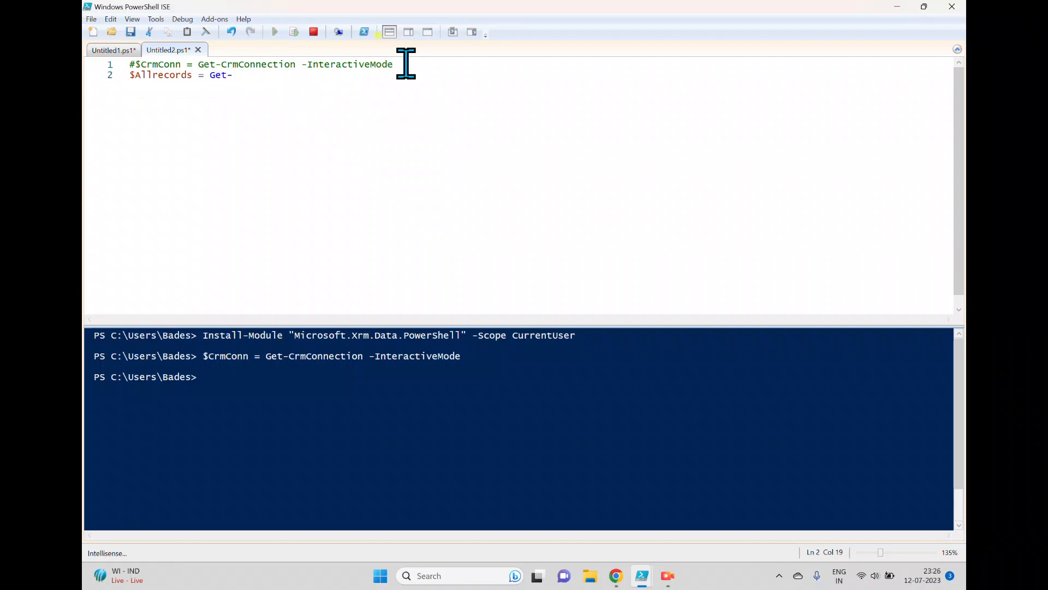
pyautogui.write('C')
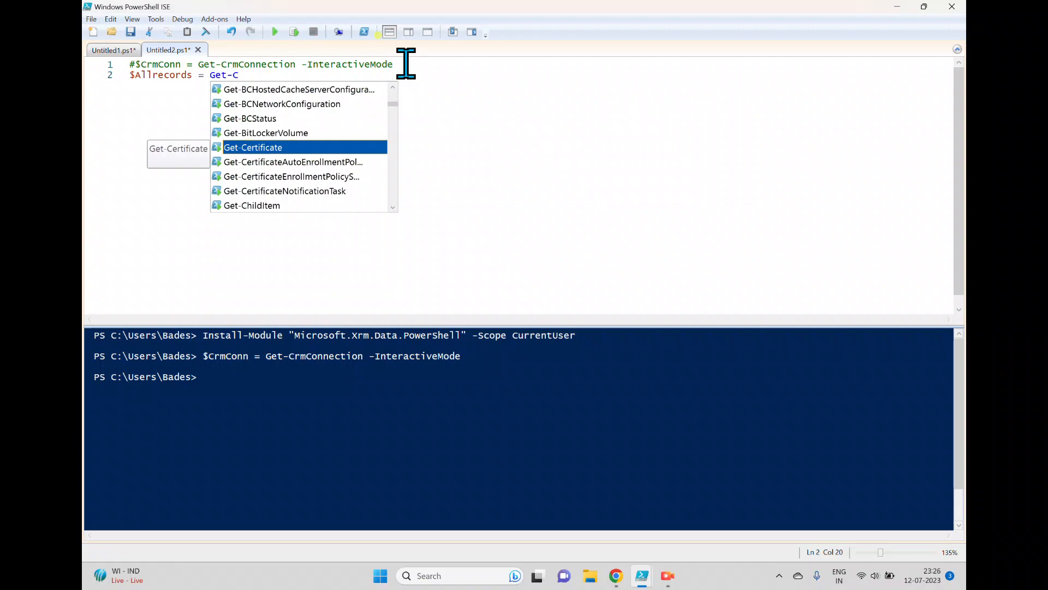
pyautogui.write('rm')
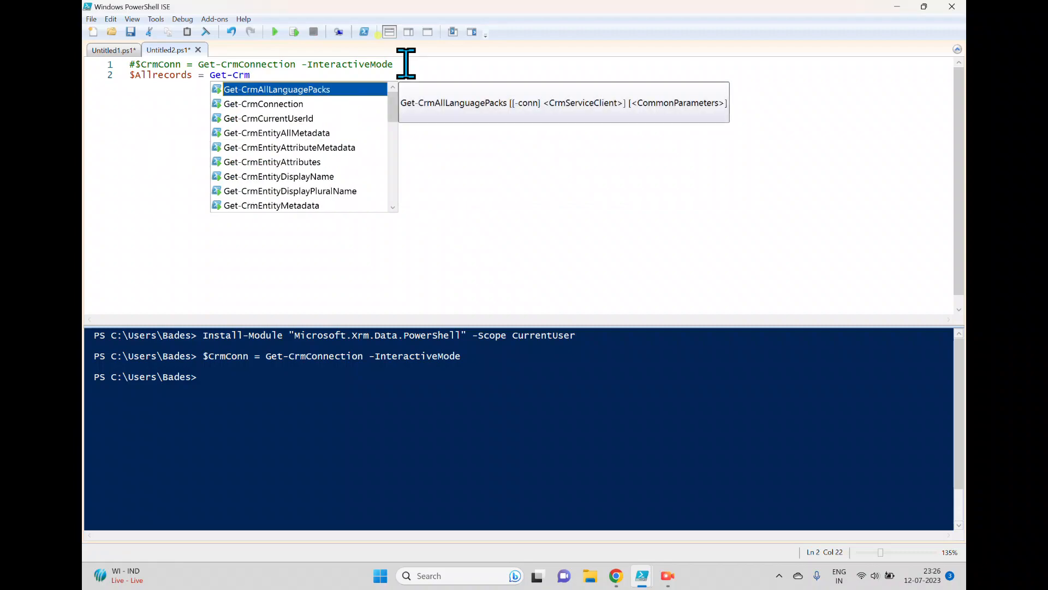
pyautogui.write('re')
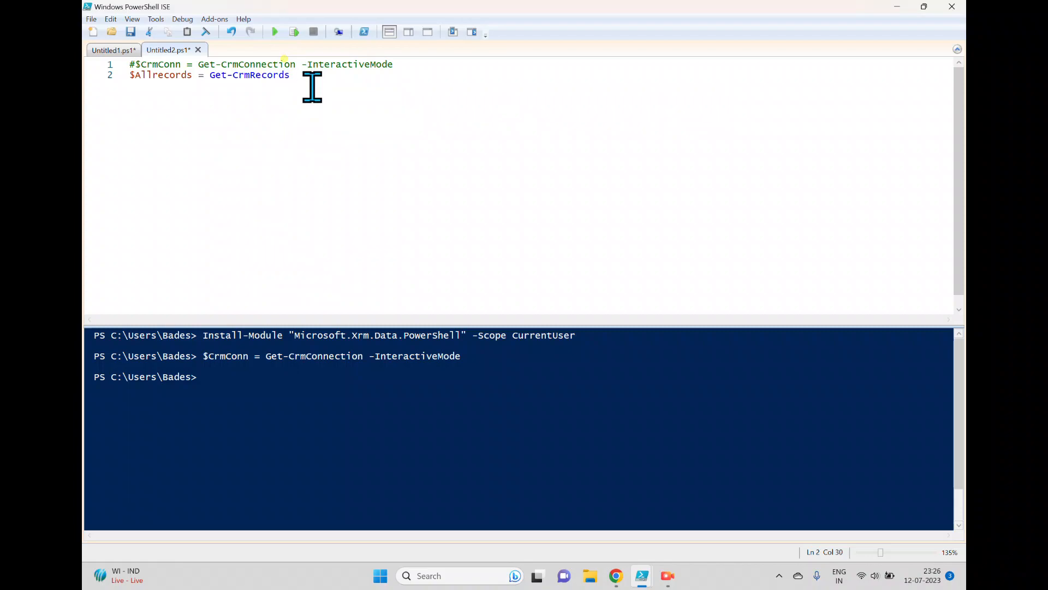
# Step: Add -conn $CrmConn -EntityLogicalName, checking the table's logical name in Power Apps
pyautogui.write('-conn')
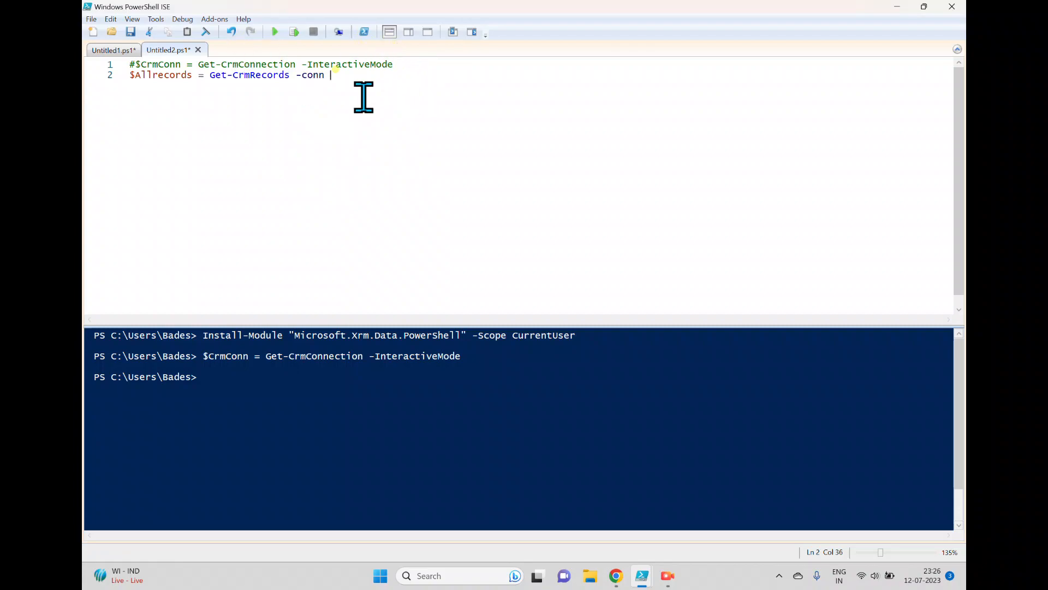
pyautogui.write('$CrmConn -')
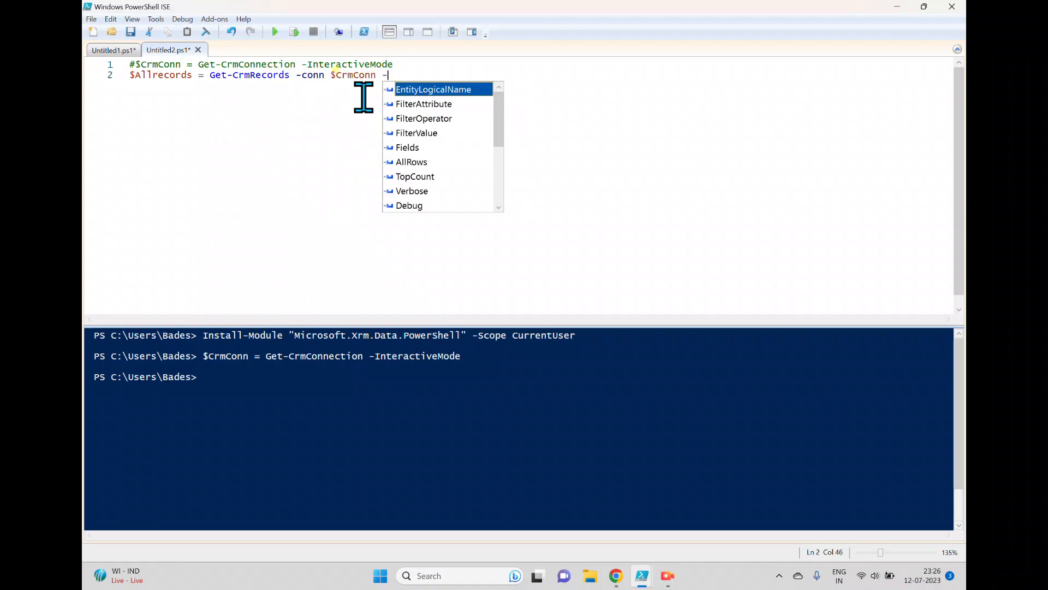
pyautogui.write('E')
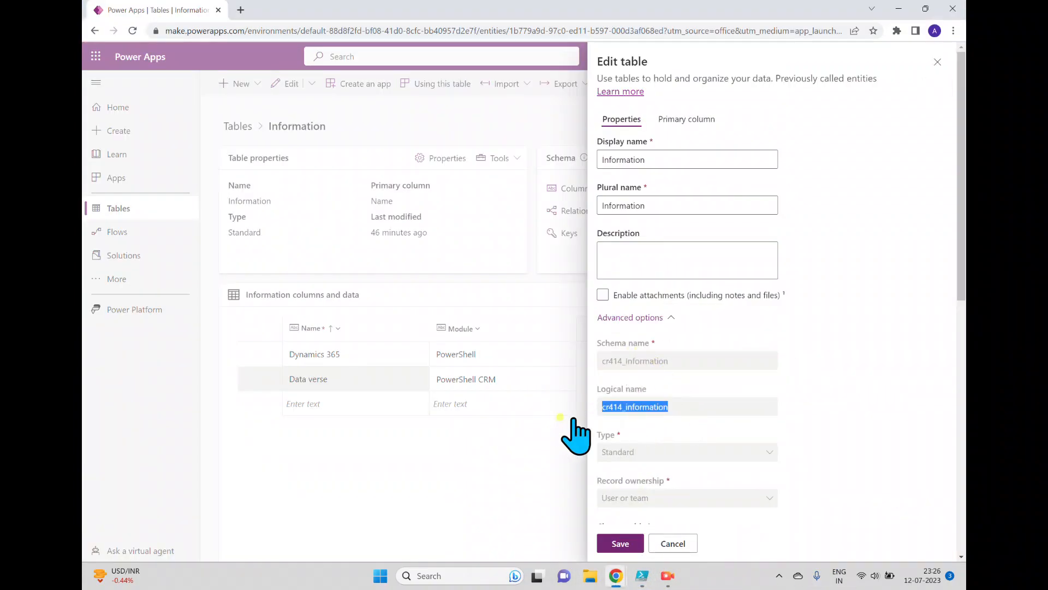
pyautogui.click(666, 576)
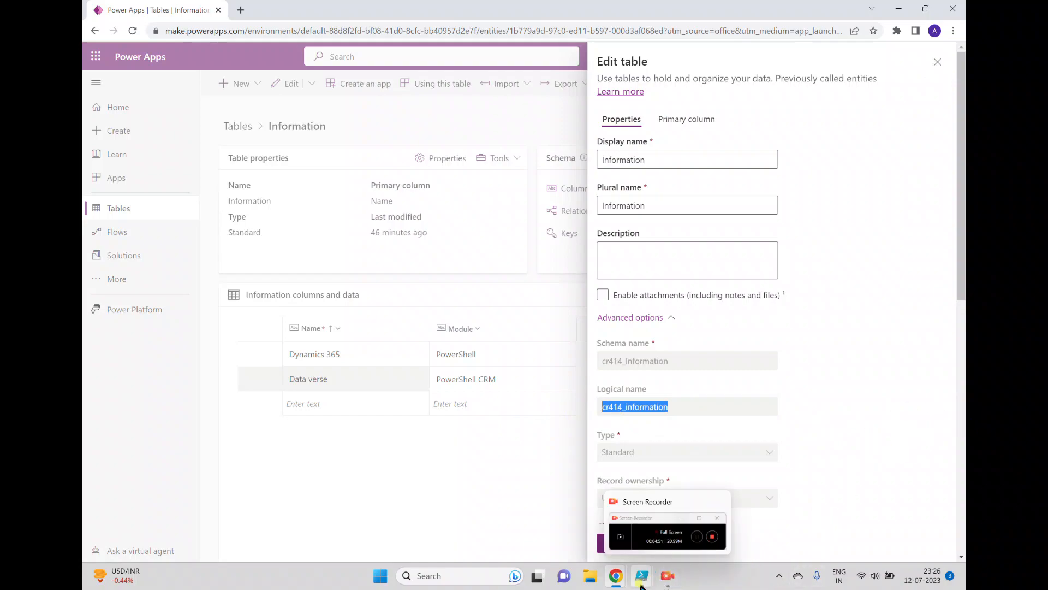
pyautogui.click(641, 576)
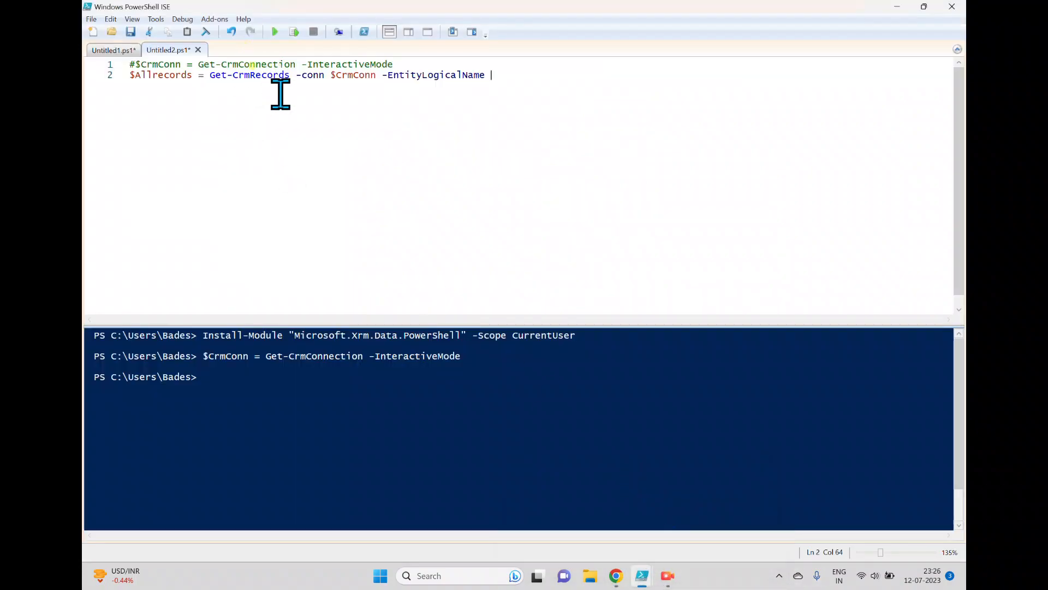
# Step: Finish the line with cr414_information and begin line 3 with $All
pyautogui.write('cr414_information')
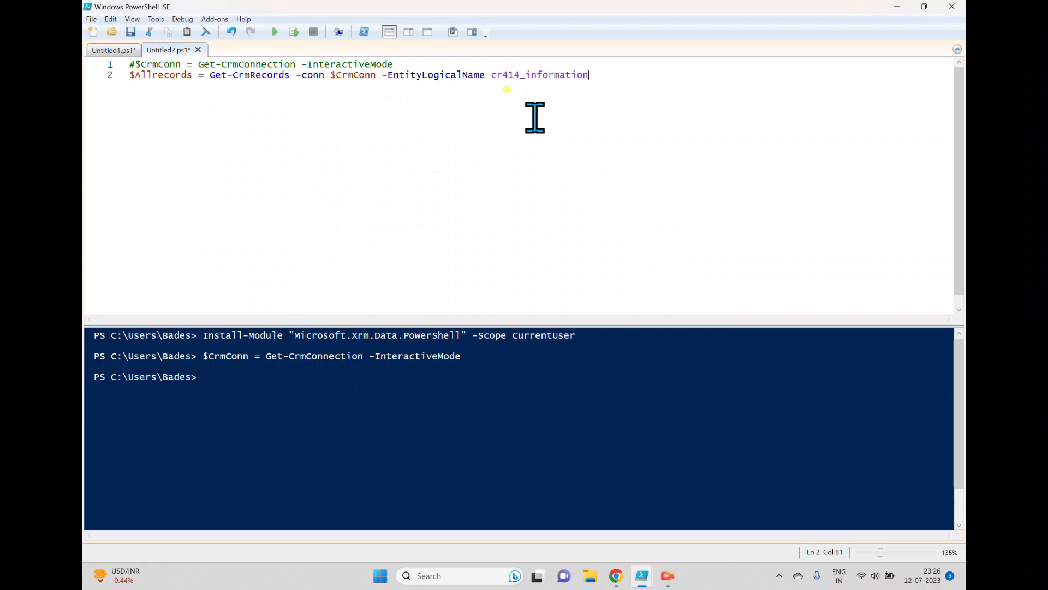
pyautogui.moveTo(574, 74)
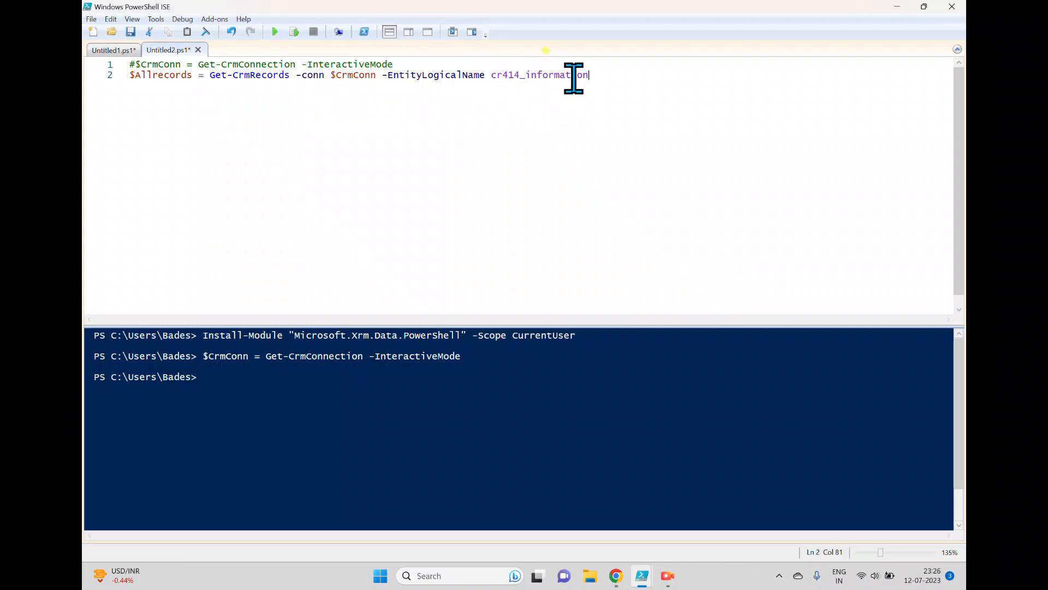
pyautogui.moveTo(621, 65)
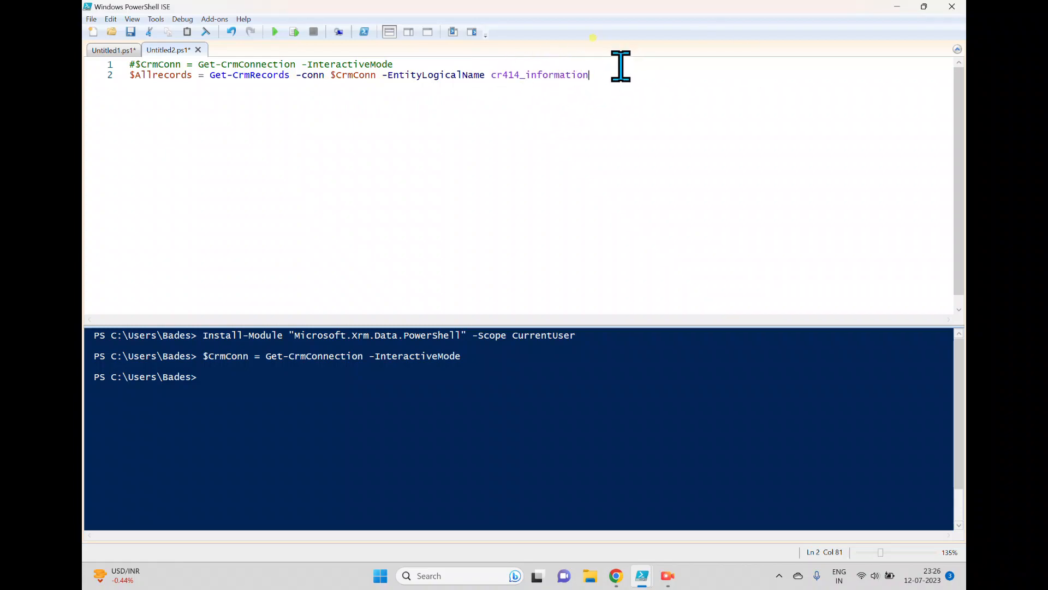
pyautogui.press('Enter')
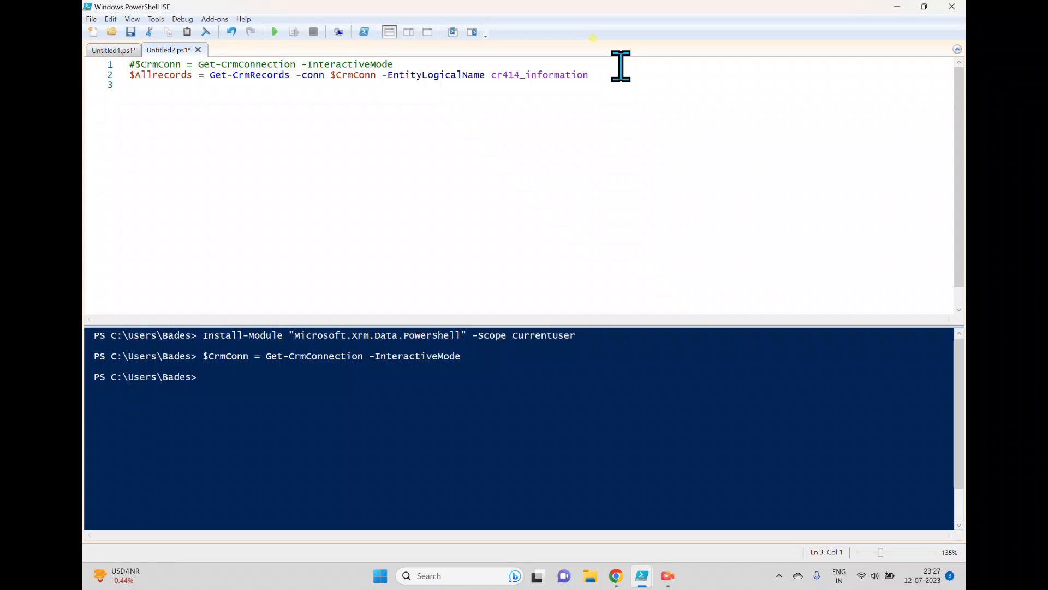
pyautogui.write('$All')
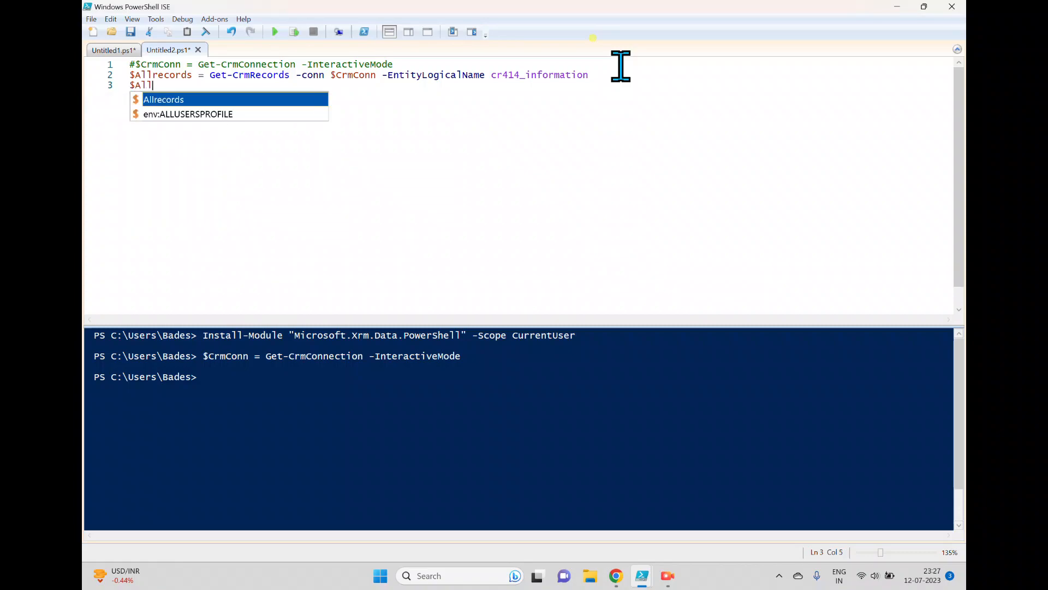
# Step: Correct line 3 to $Allrecords.CrmRecords and run the script
pyautogui.press('Tab')
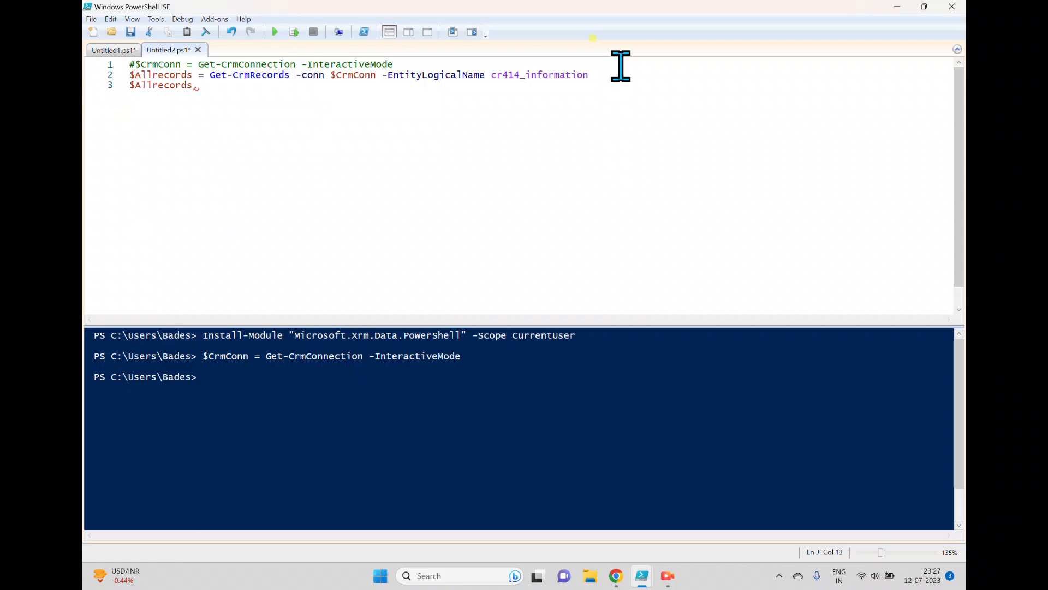
pyautogui.write('.Cr')
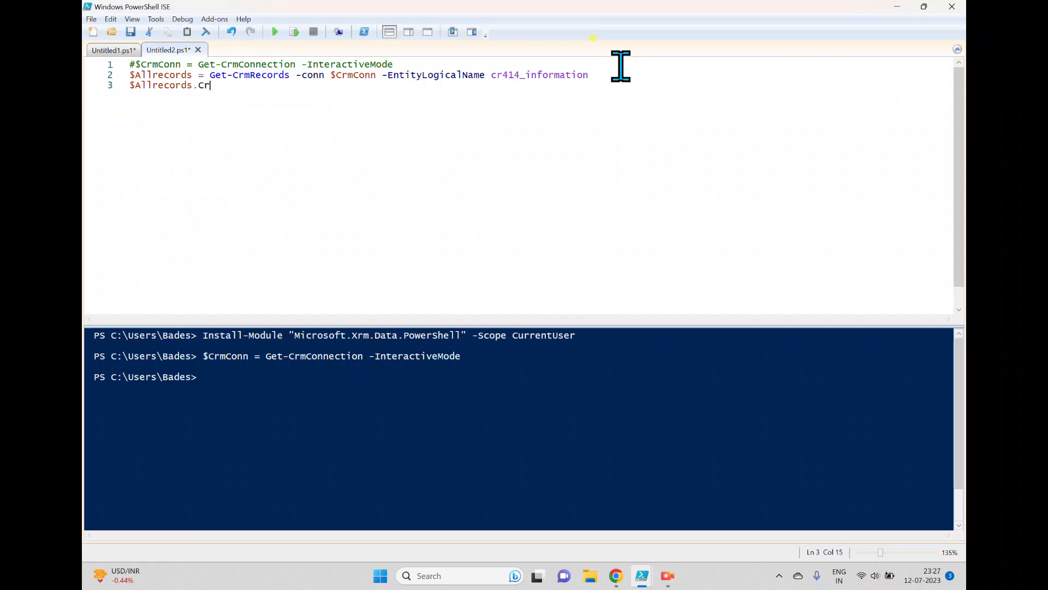
pyautogui.write('m')
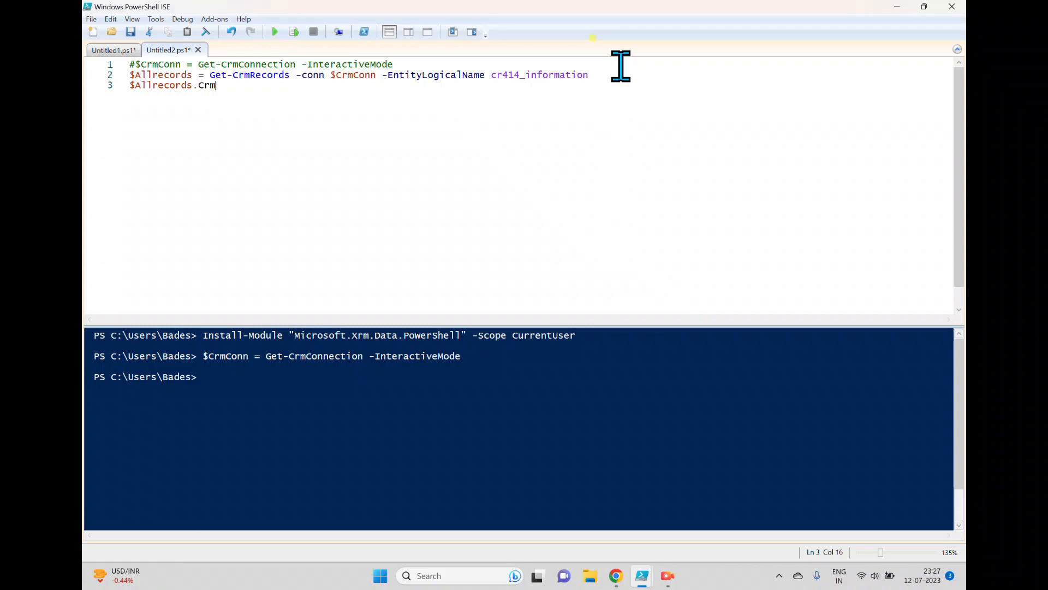
pyautogui.press('Backspace')
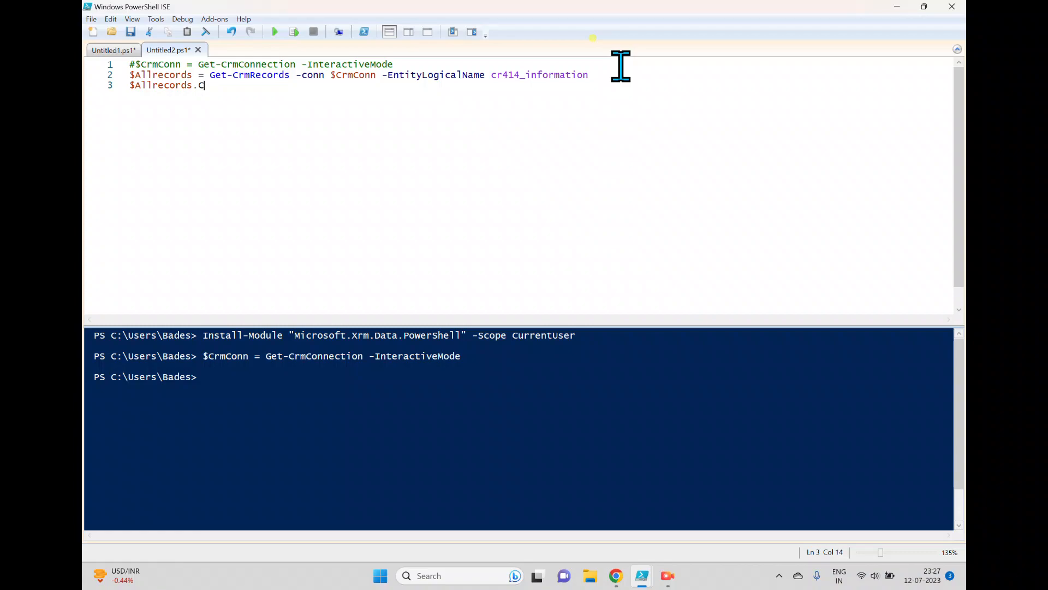
pyautogui.press('Backspace')
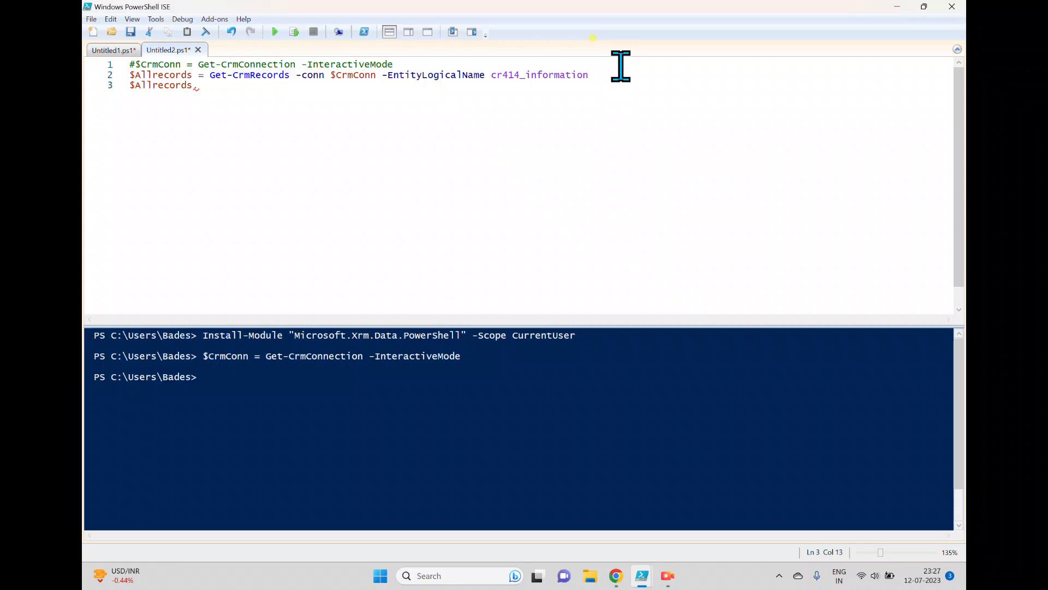
pyautogui.write('.Crm')
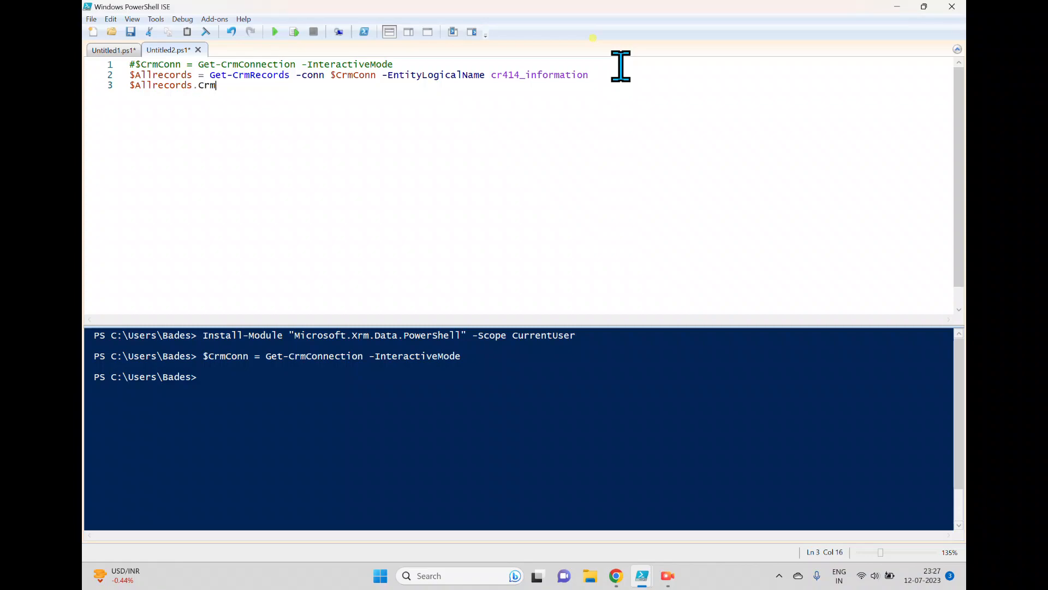
pyautogui.write('Re')
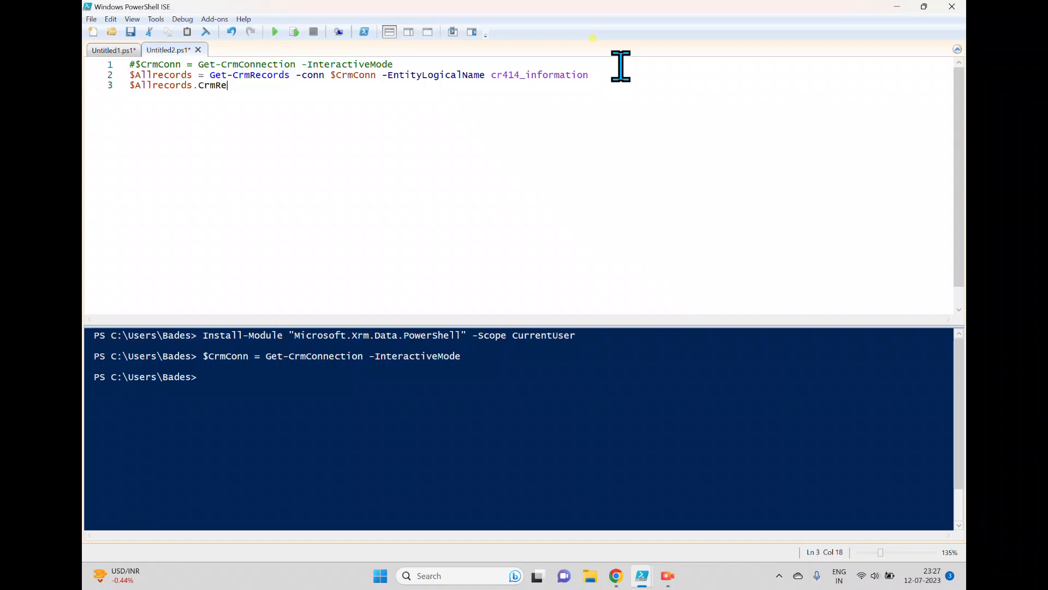
pyautogui.write('cords')
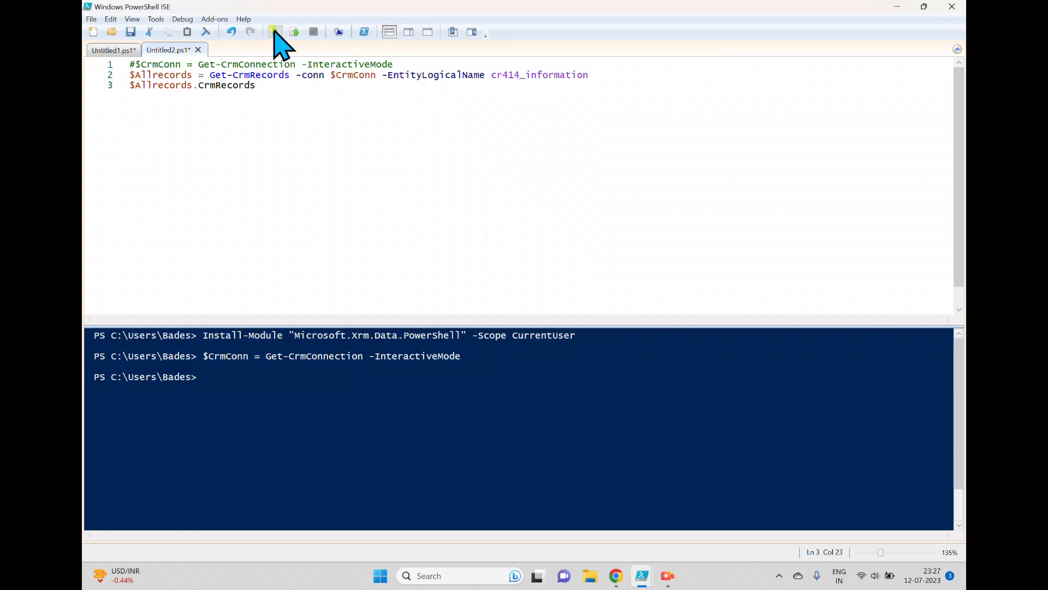
pyautogui.click(275, 31)
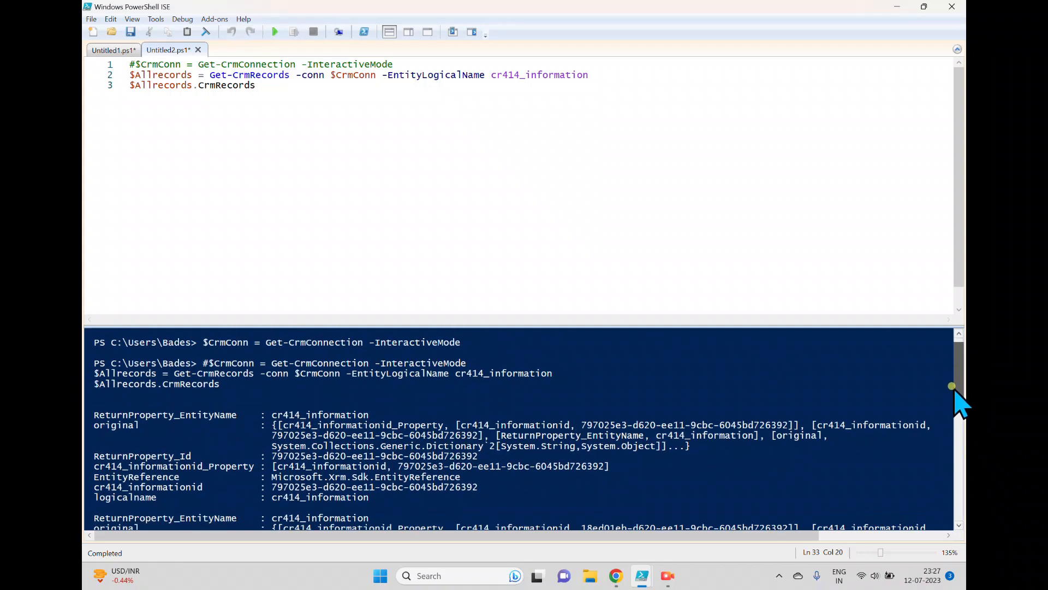
# Step: Scroll through the fetched records, then bring up the Power Apps Information table
pyautogui.scroll(-3)
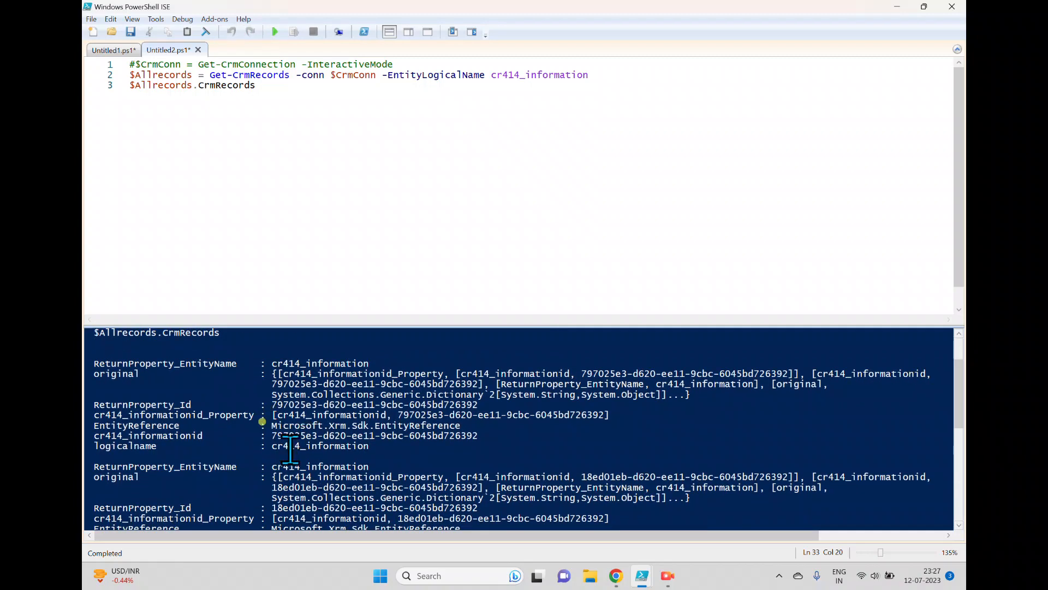
pyautogui.click(621, 576)
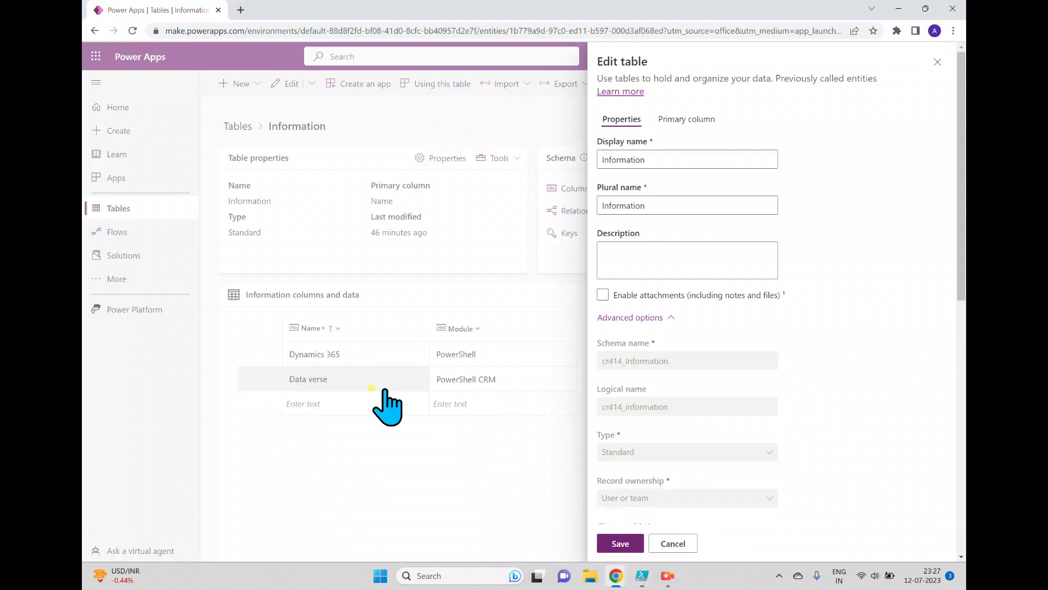
pyautogui.moveTo(937, 61)
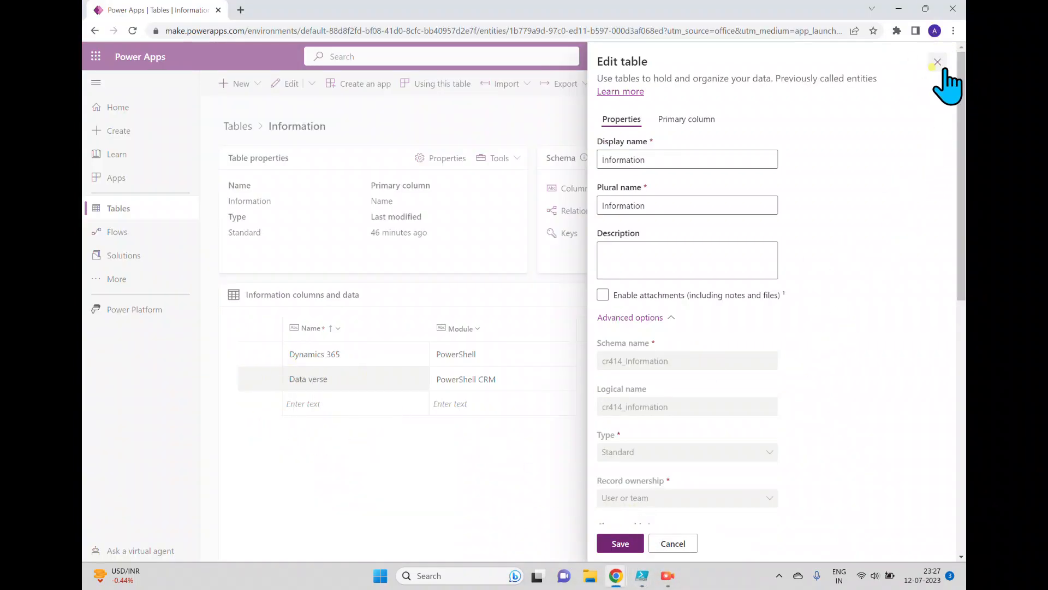
# Step: Close the Edit table panel in Power Apps and return to PowerShell ISE
pyautogui.click(937, 61)
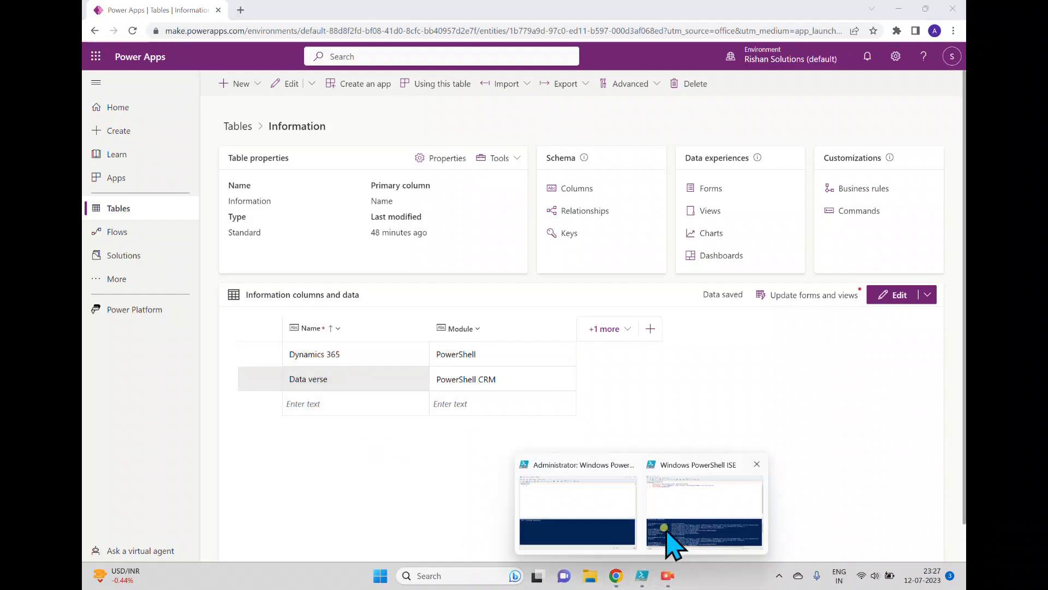
pyautogui.click(705, 508)
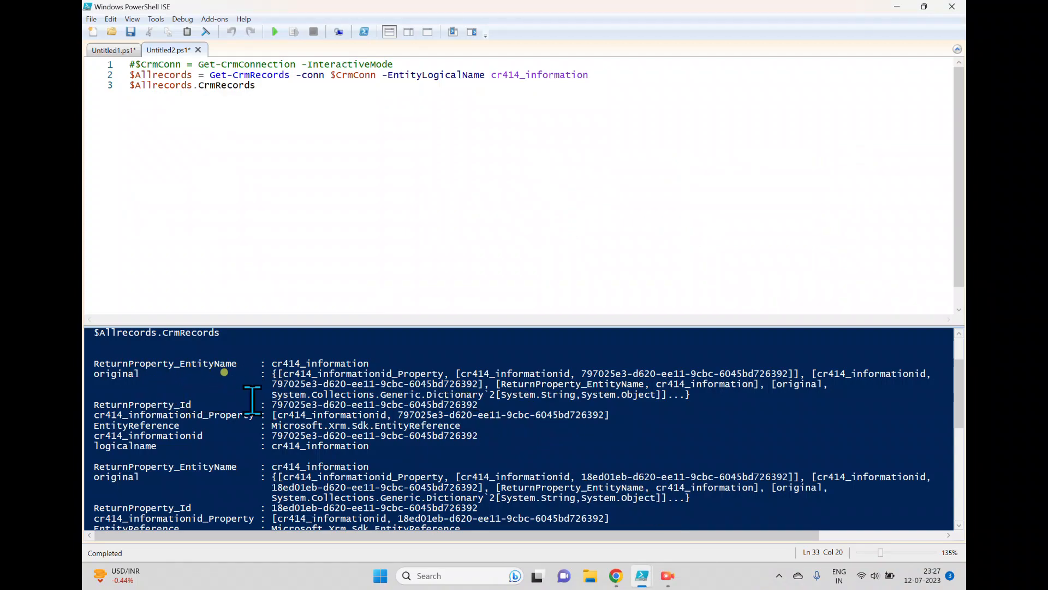
# Step: Scroll the console to show both records and their cr414_informationid GUIDs
pyautogui.scroll(-3)
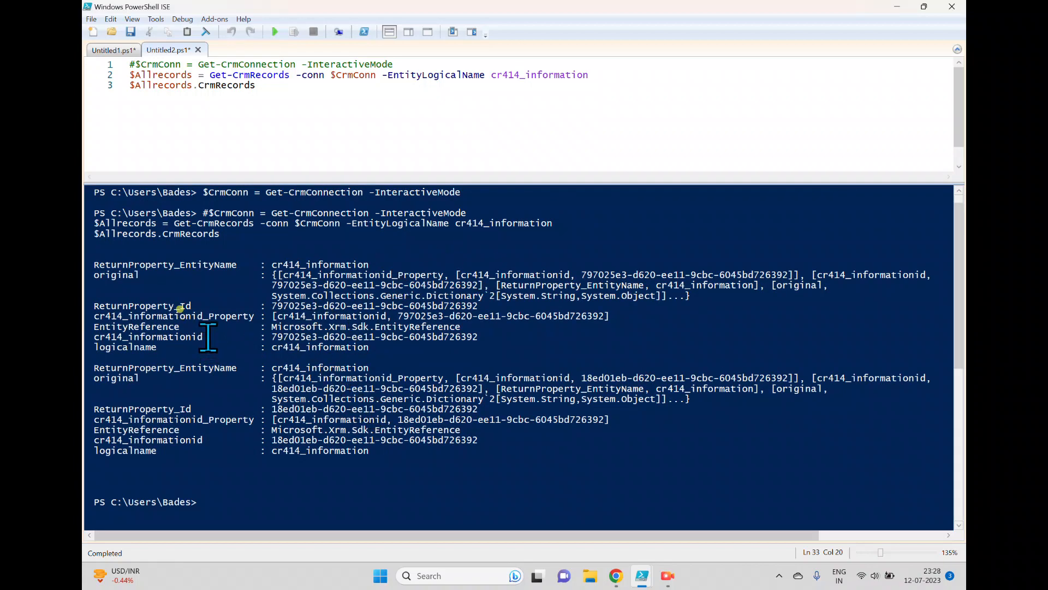
pyautogui.moveTo(80, 373)
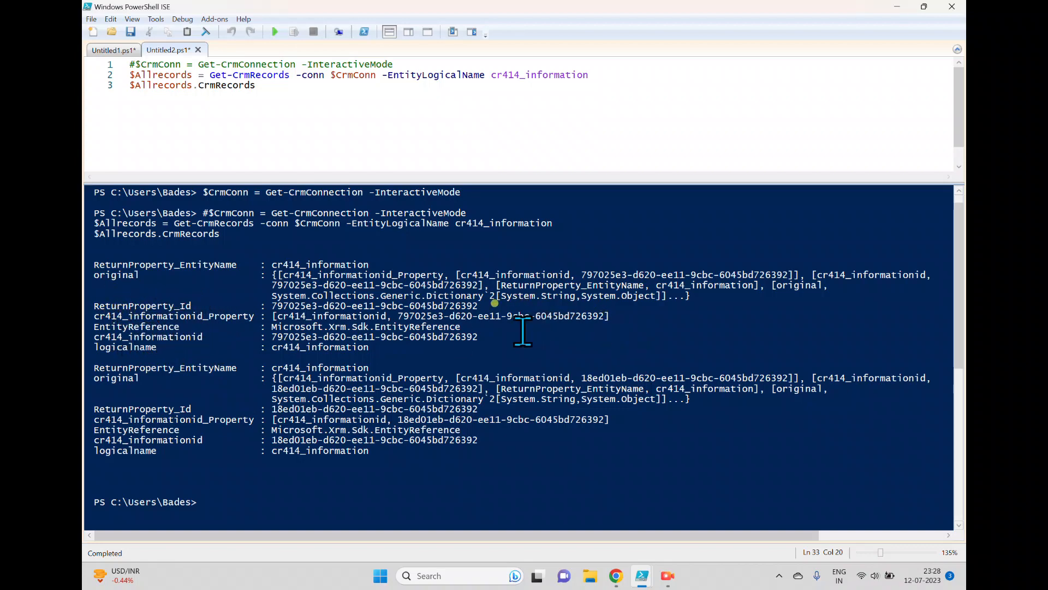
pyautogui.moveTo(503, 460)
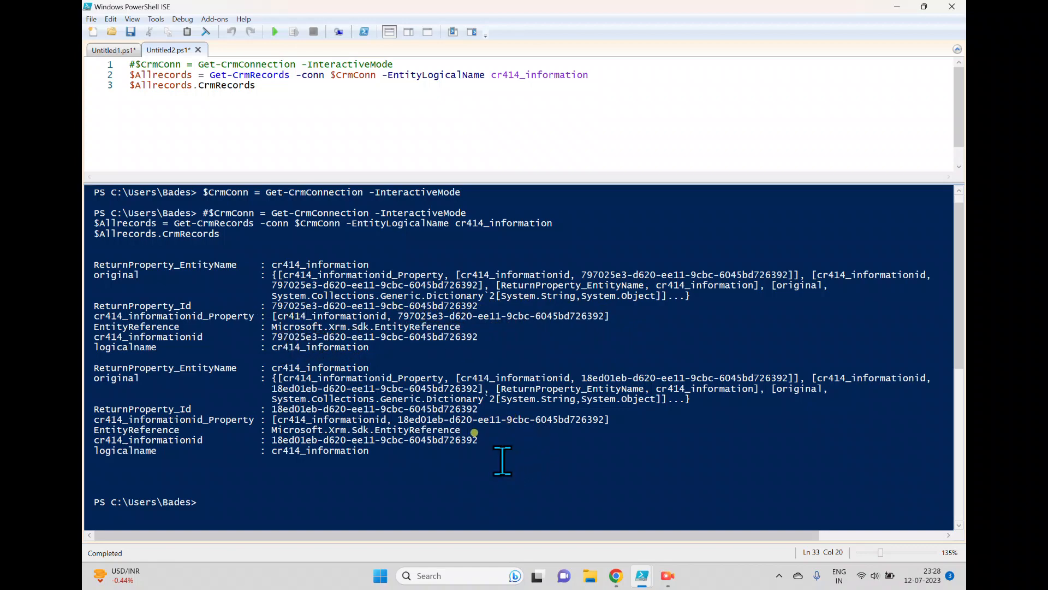
pyautogui.moveTo(403, 356)
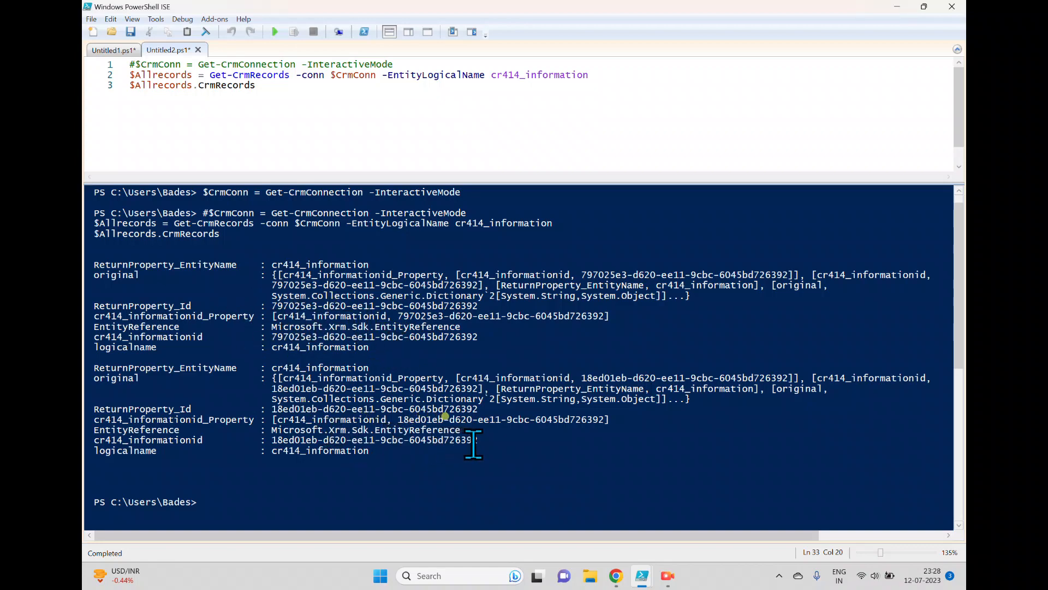
pyautogui.moveTo(494, 439)
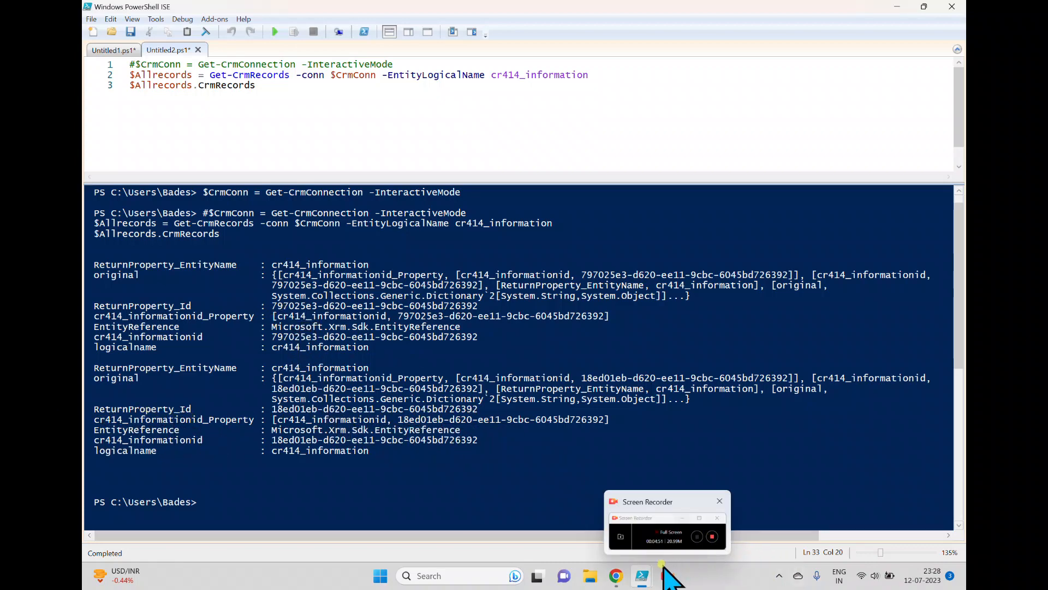
# Step: Add the Information column to the Power Apps table so record GUIDs display
pyautogui.click(615, 576)
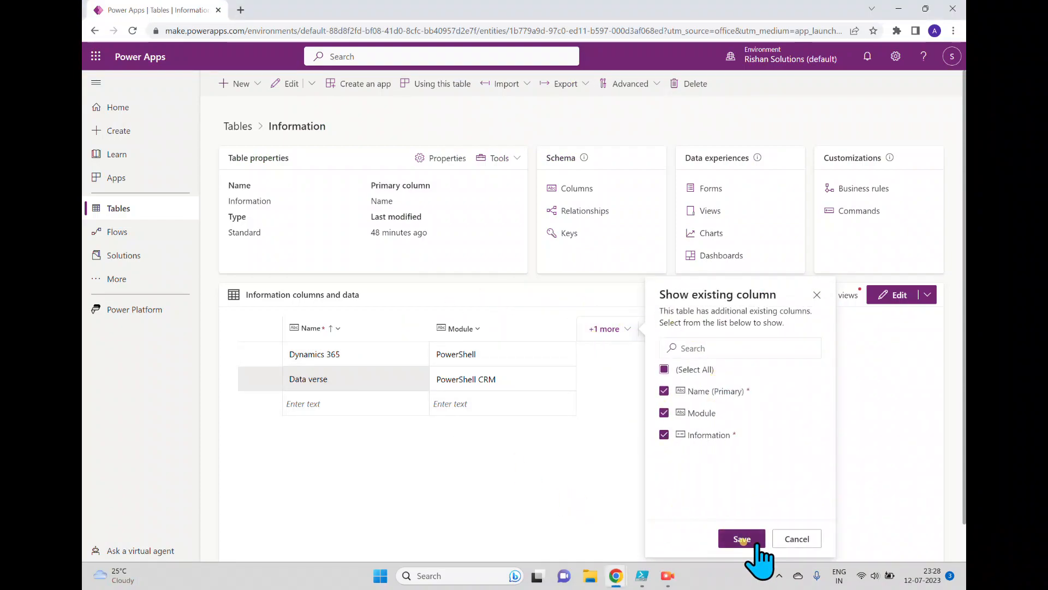
pyautogui.click(742, 539)
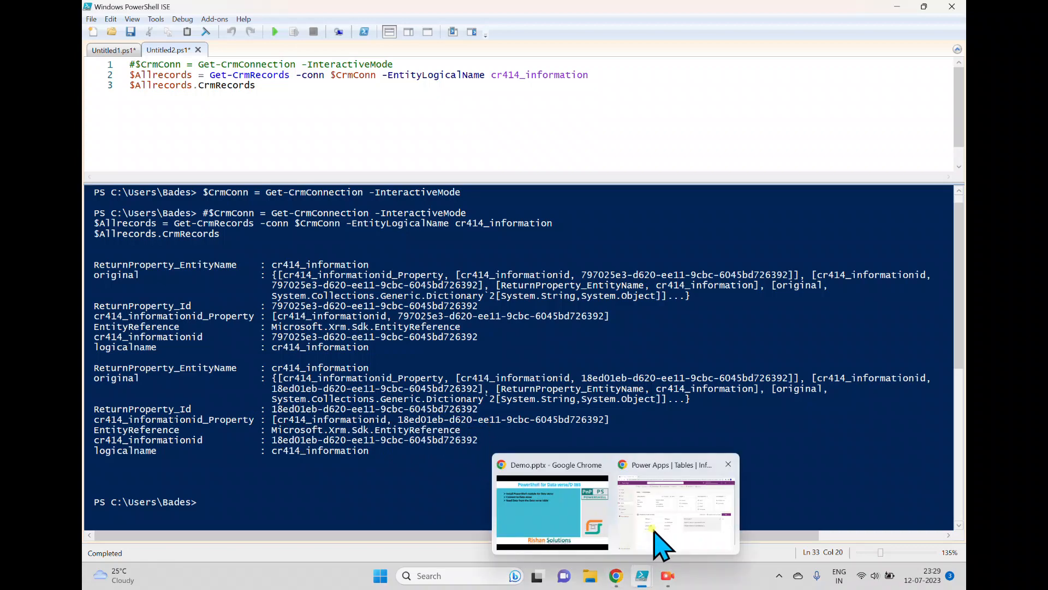
pyautogui.click(672, 504)
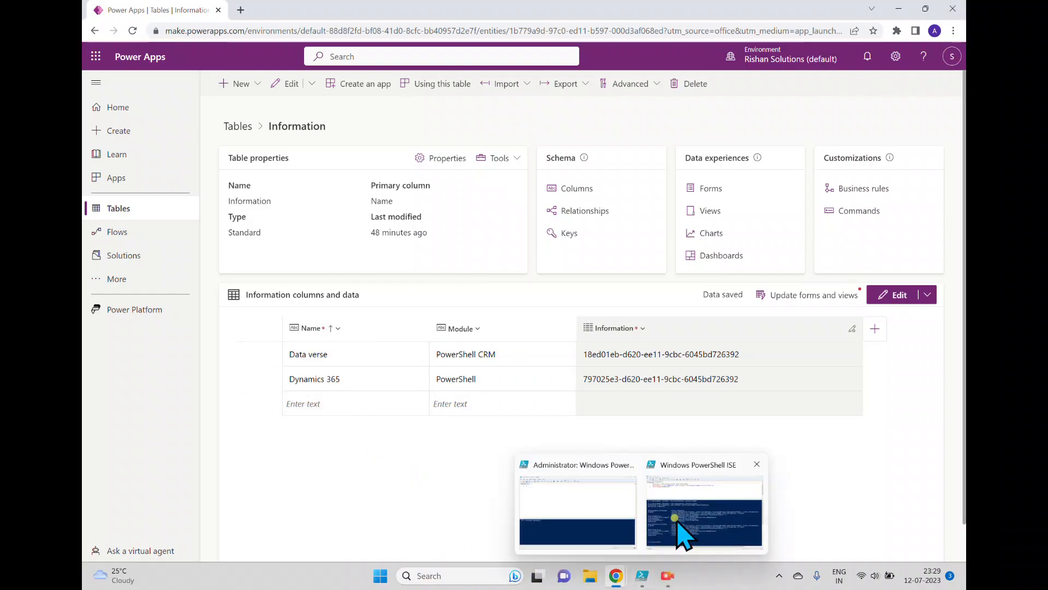
pyautogui.click(704, 510)
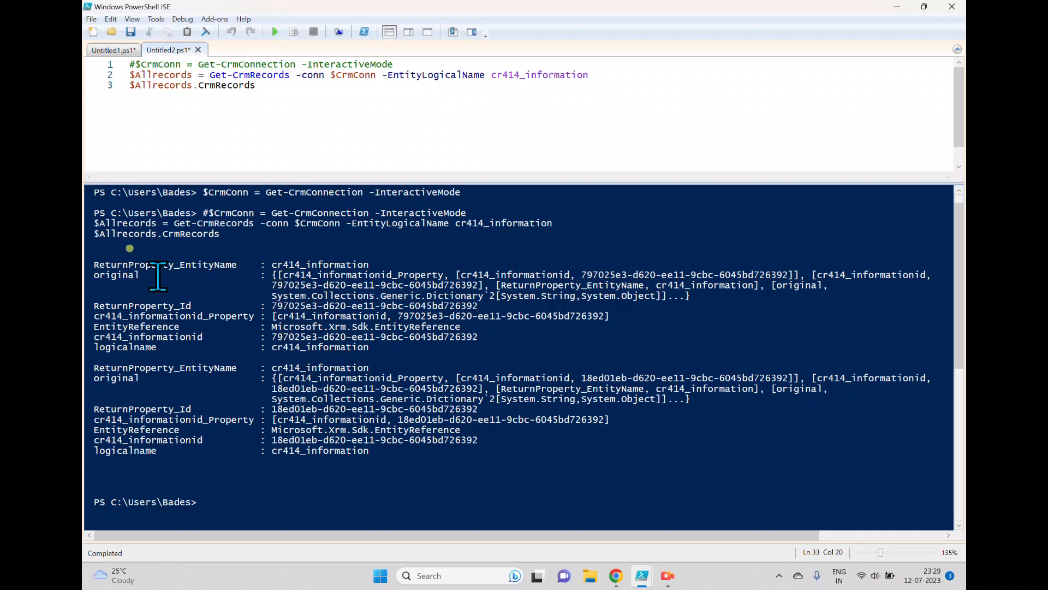
pyautogui.moveTo(328, 281)
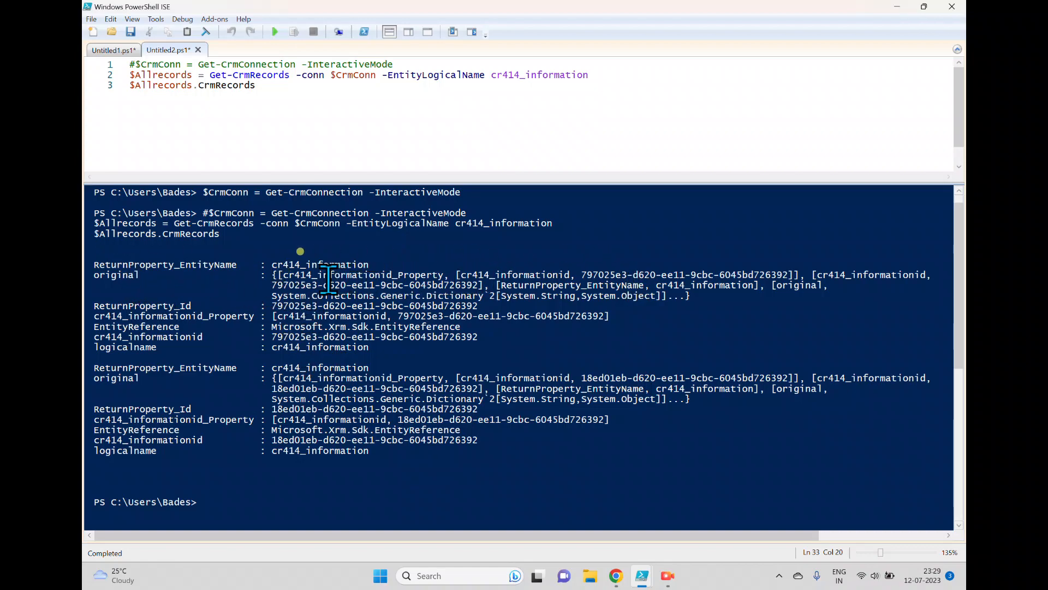
pyautogui.moveTo(550, 274)
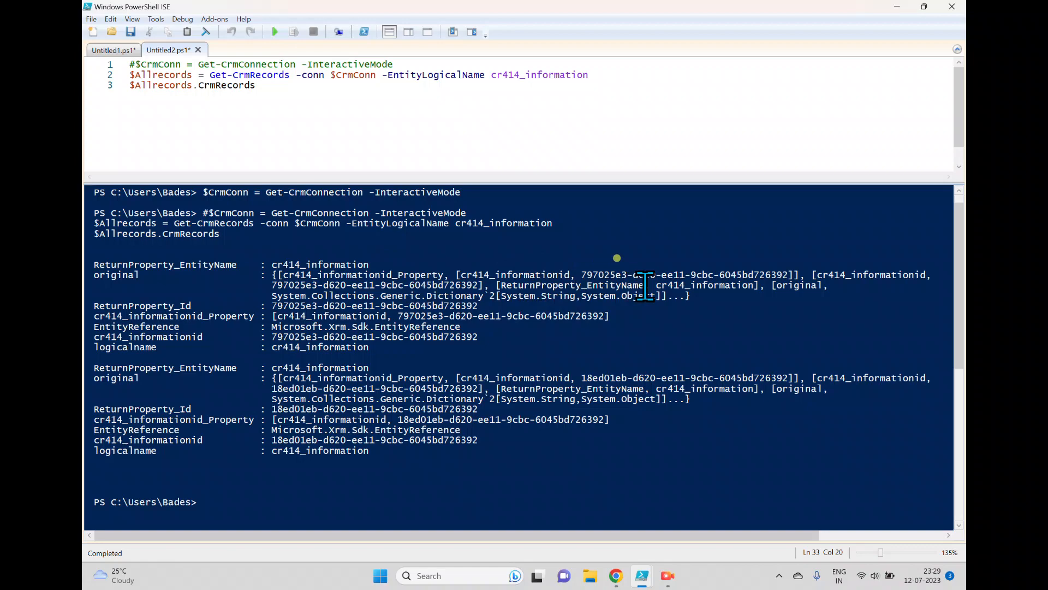
pyautogui.moveTo(539, 284)
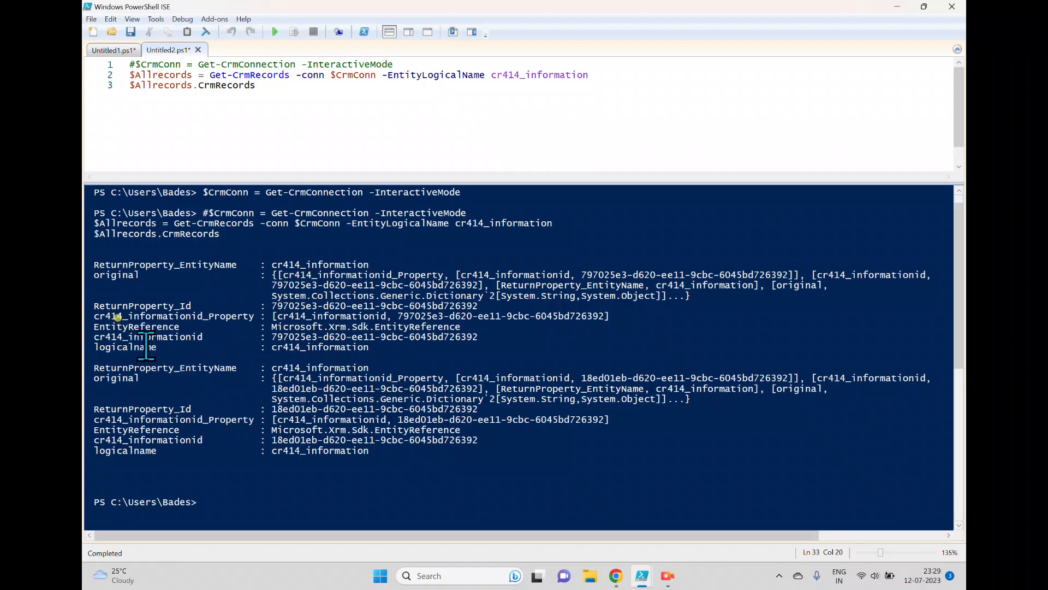
pyautogui.moveTo(219, 344)
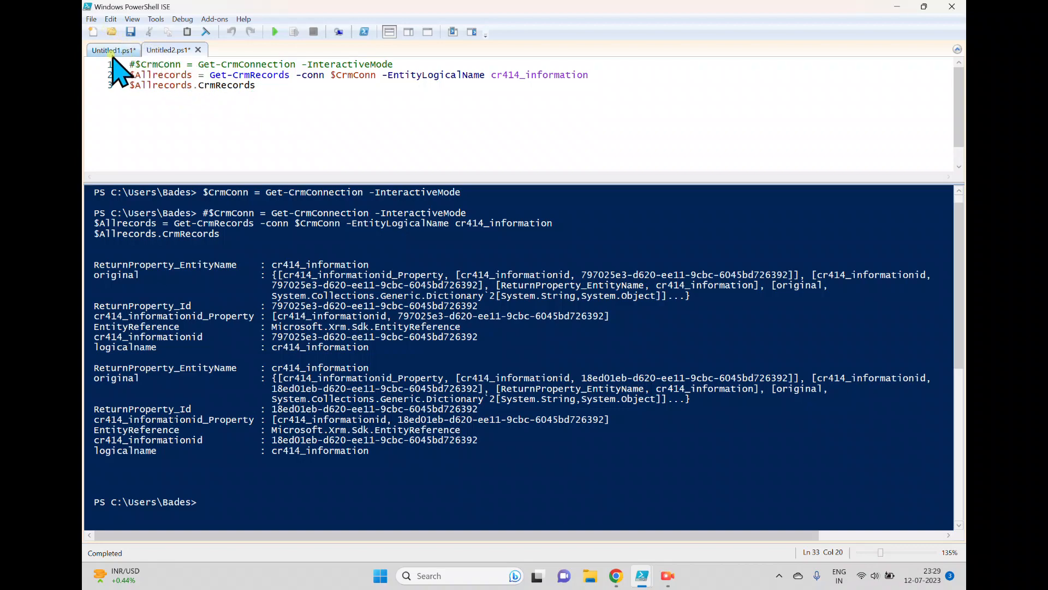
# Step: Switch to Untitled1.ps1 showing the Install-Module Microsoft.Xrm.Data.PowerShell line
pyautogui.click(104, 49)
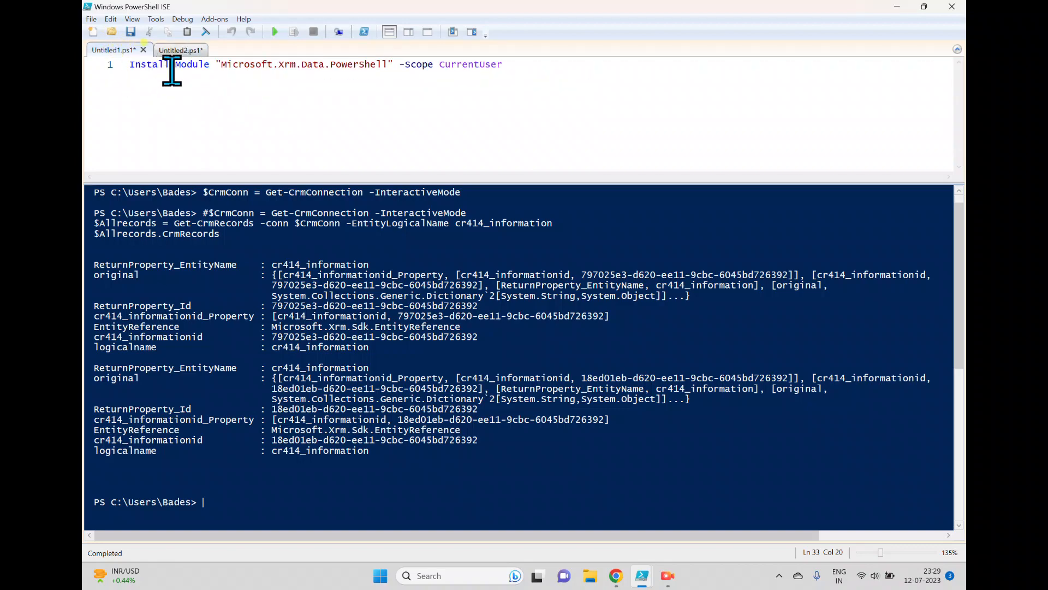
pyautogui.moveTo(319, 78)
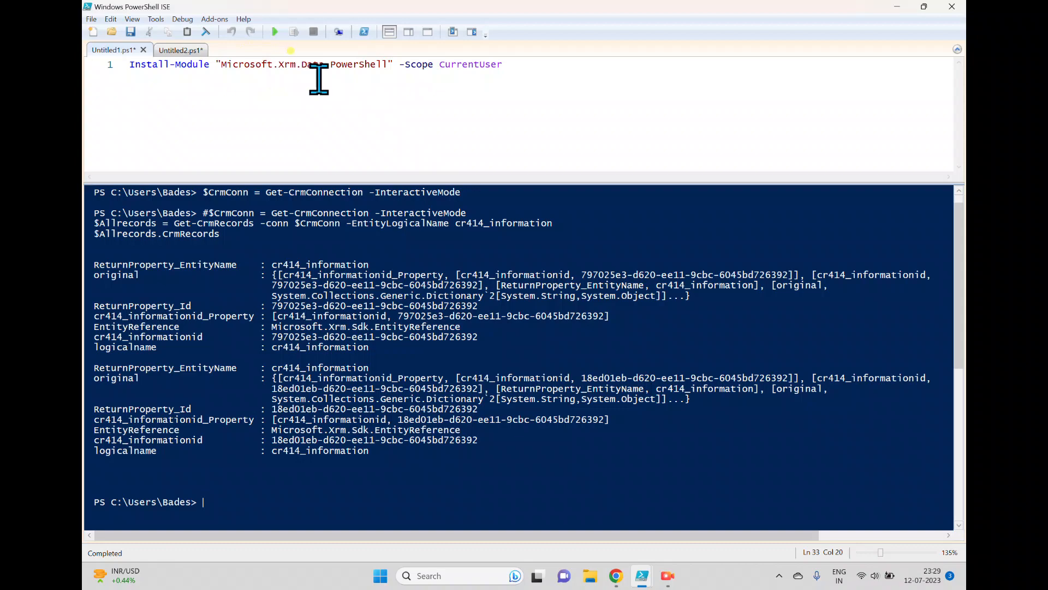
pyautogui.moveTo(383, 74)
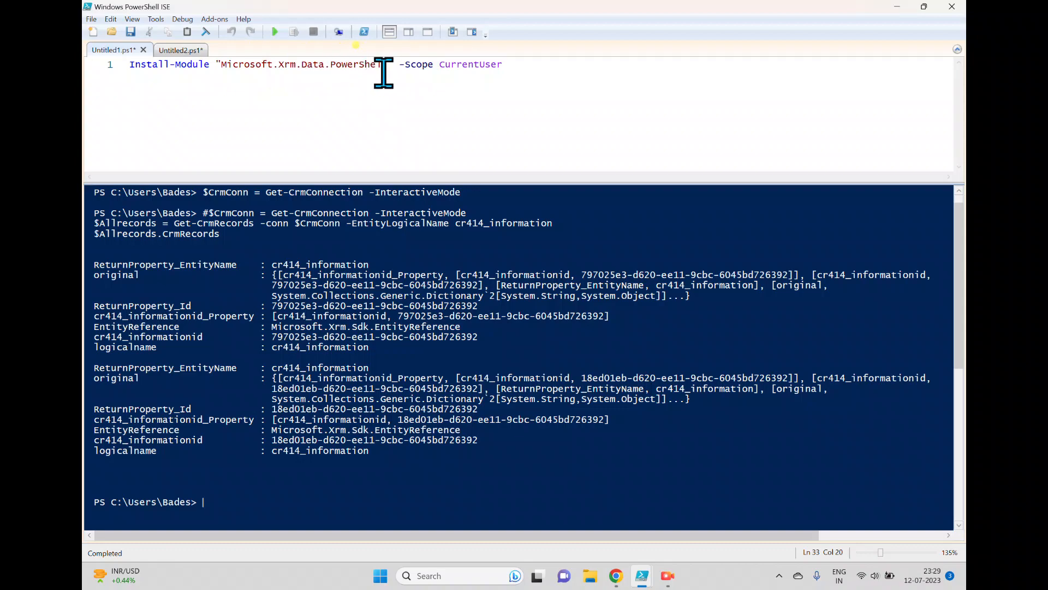
pyautogui.moveTo(373, 189)
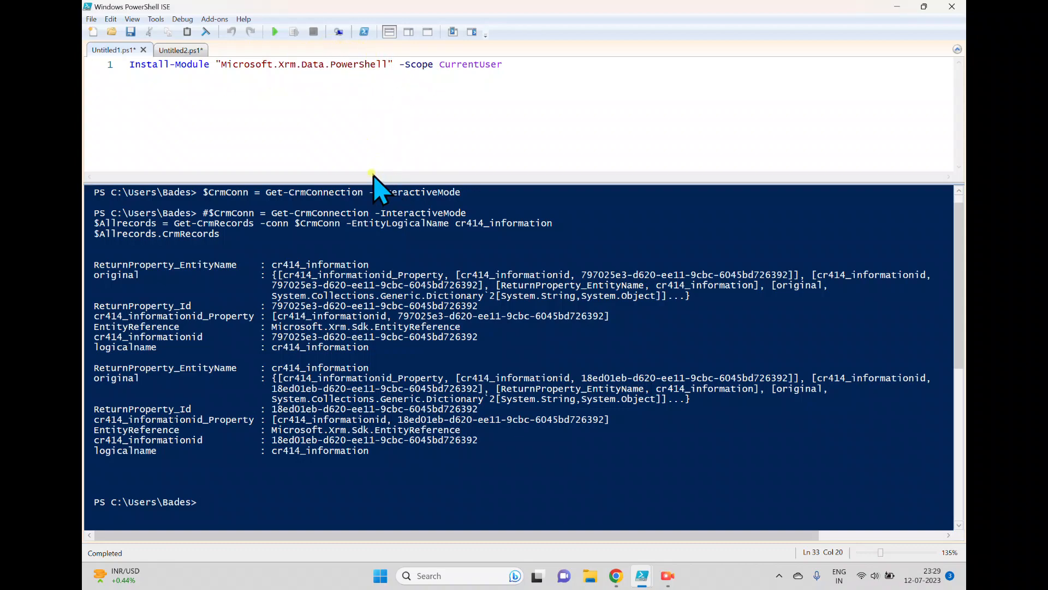
pyautogui.moveTo(319, 95)
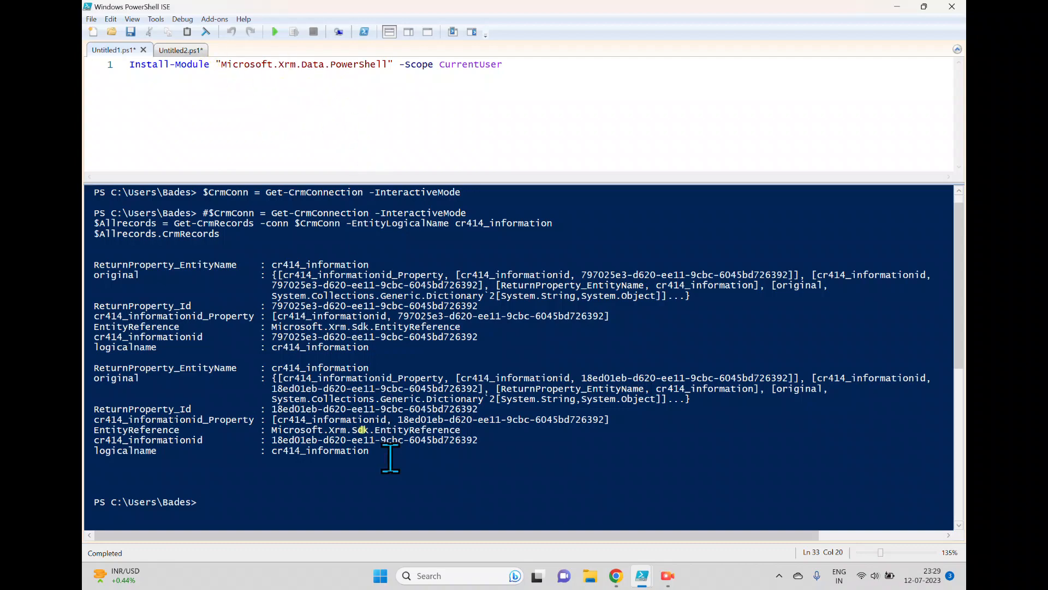
pyautogui.moveTo(356, 326)
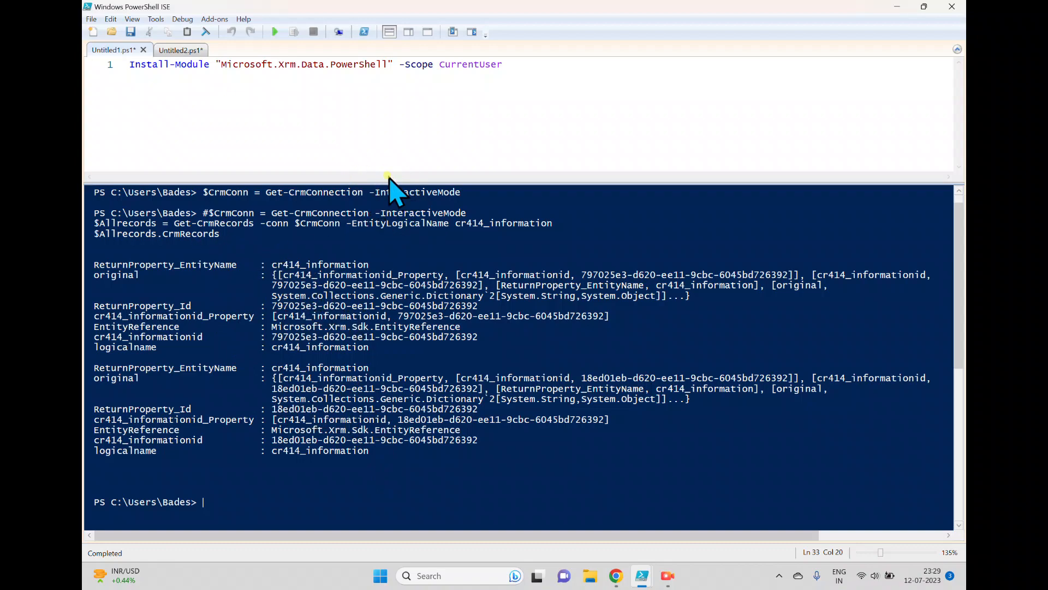
pyautogui.moveTo(403, 371)
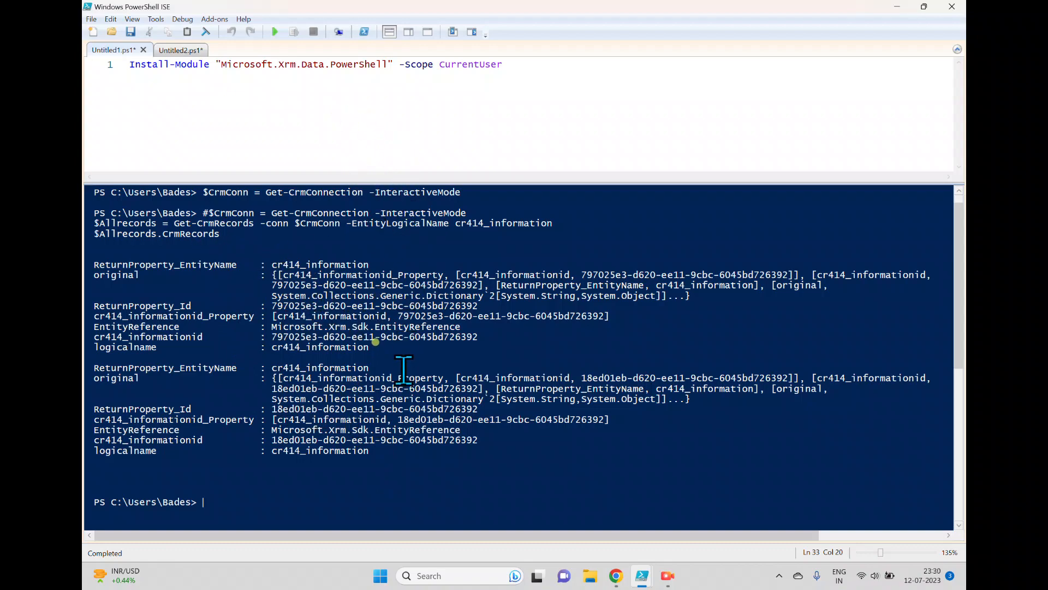